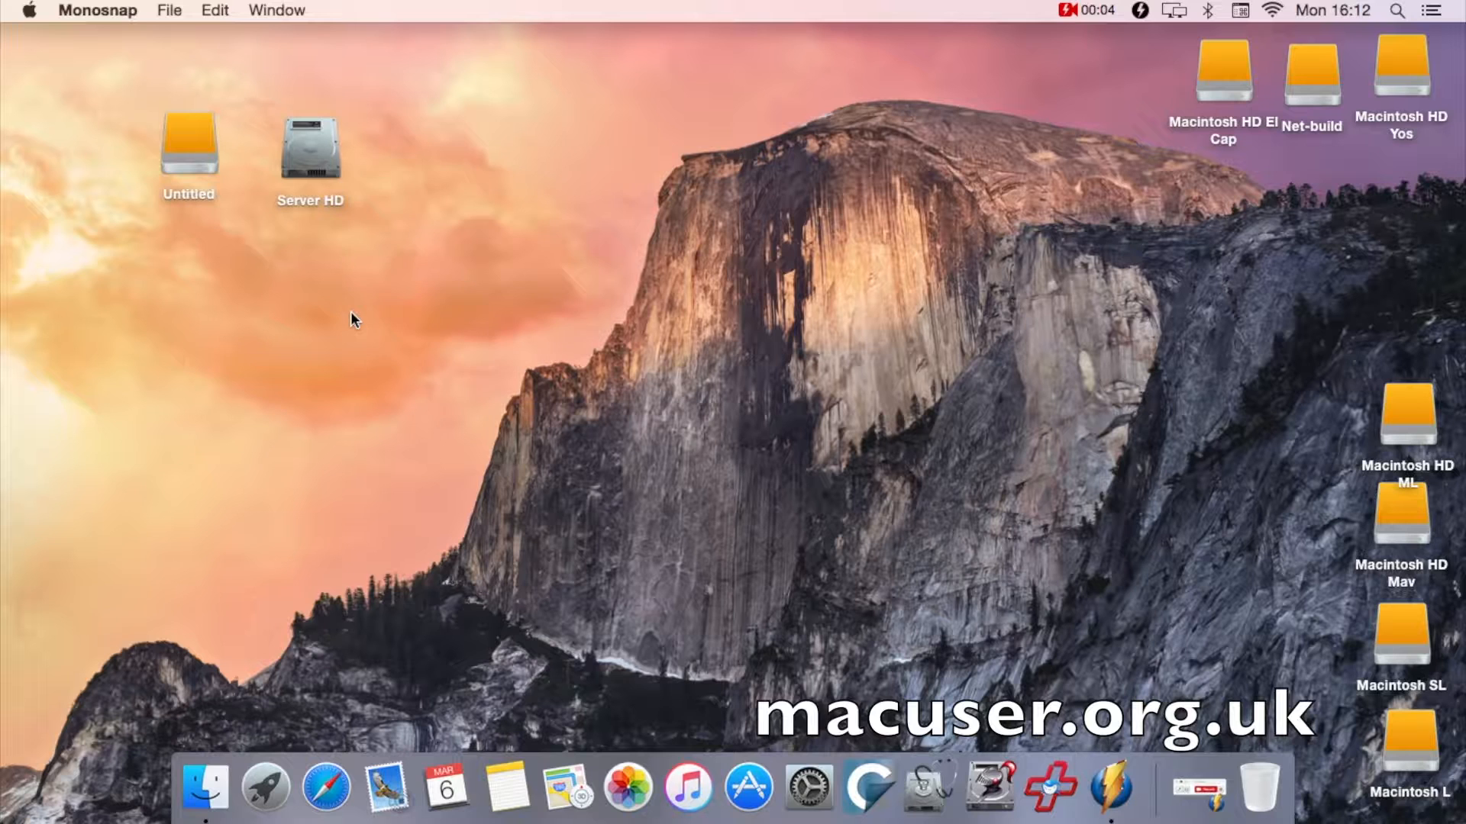
Launch Safari from the Dock onto its Favorites start page
click(310, 145)
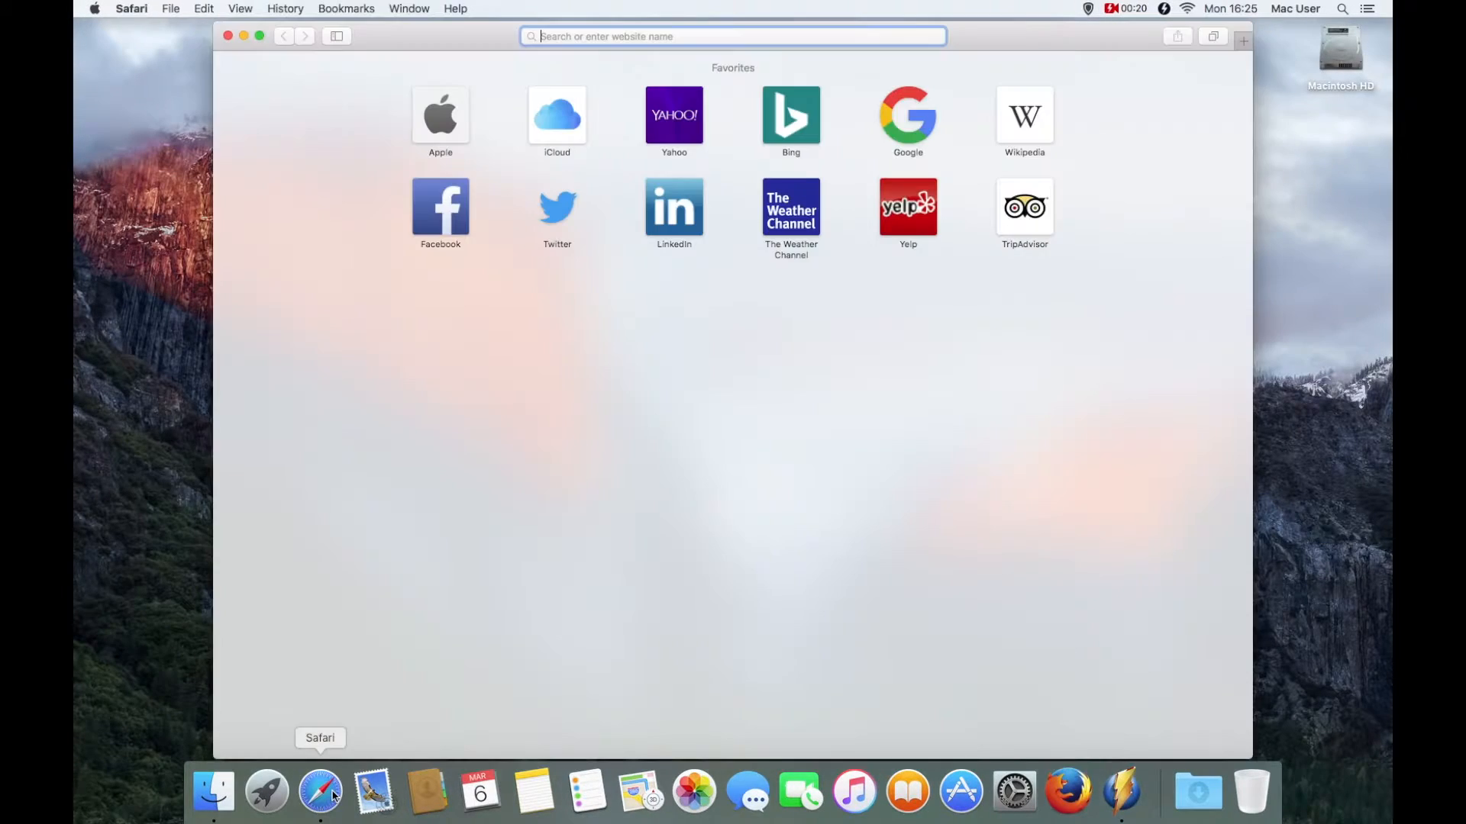
Search Google for 'carbon copy cloner' and go to the Bombich Software home page
text(carbon copy cloner)
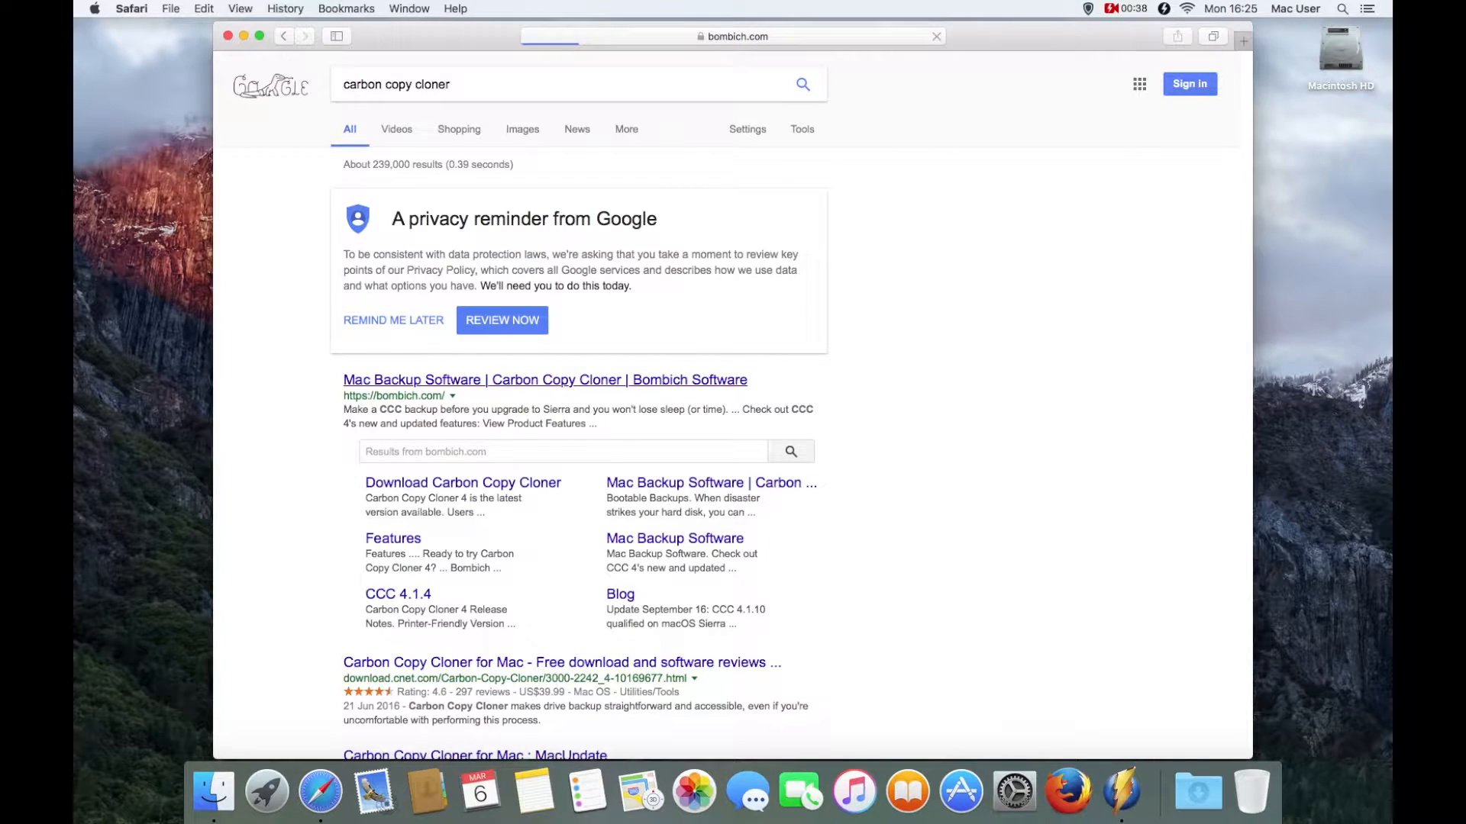
click(546, 380)
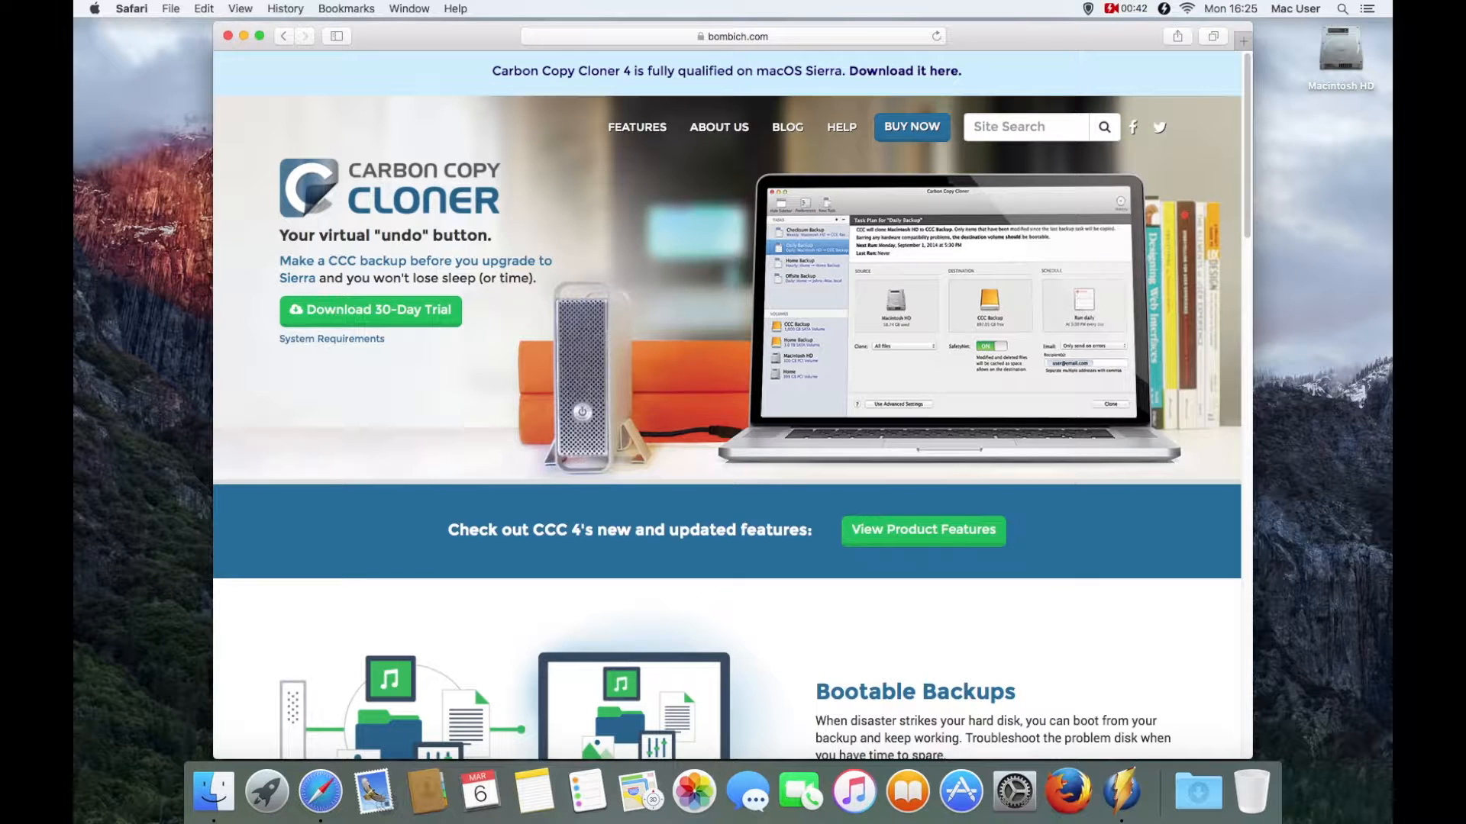
Download the 30-day Carbon Copy Cloner trial, reveal it in Finder, and quit Safari
click(369, 310)
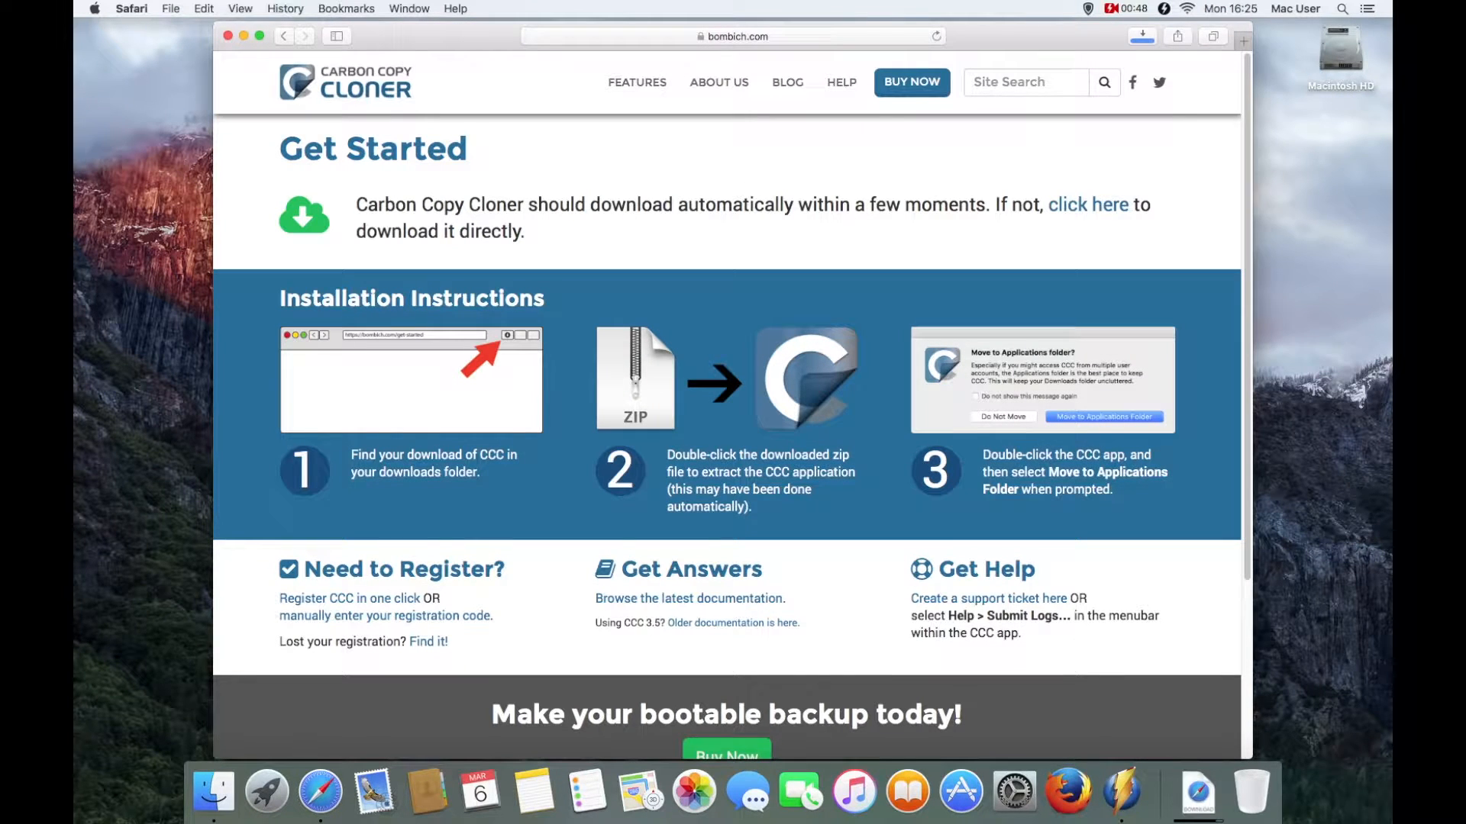
click(1142, 35)
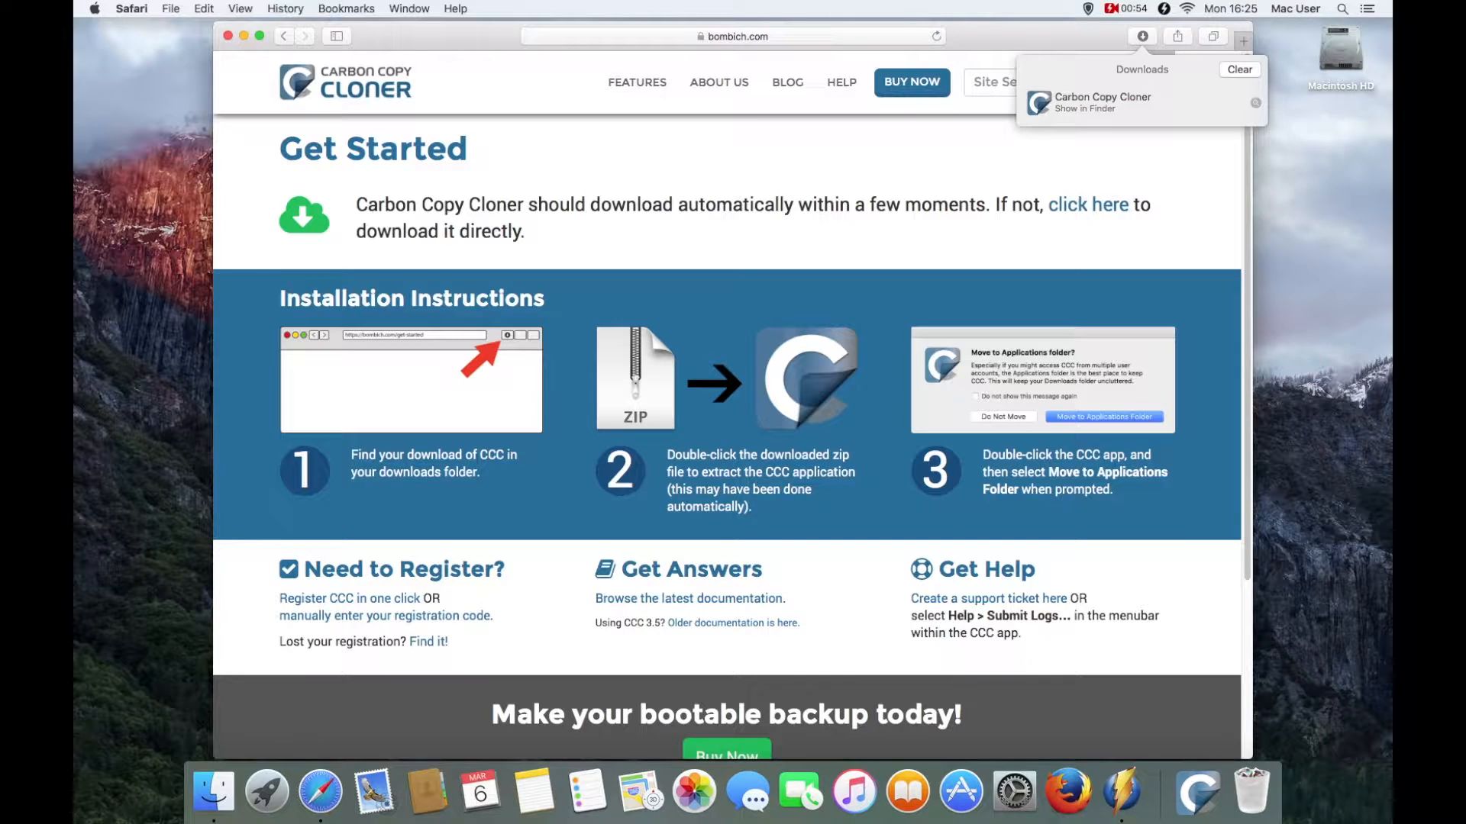
click(1078, 107)
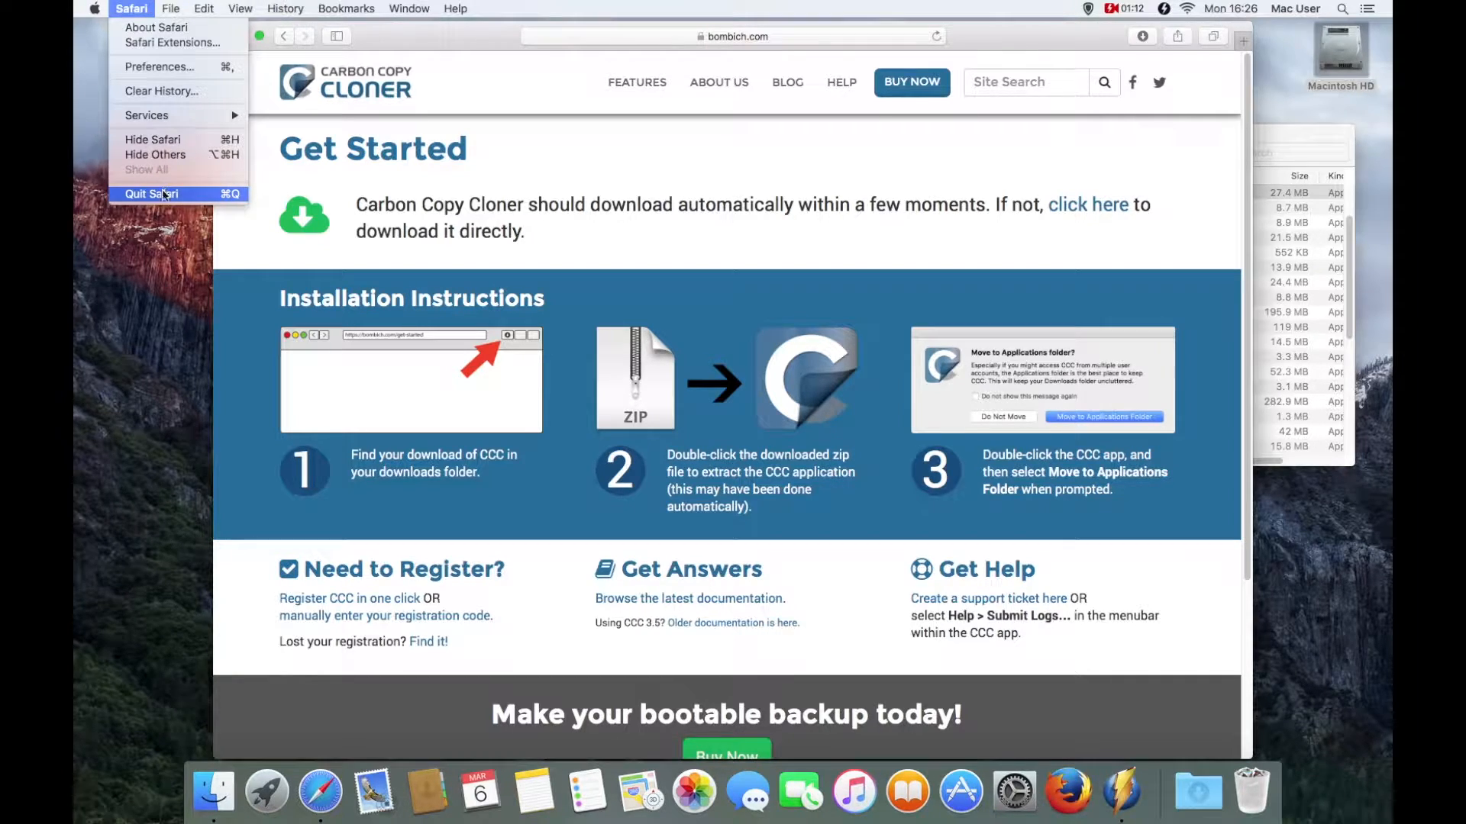
click(151, 193)
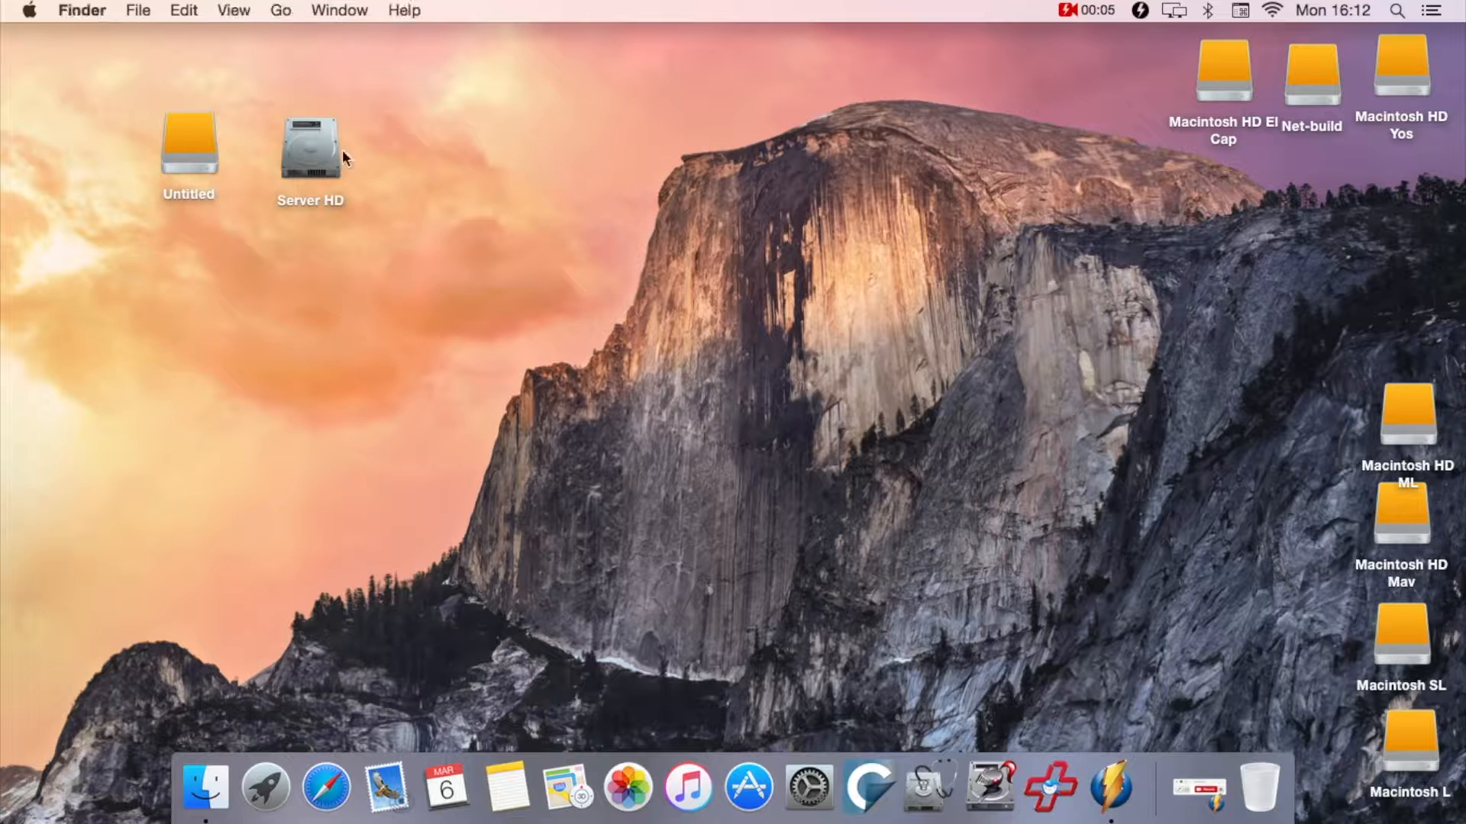
double_click(310, 150)
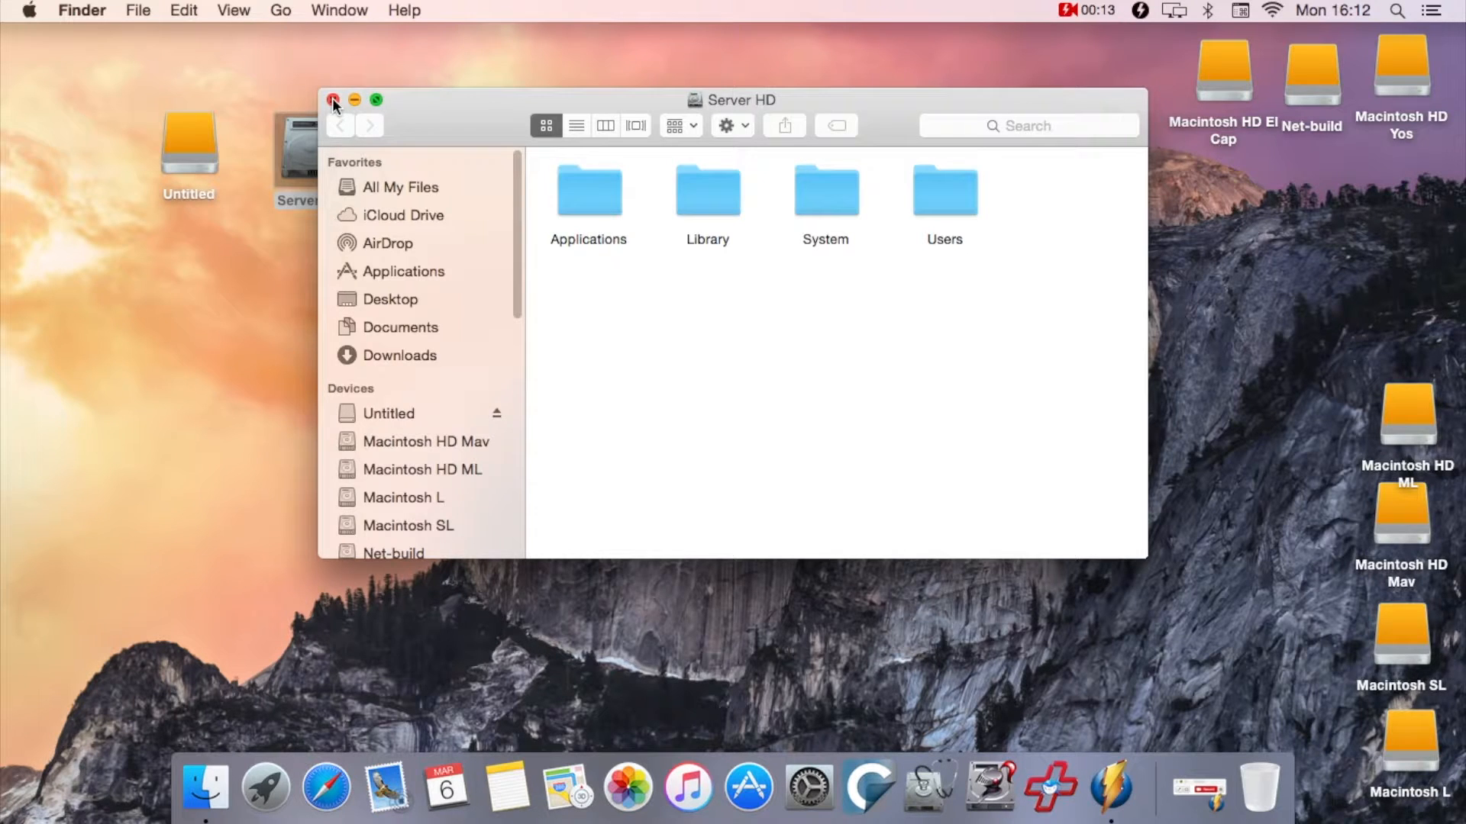
click(335, 100)
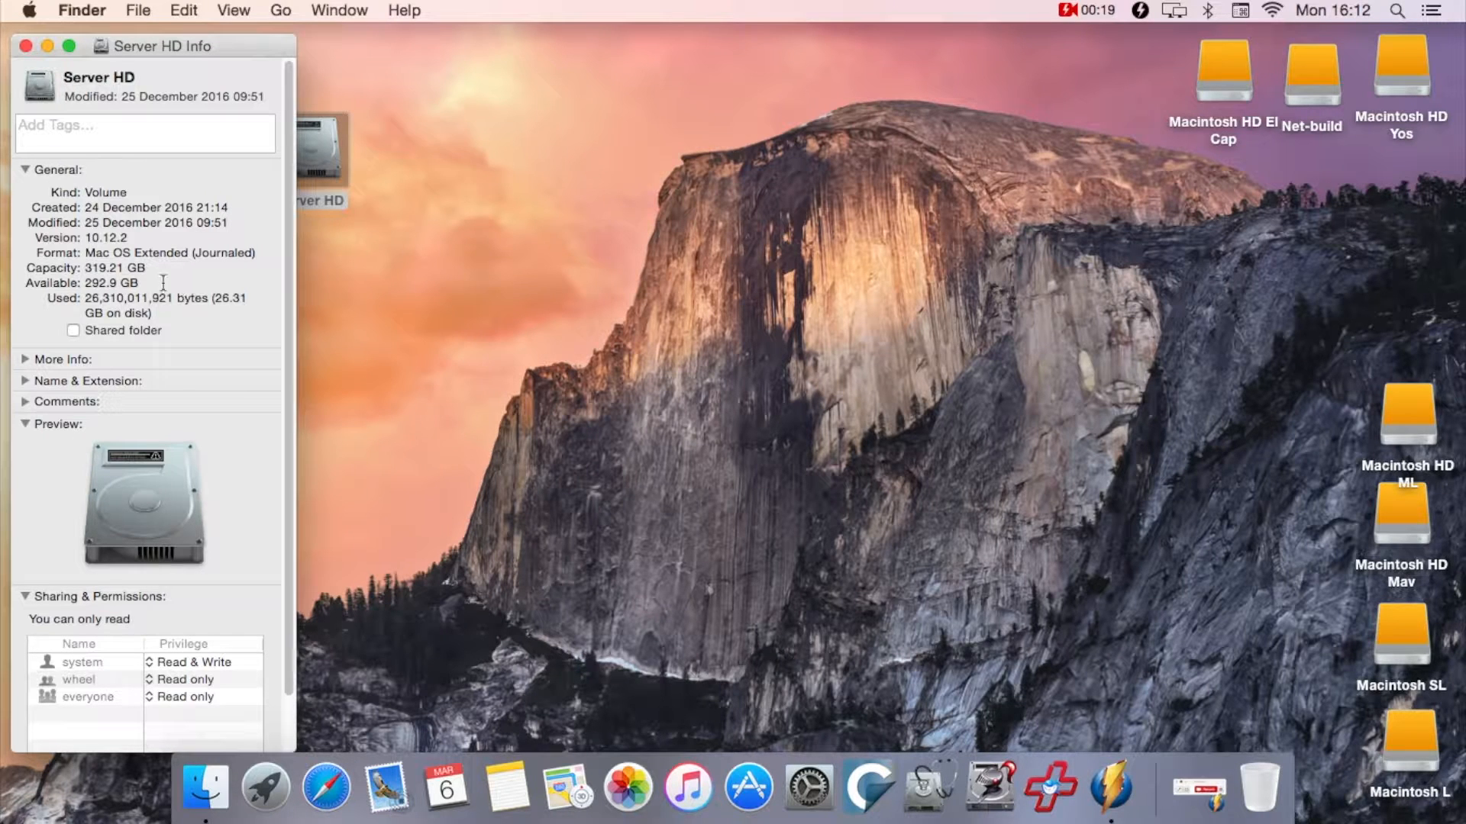
double_click(111, 282)
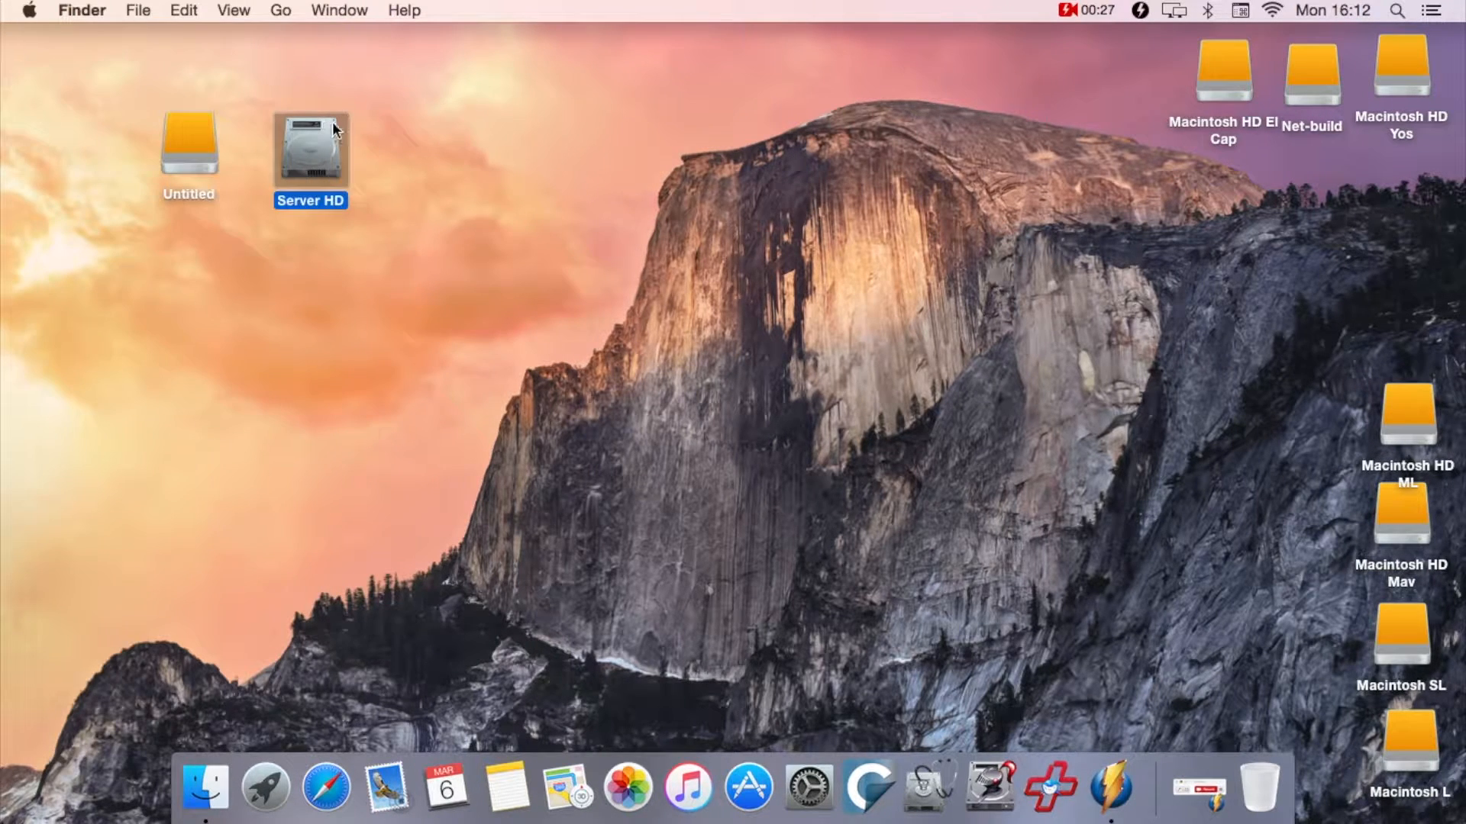
right_click(310, 149)
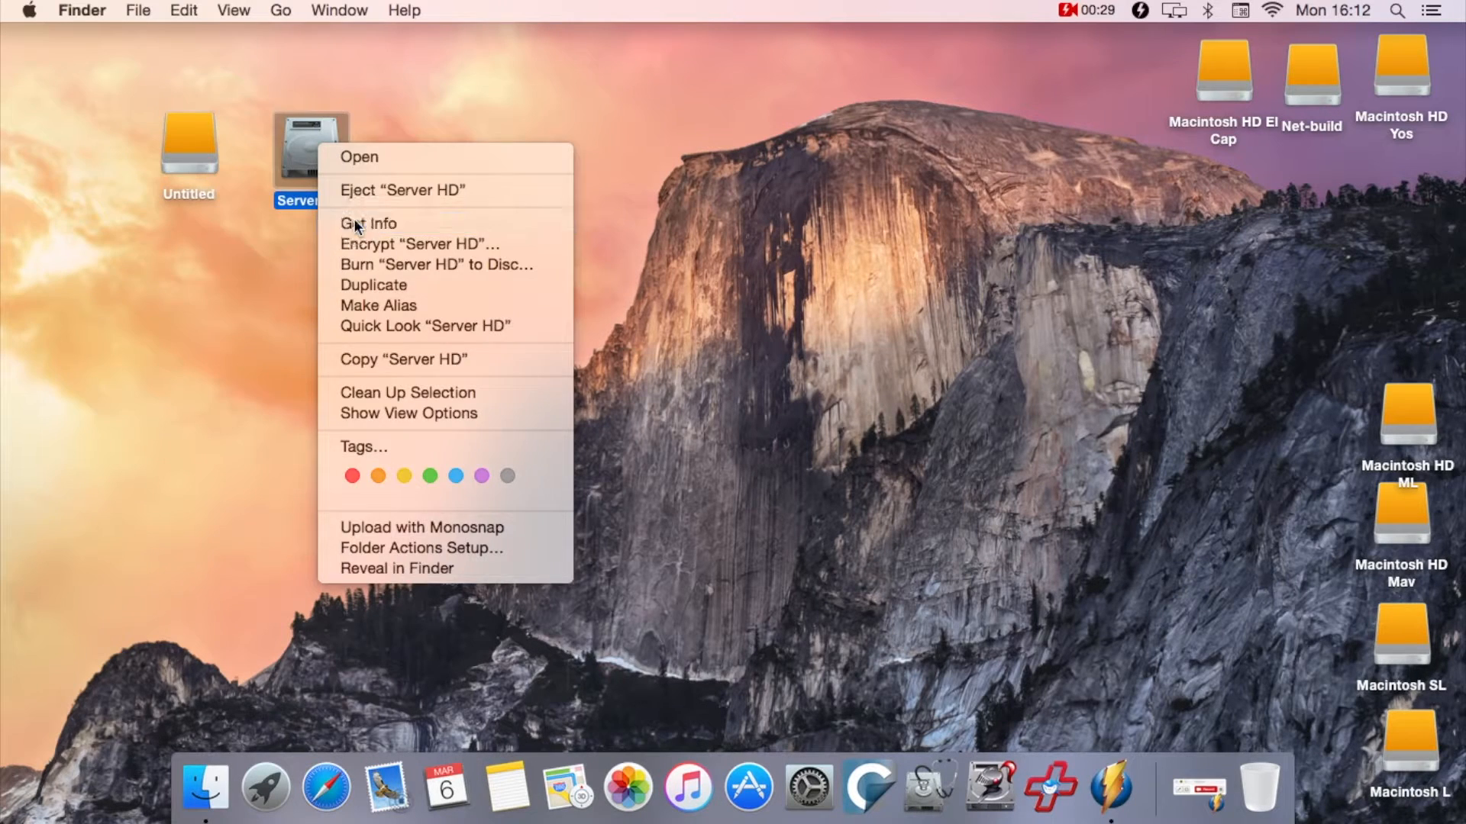
click(368, 223)
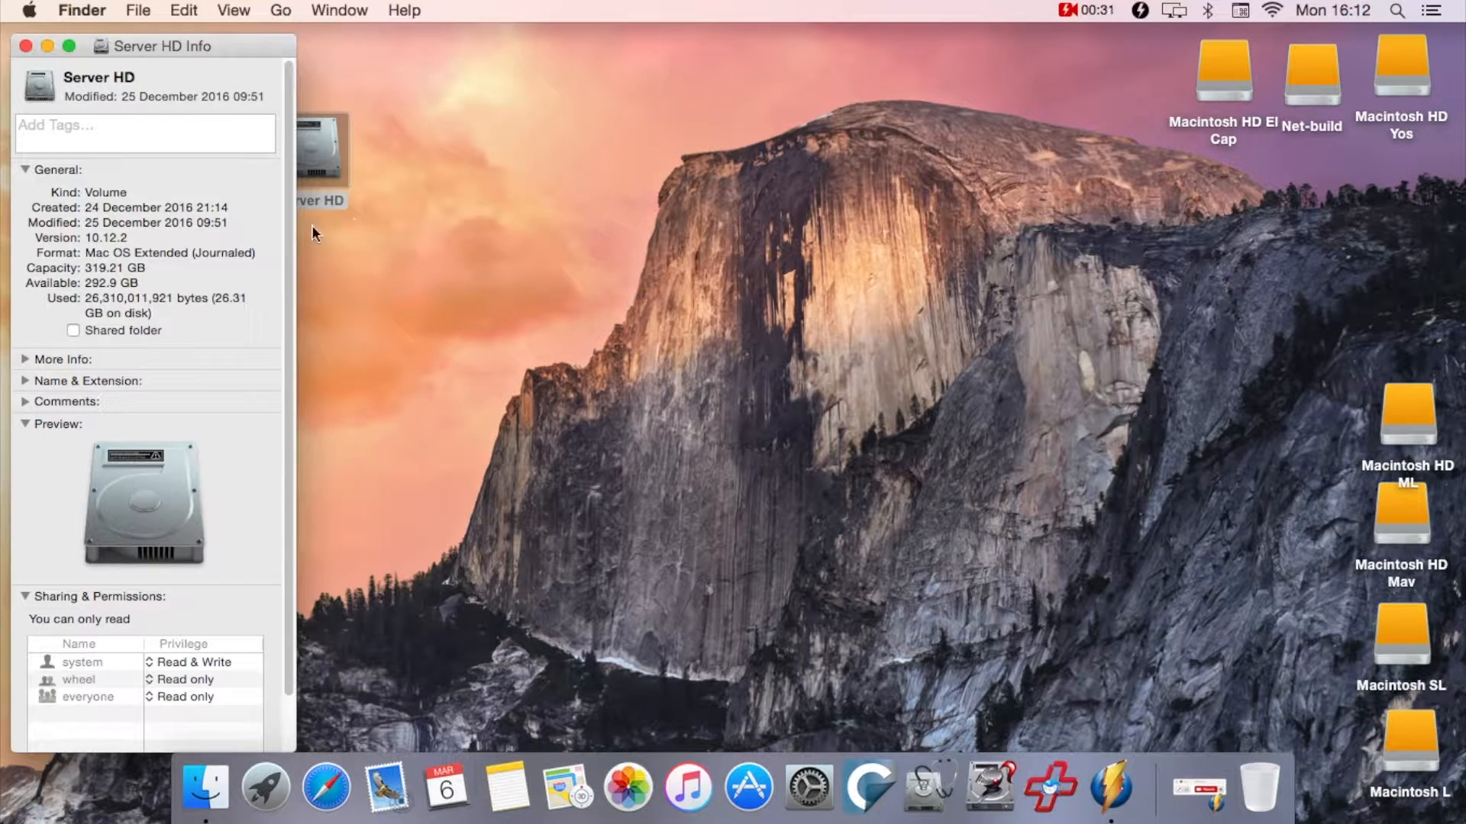
mouse_move(251, 297)
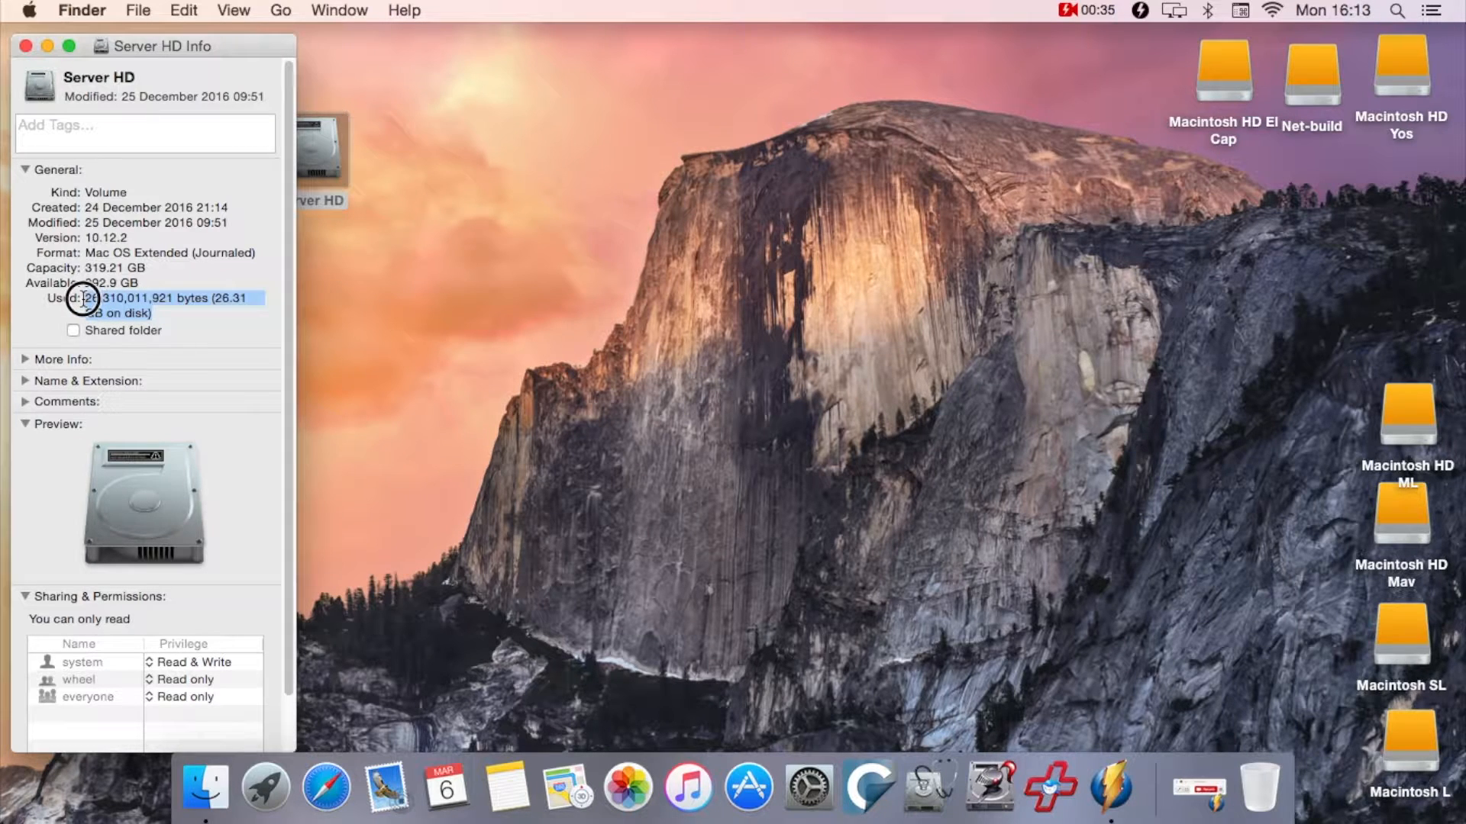
click(23, 45)
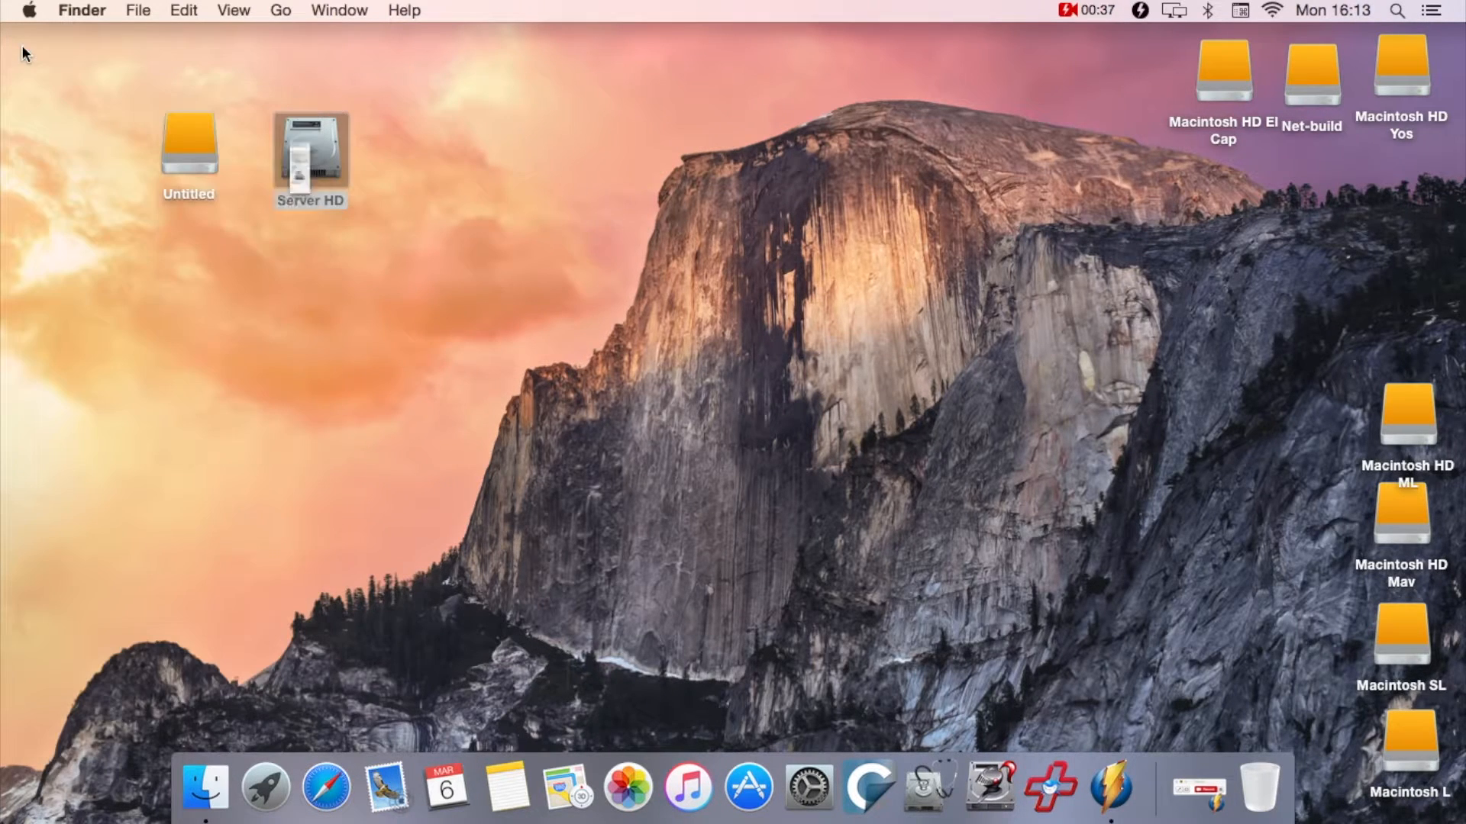
click(187, 147)
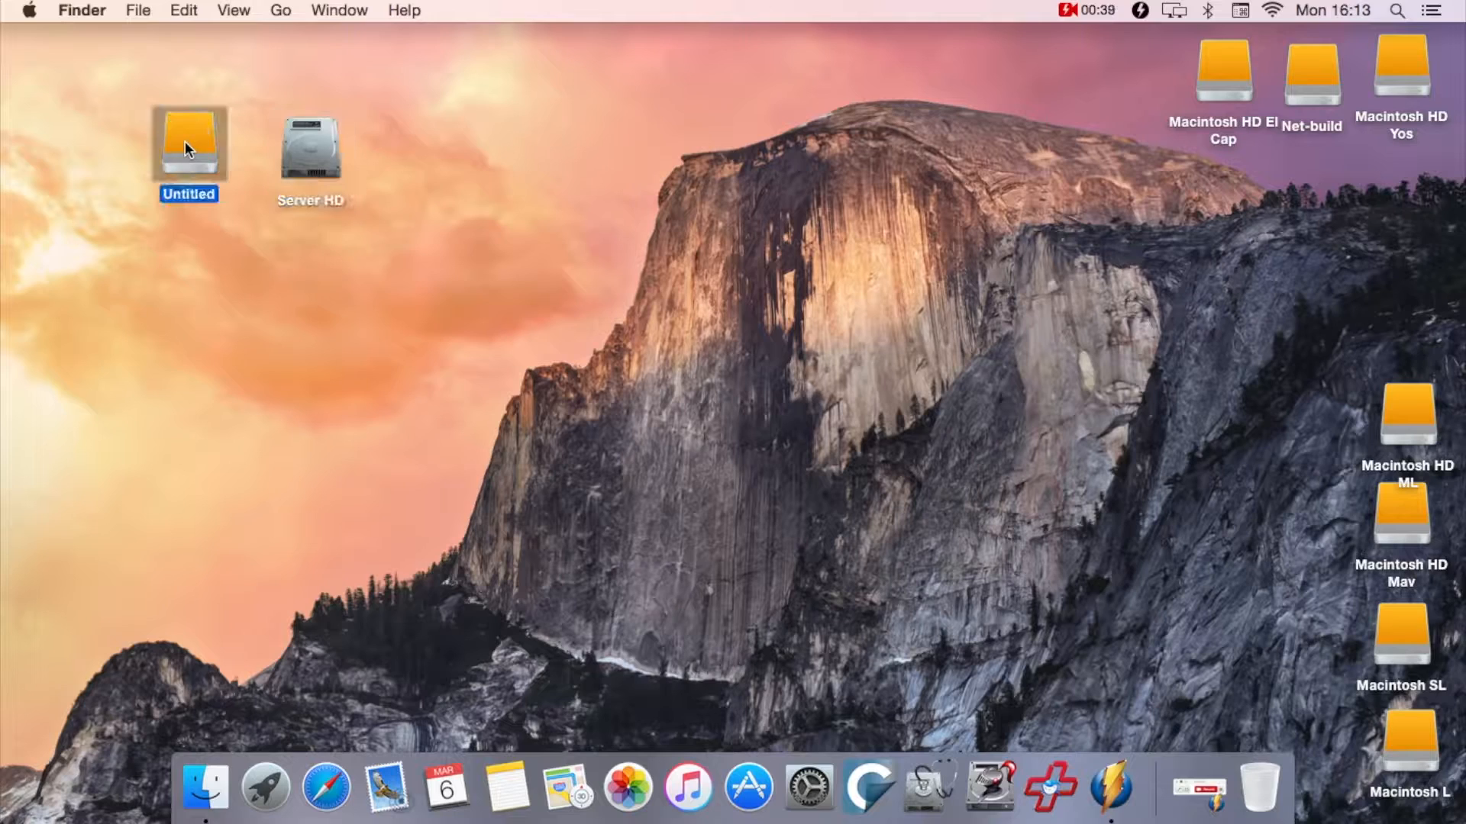
right_click(188, 145)
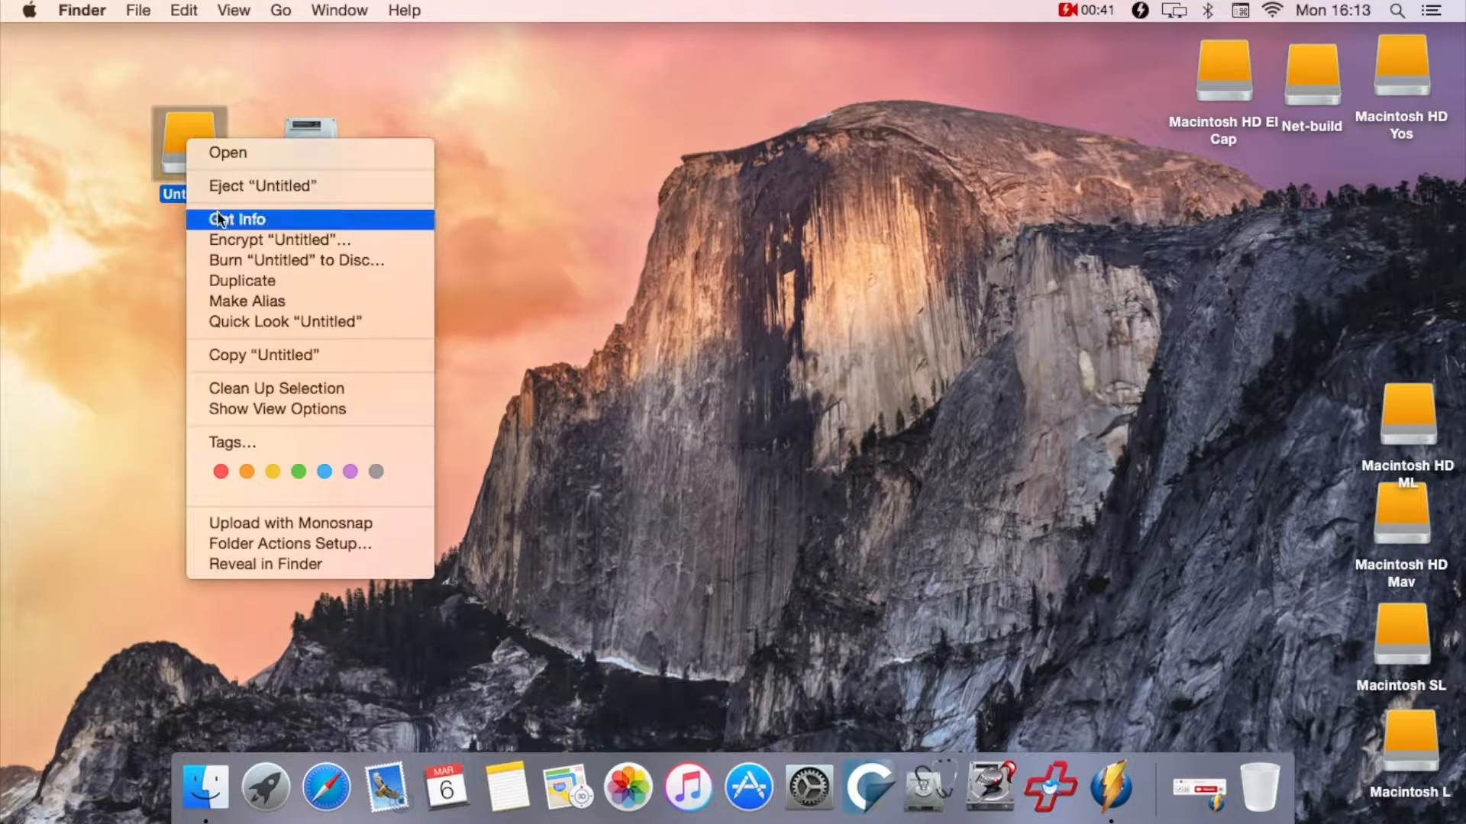
click(239, 218)
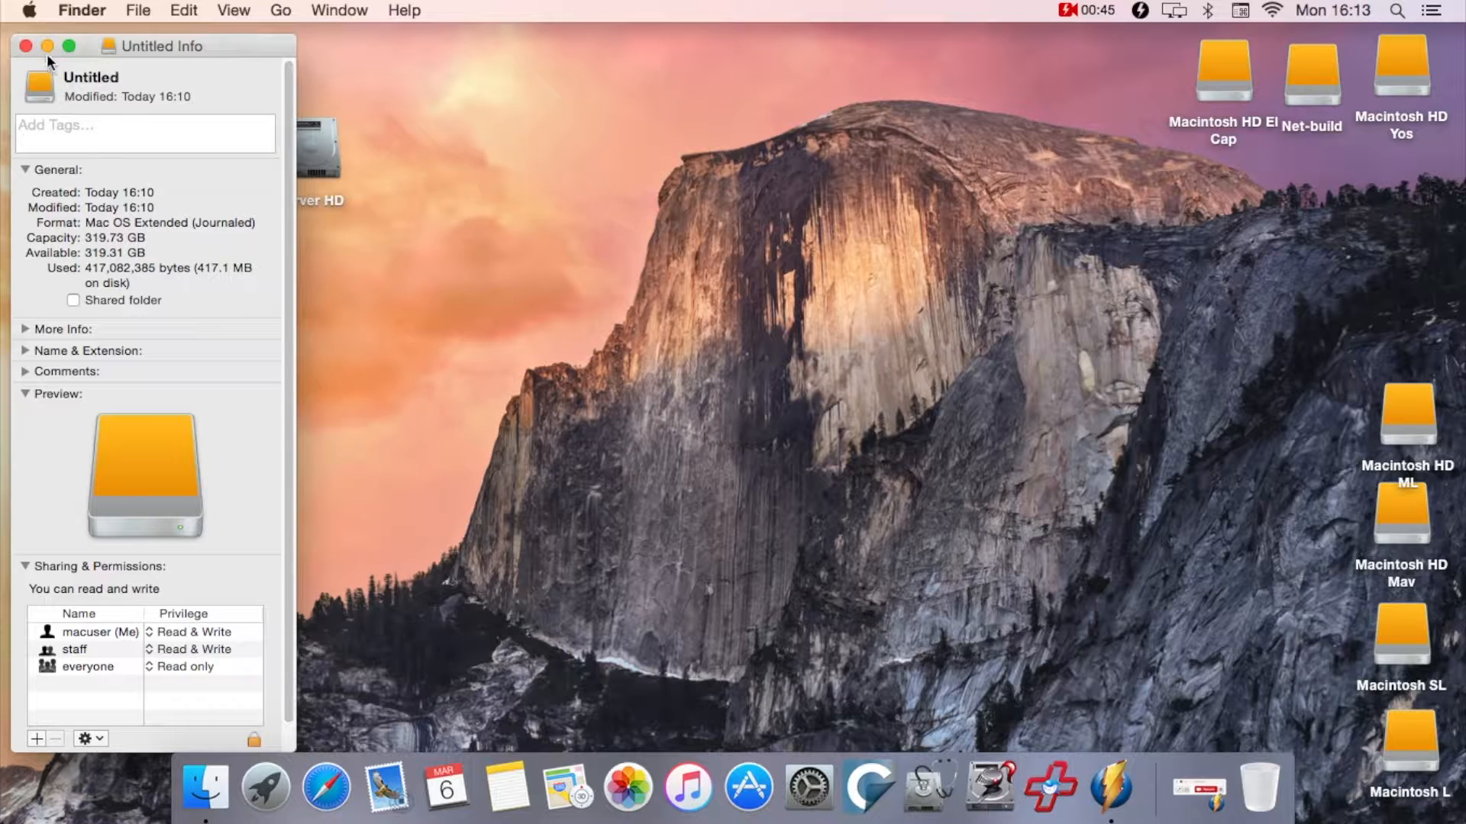
click(26, 46)
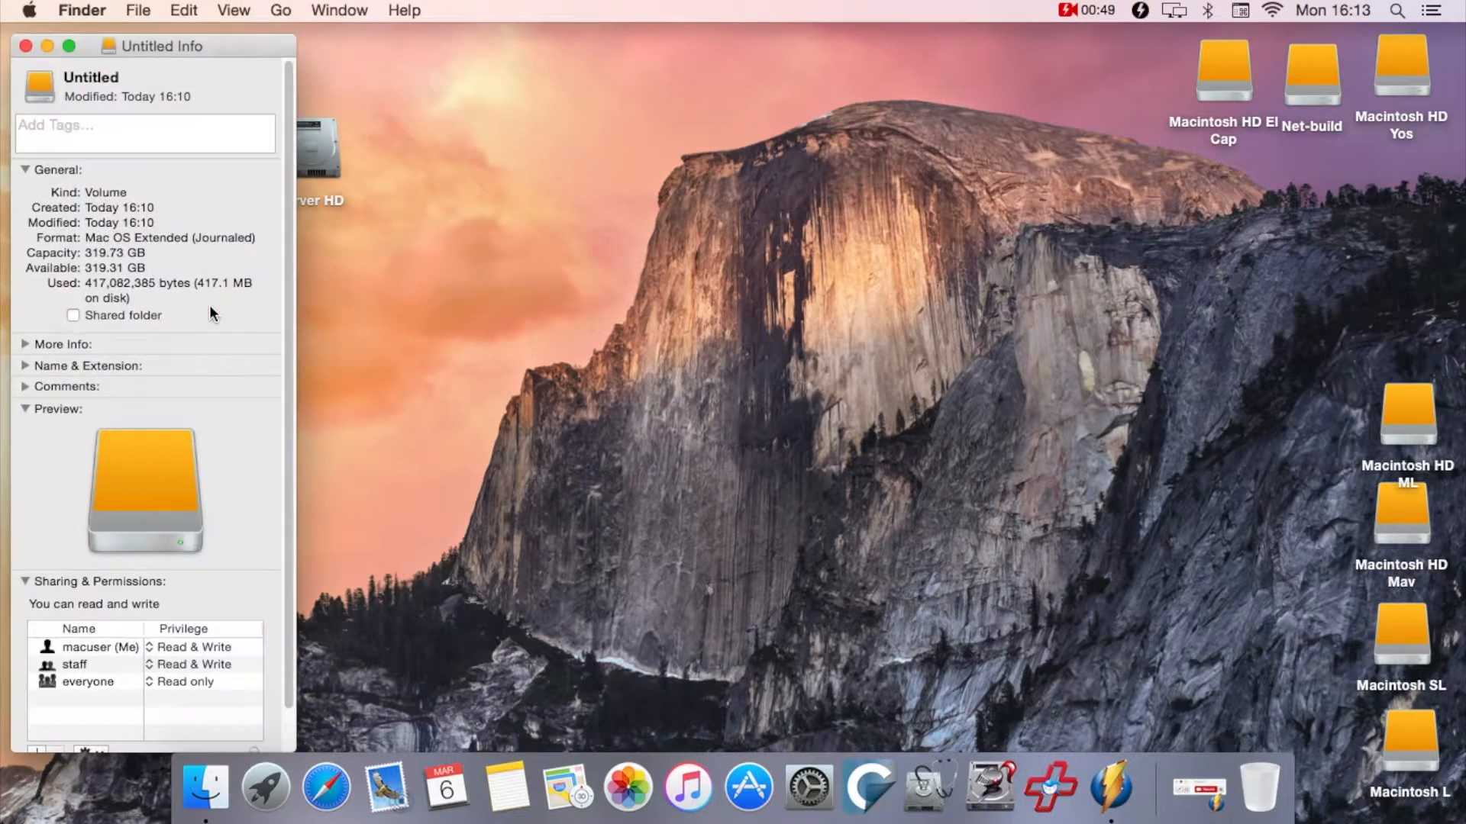
mouse_move(228, 323)
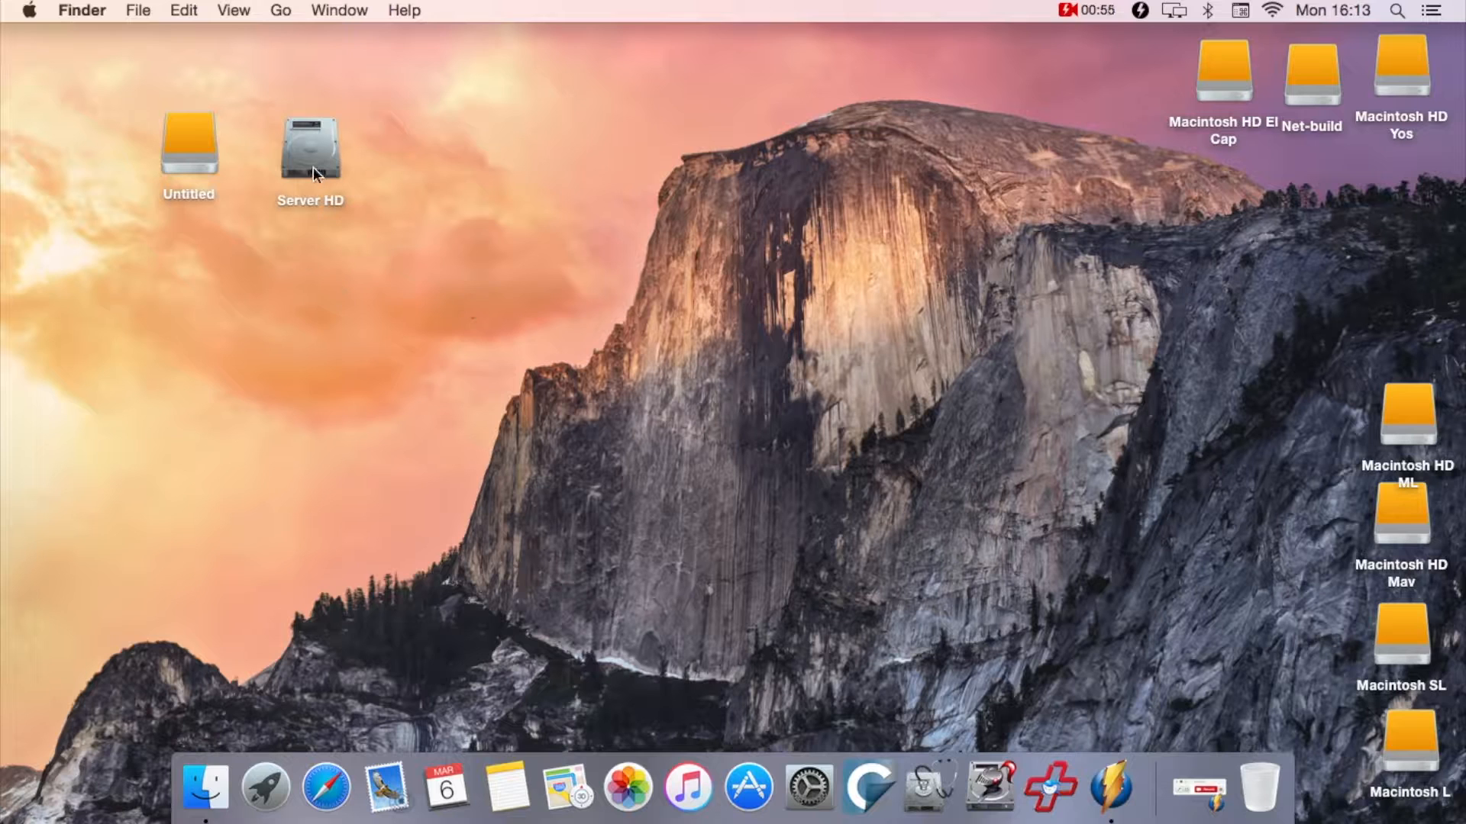
Launch Disk Utility and show the partition layout choices for the 320.07 GB OEM disk
click(310, 150)
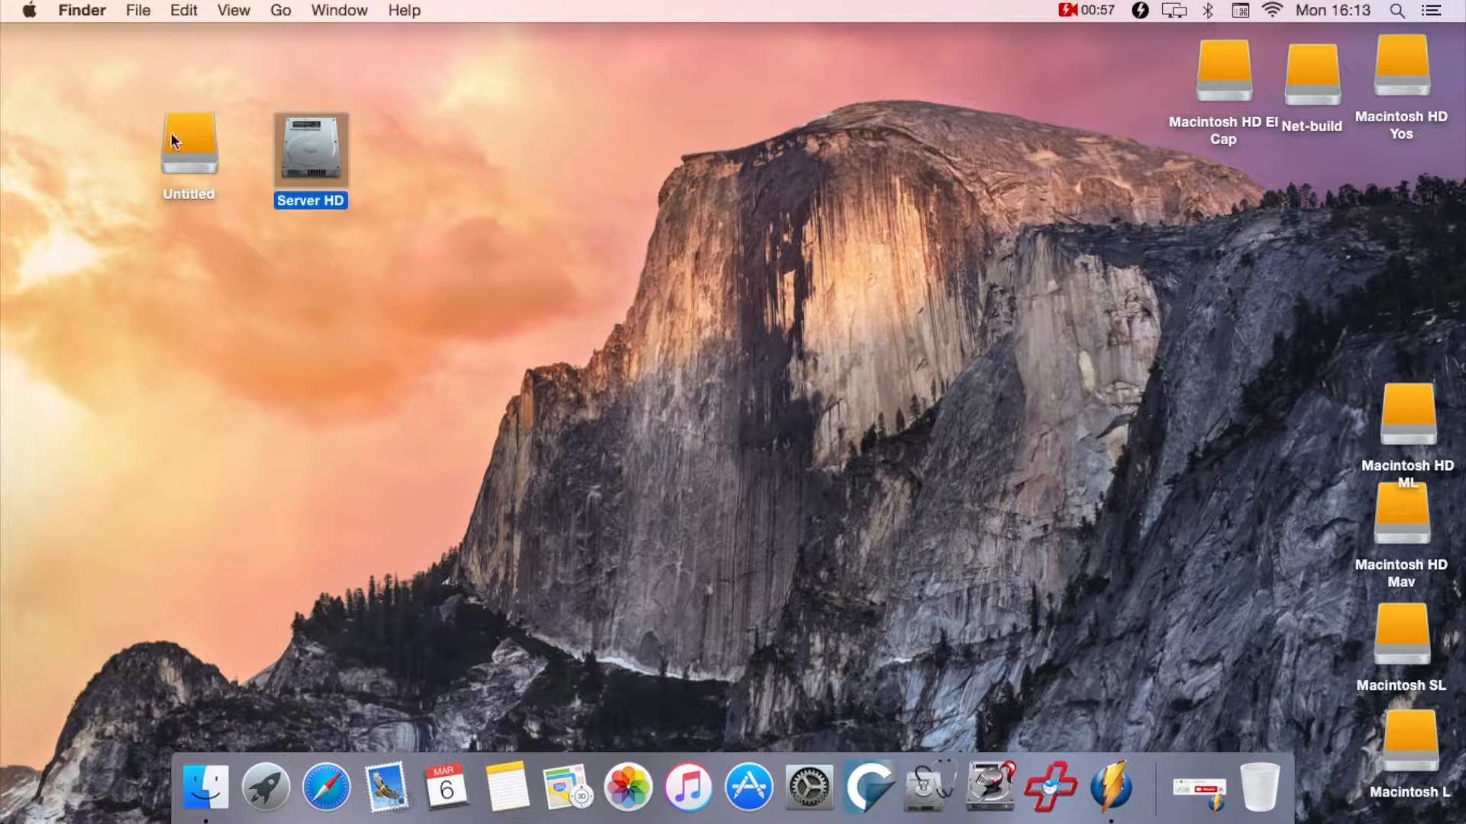
click(926, 270)
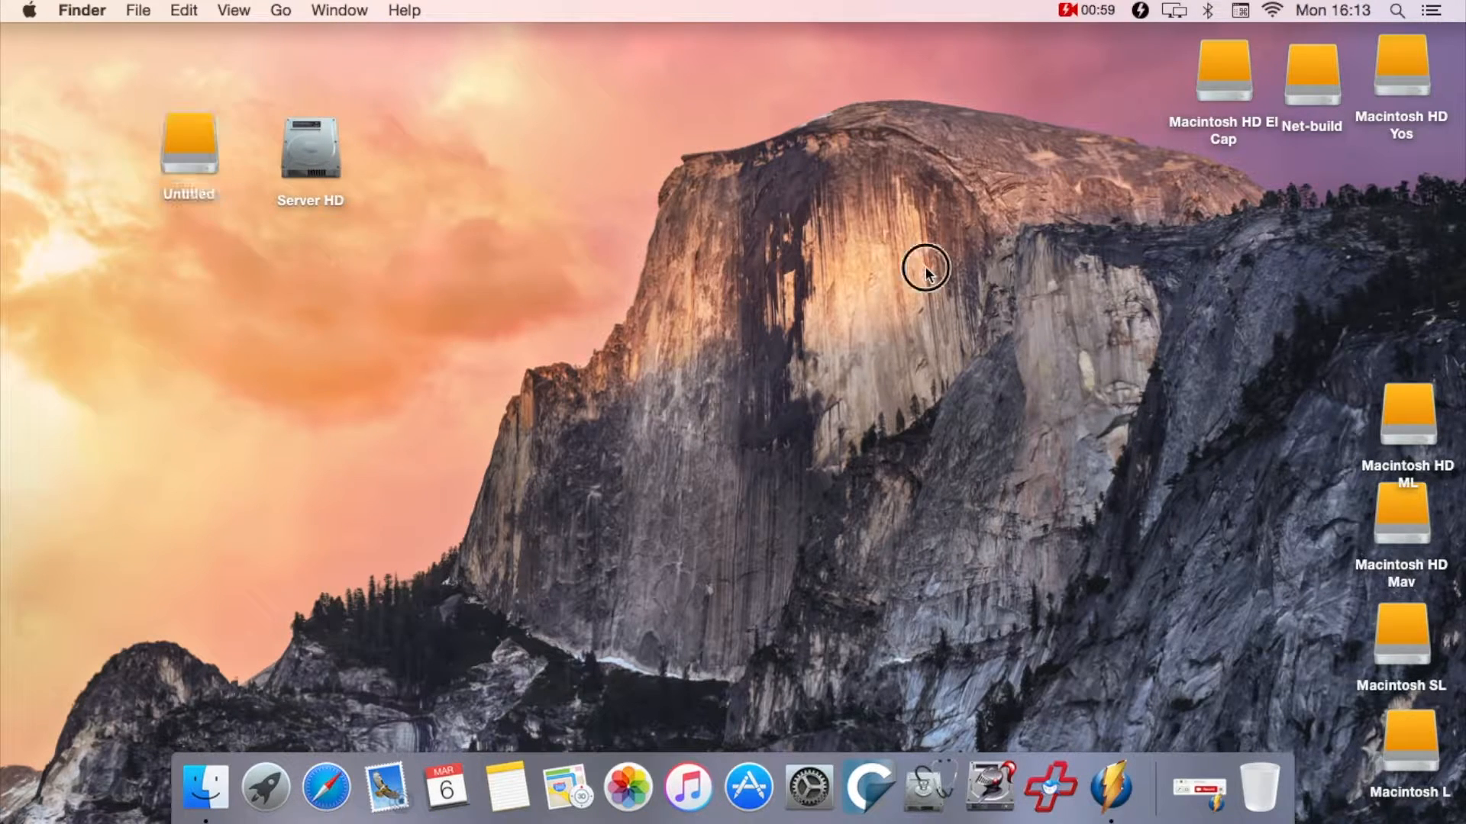
mouse_move(927, 784)
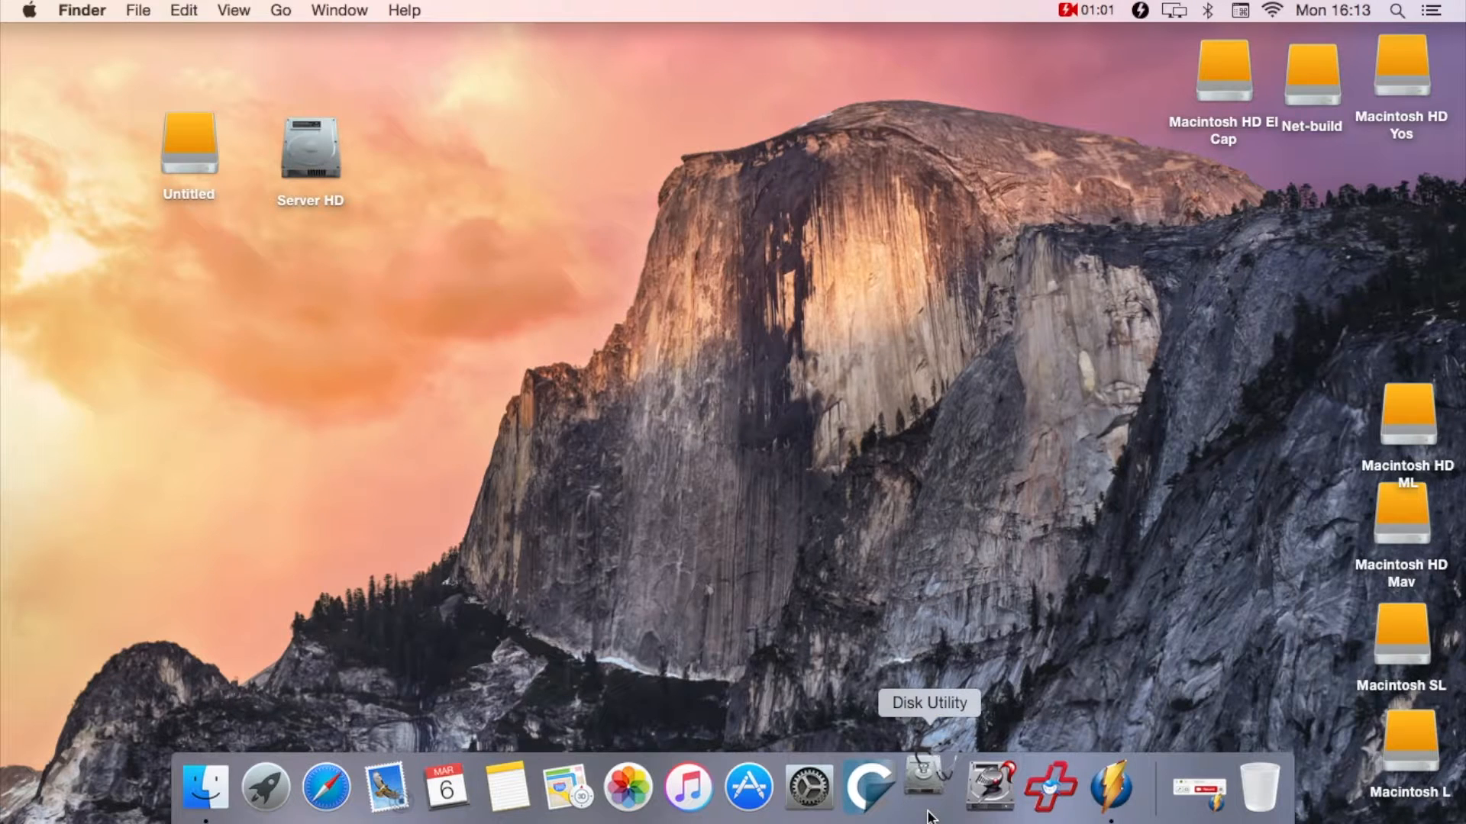
click(925, 785)
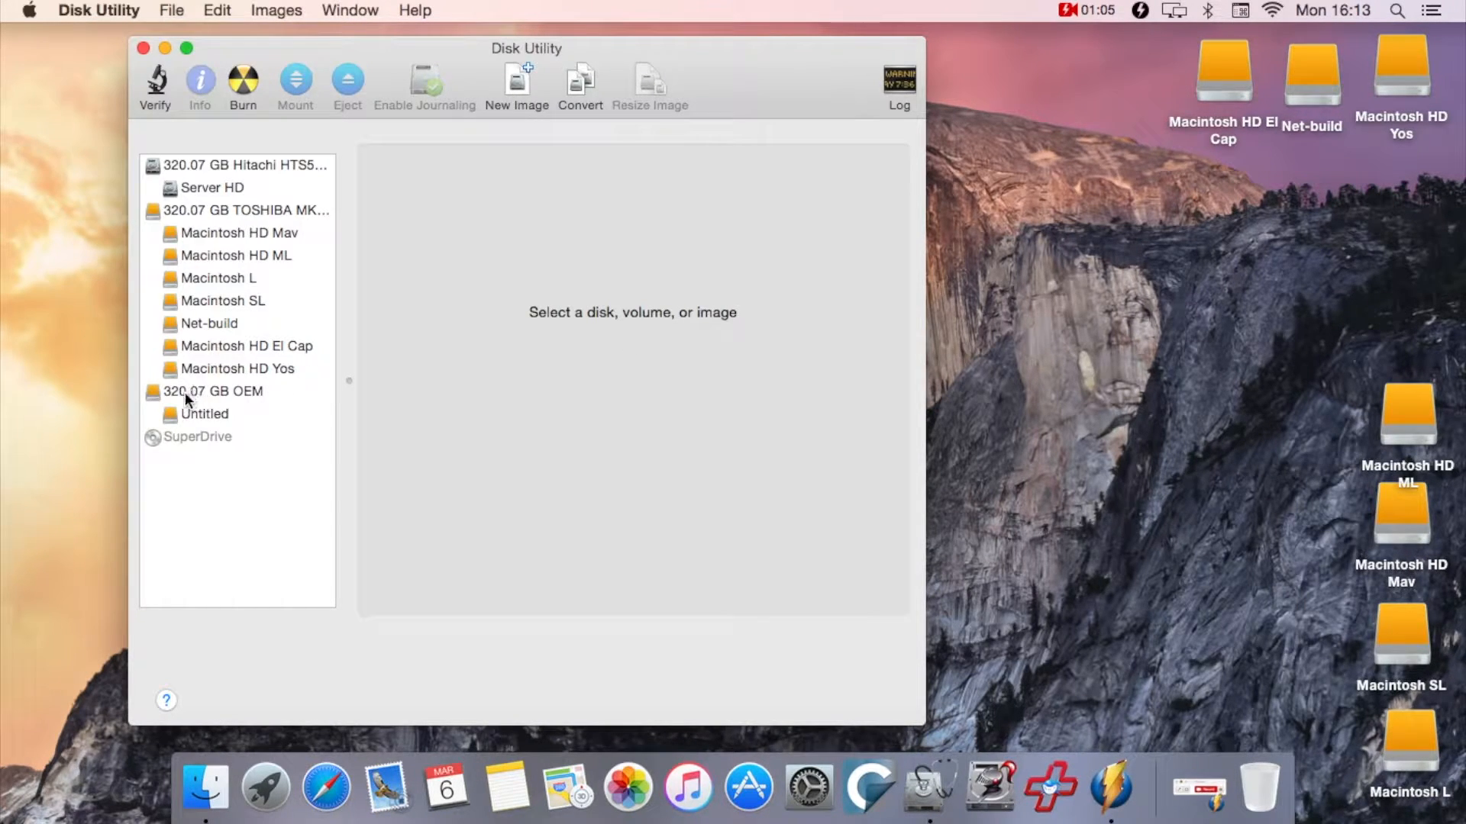
click(213, 391)
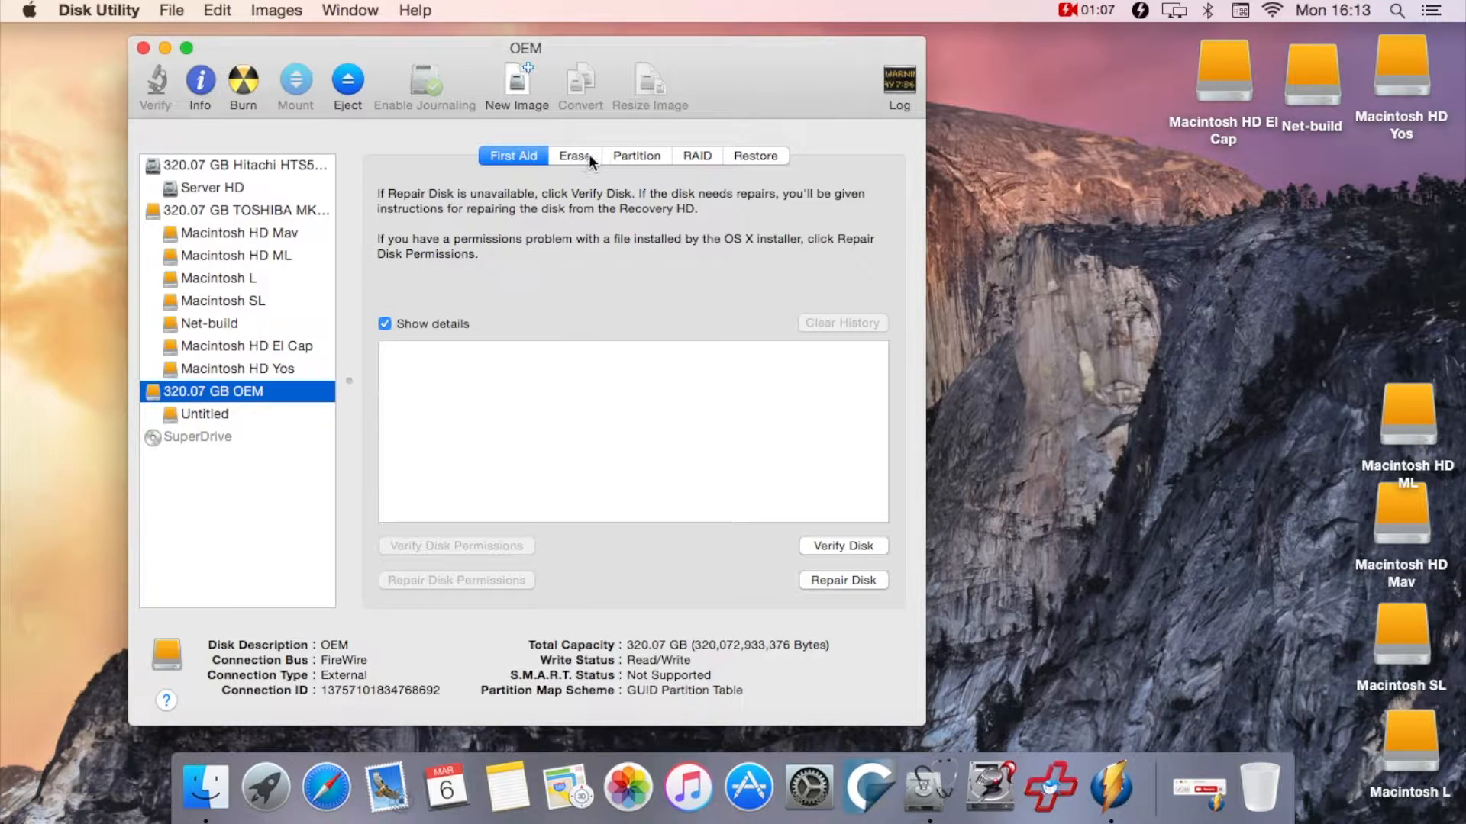
click(635, 156)
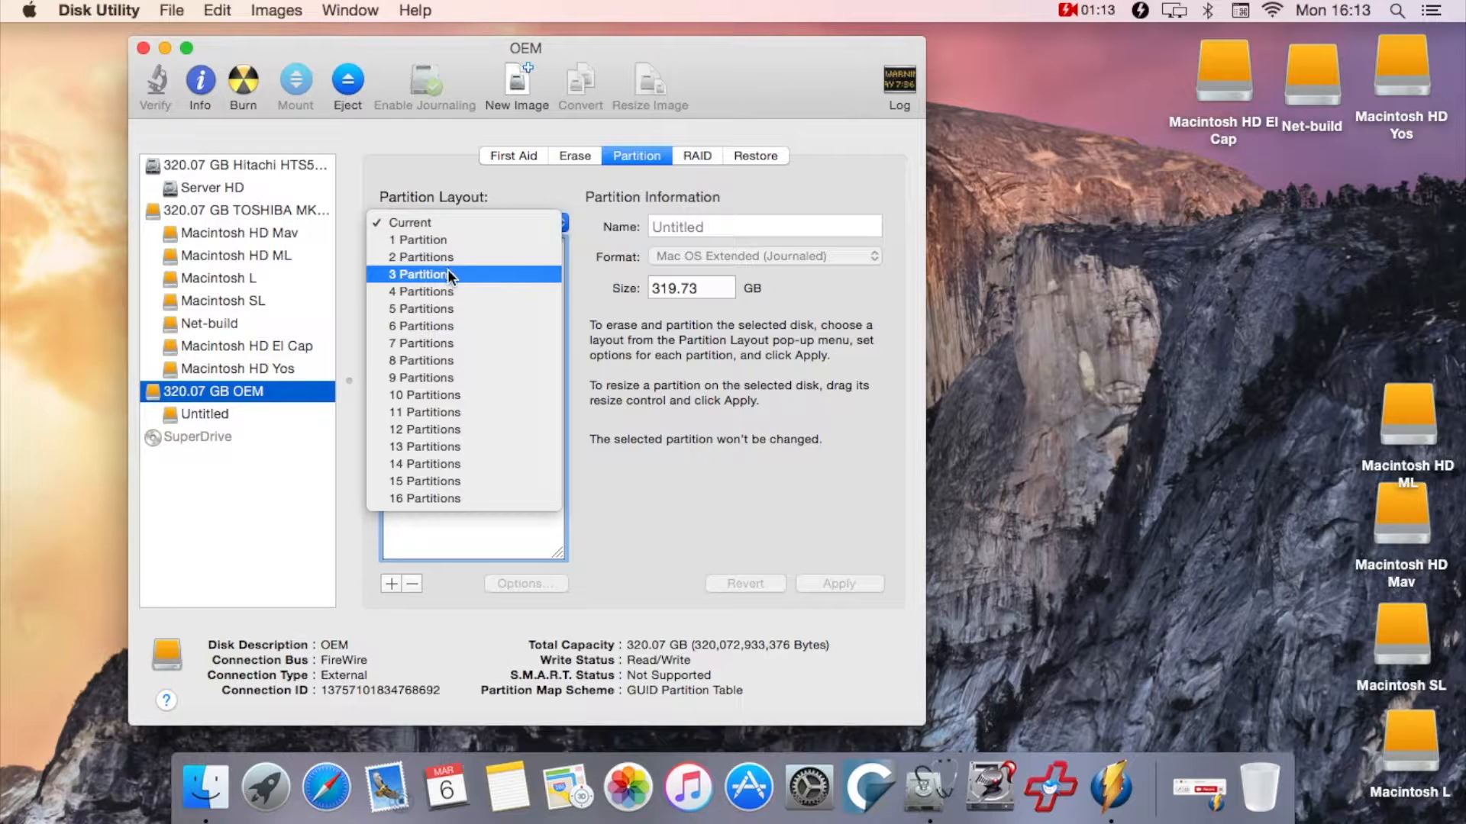
Choose a 3-partition layout and make the first partition 50 GB named 'Server HD Backup'
click(424, 273)
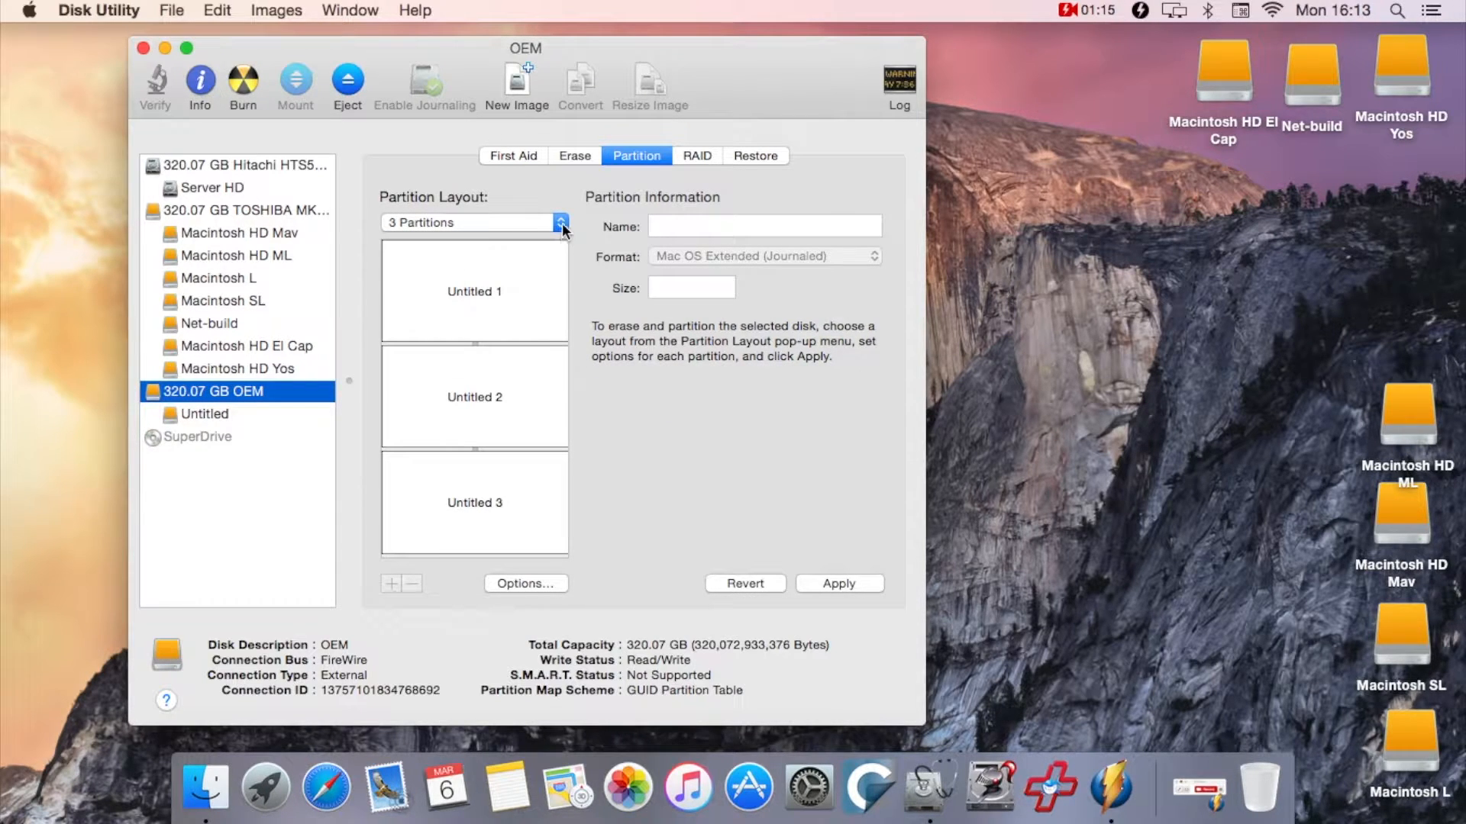
click(473, 290)
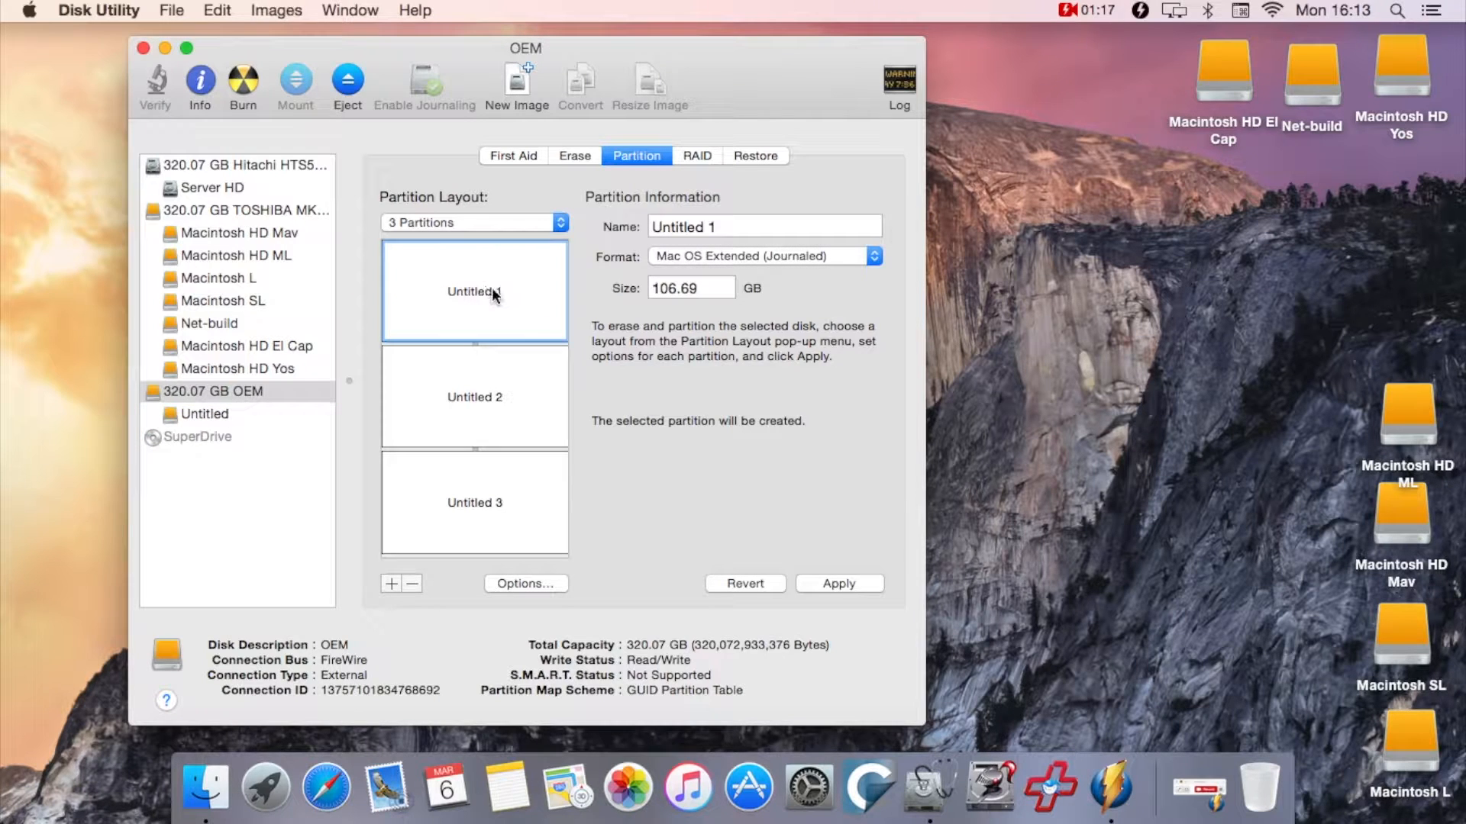
click(690, 287)
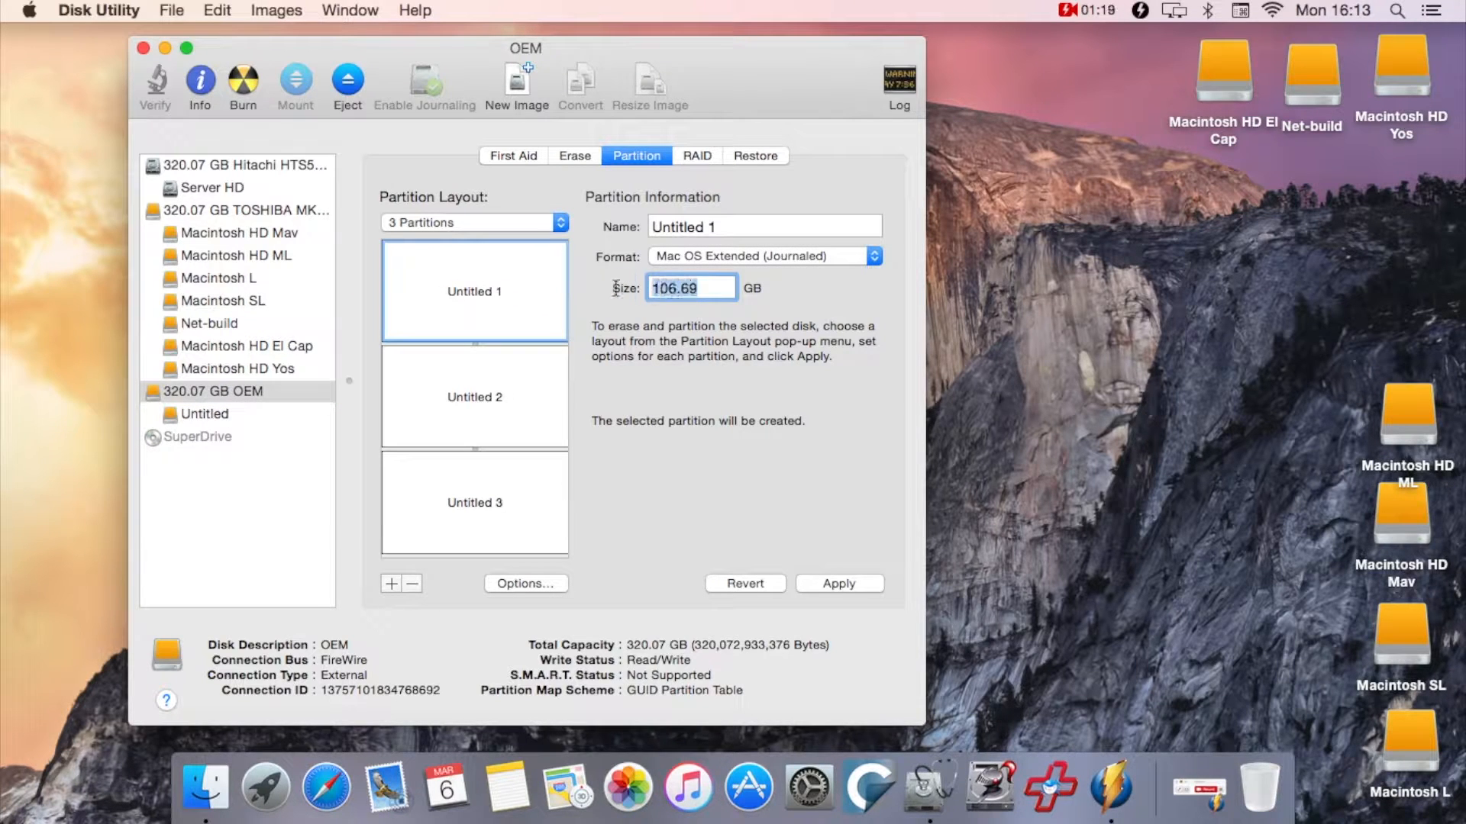
text(5)
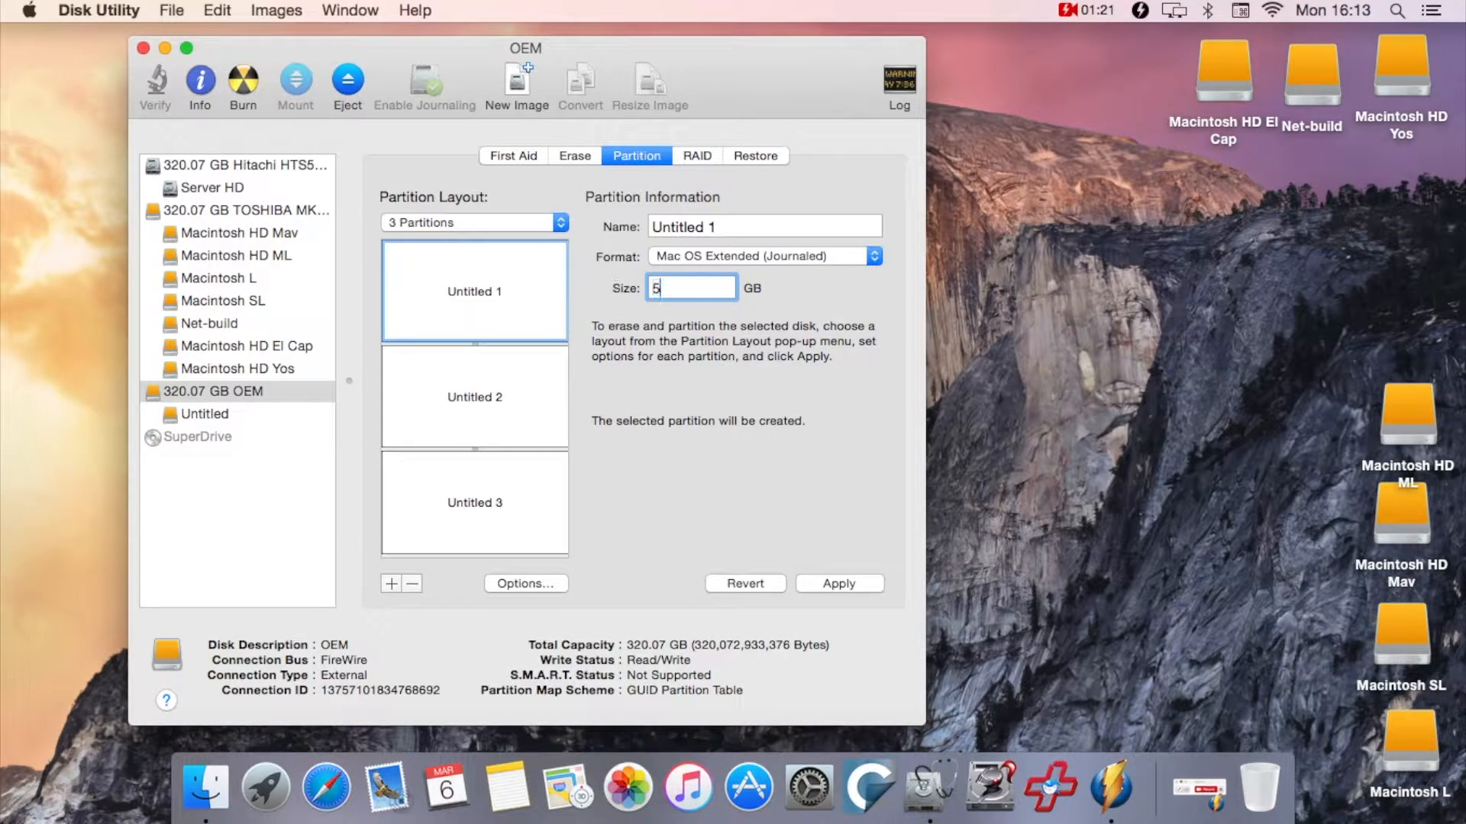
text(0.00)
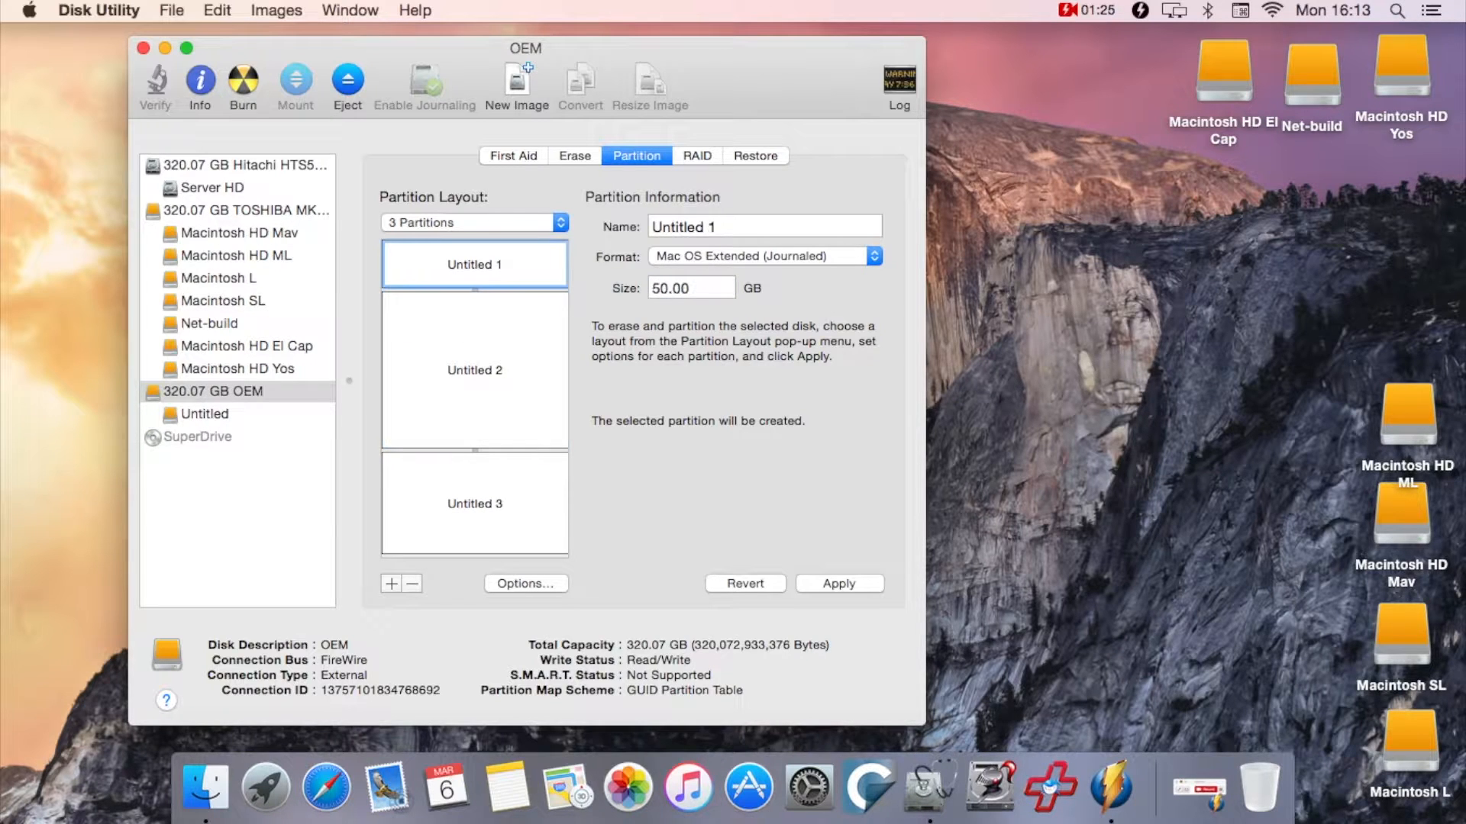
text(S)
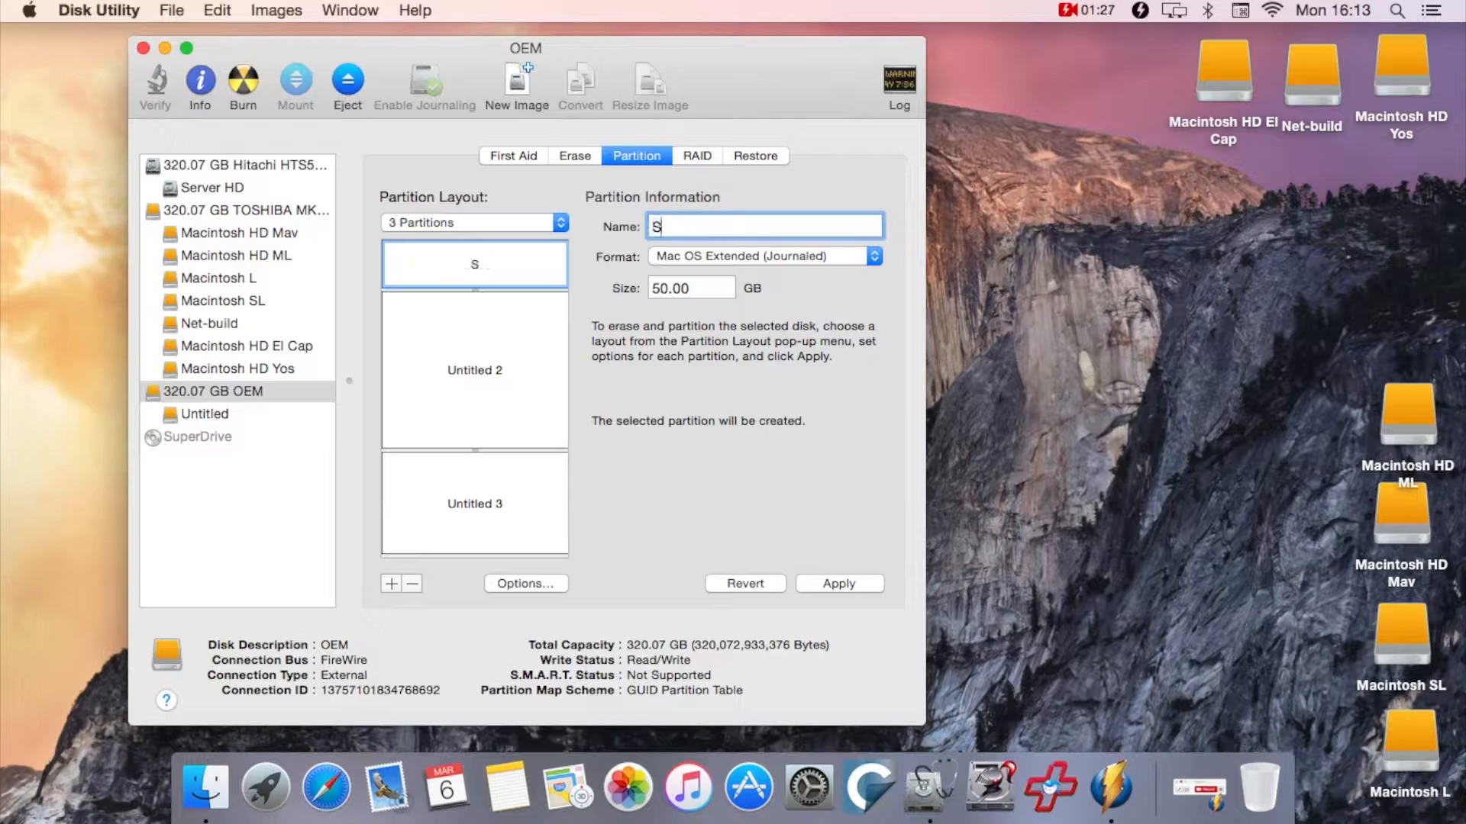
text(erver HD B)
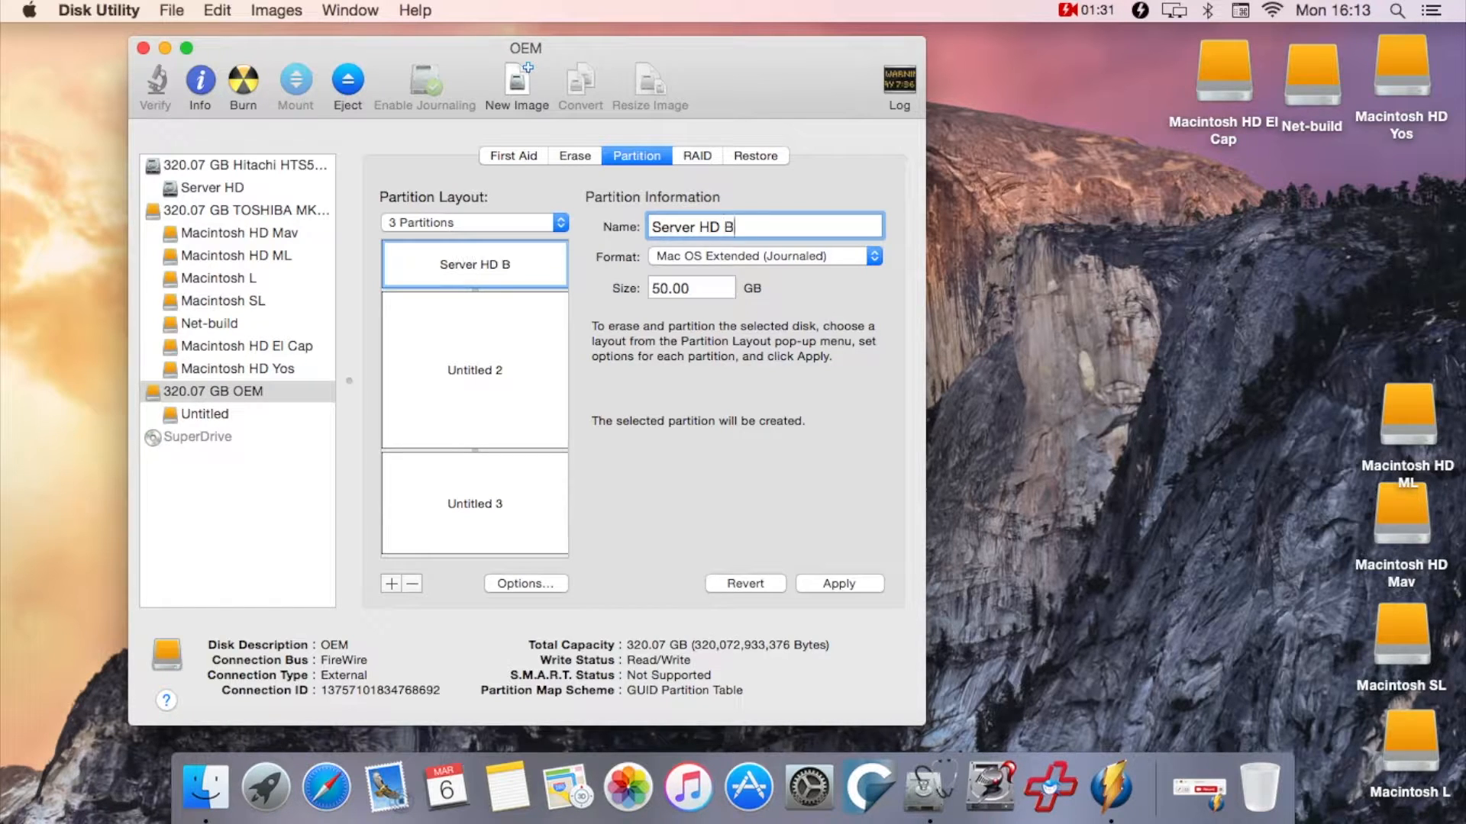
text(ackup)
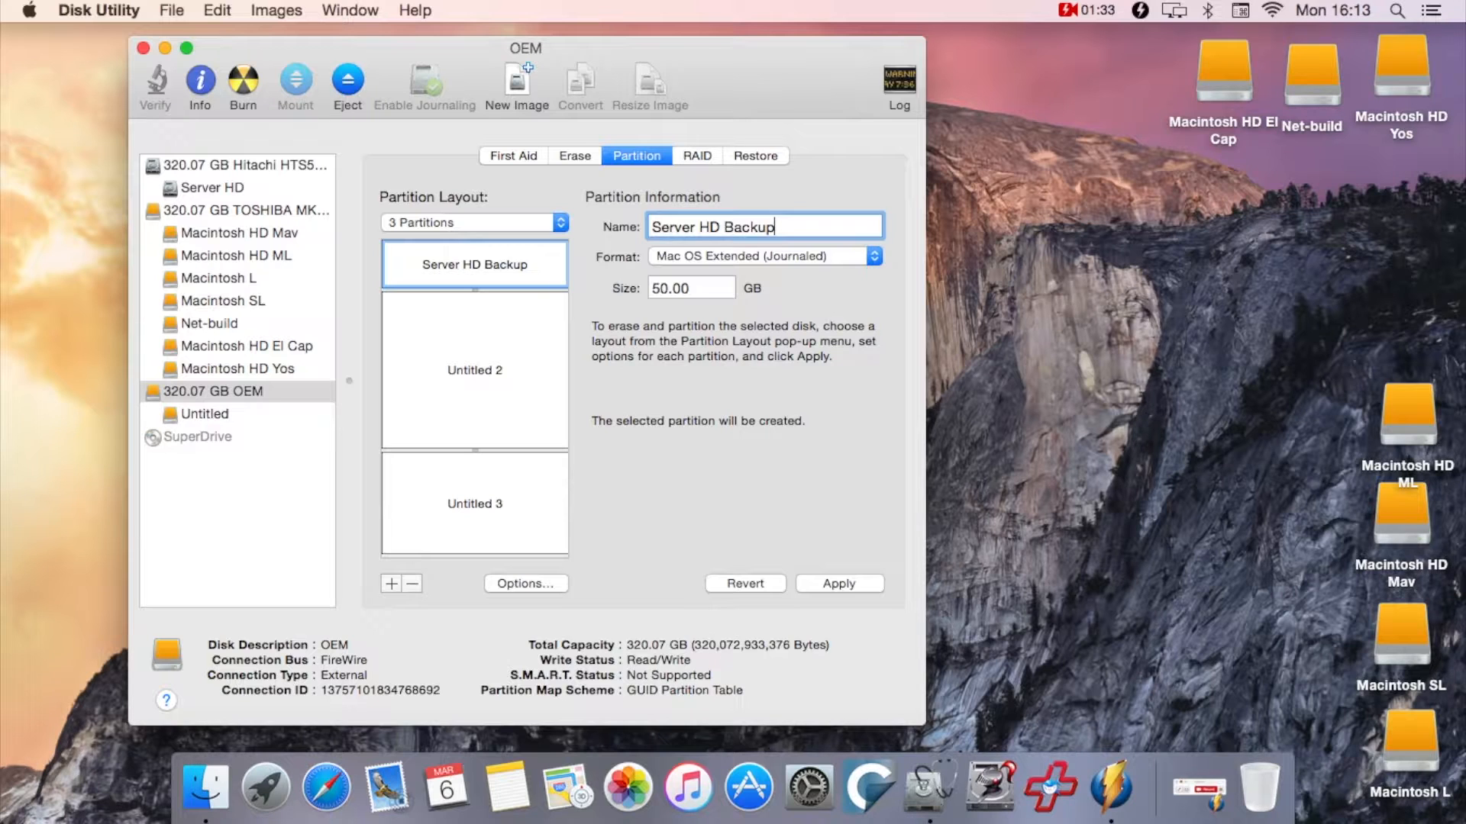
Review the other partitions' settings and apply the new layout
click(473, 504)
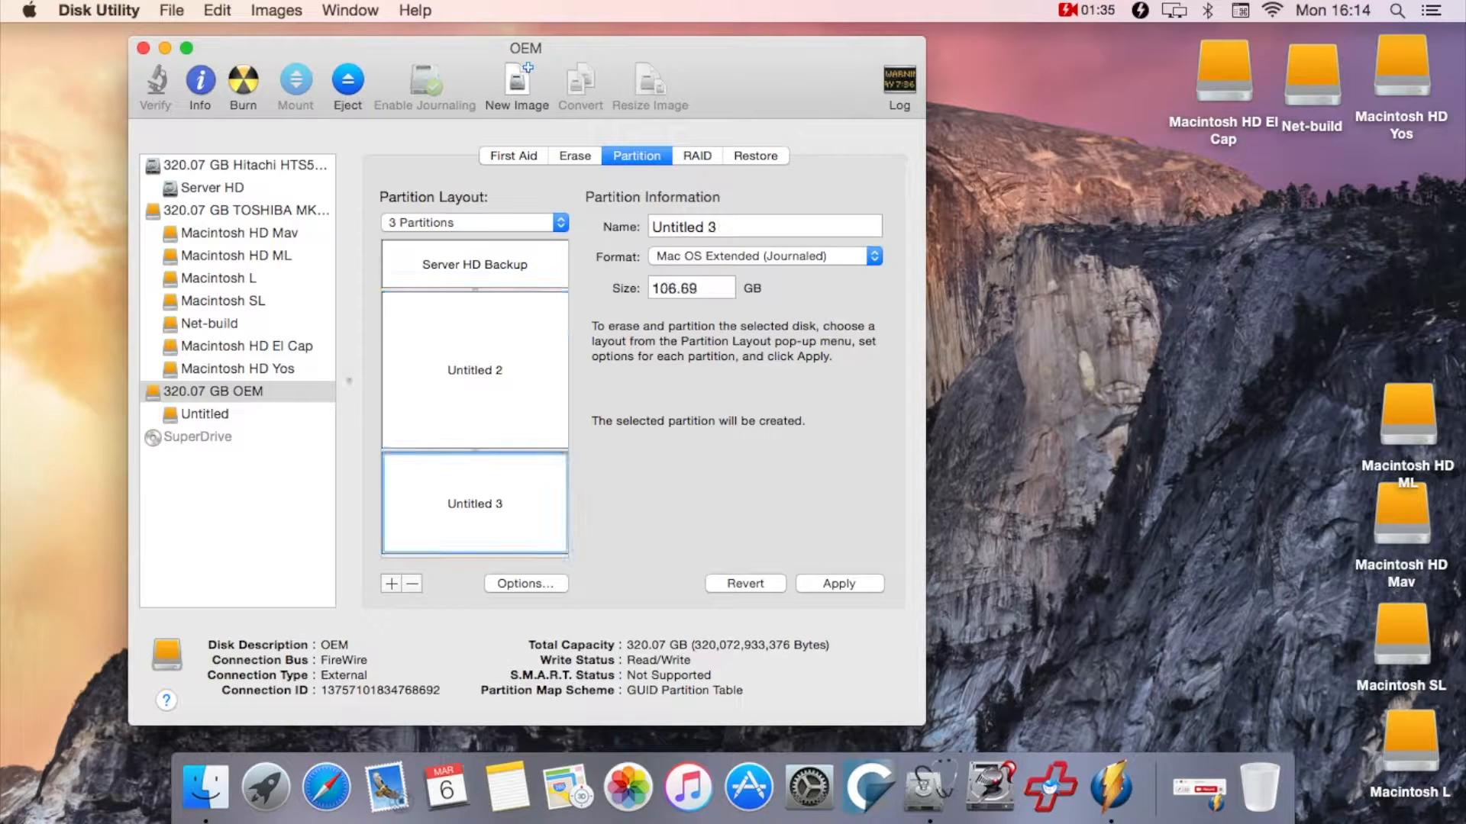
click(474, 264)
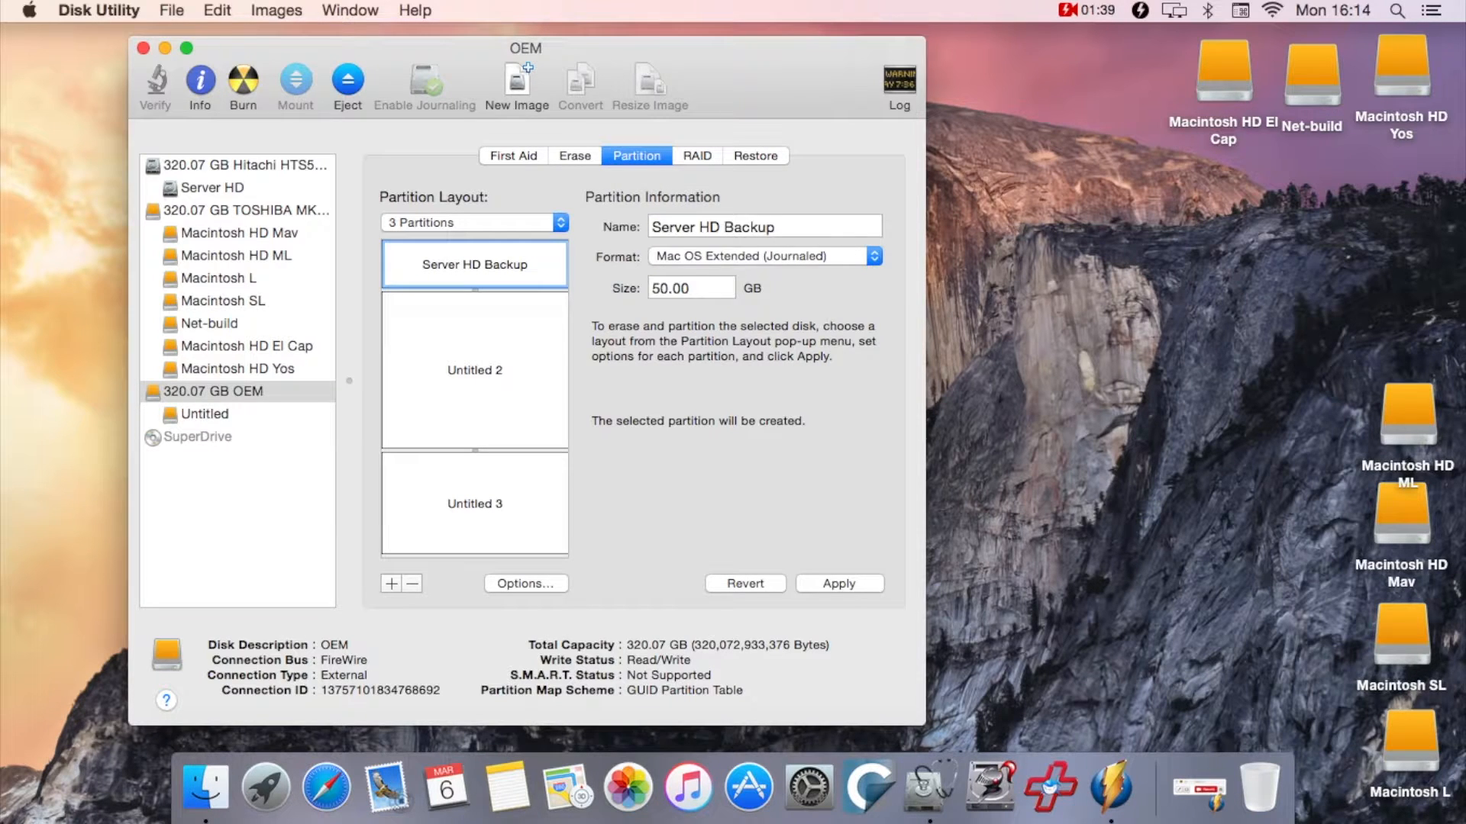
click(872, 256)
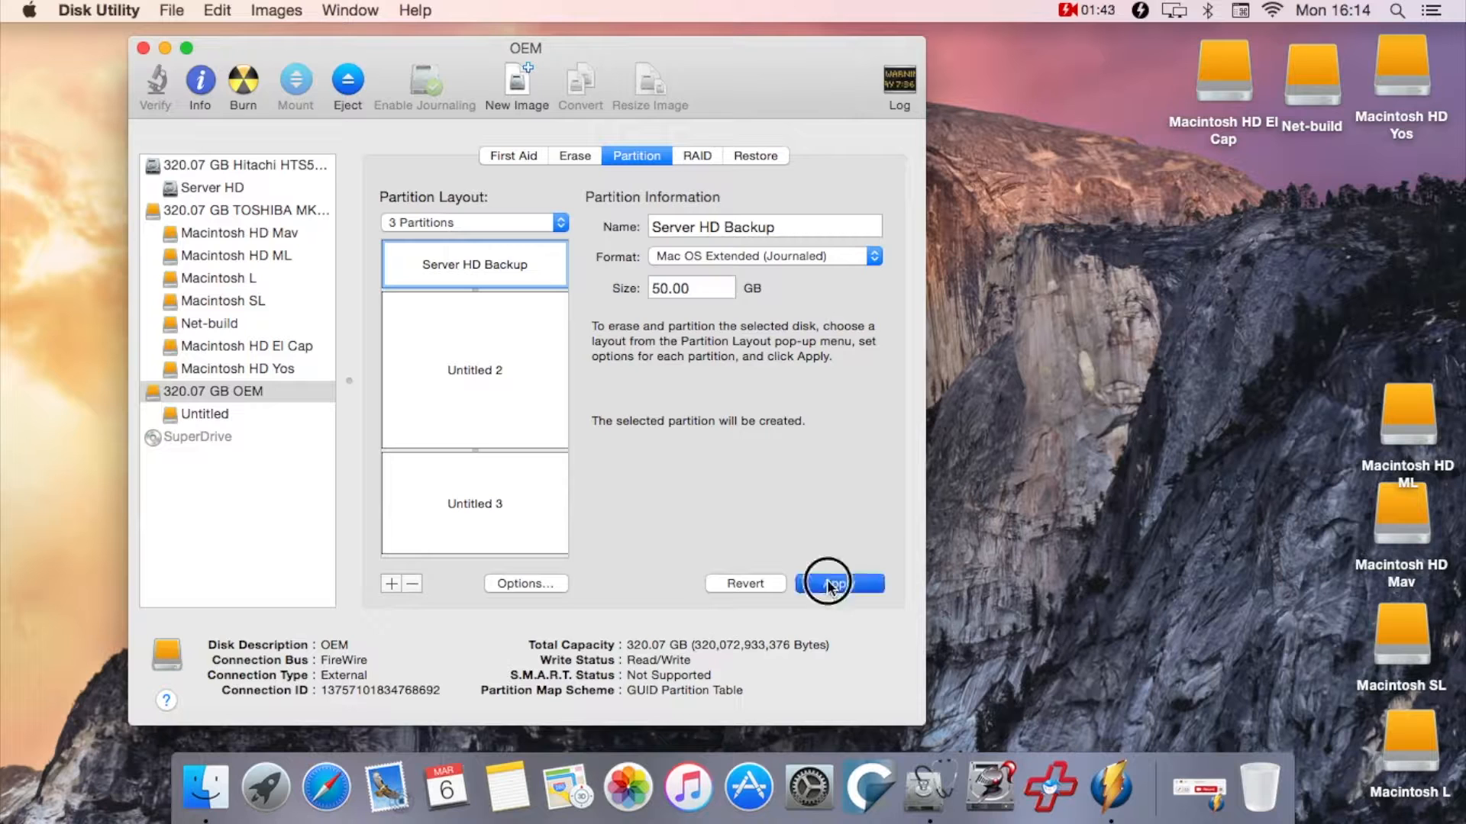
click(837, 584)
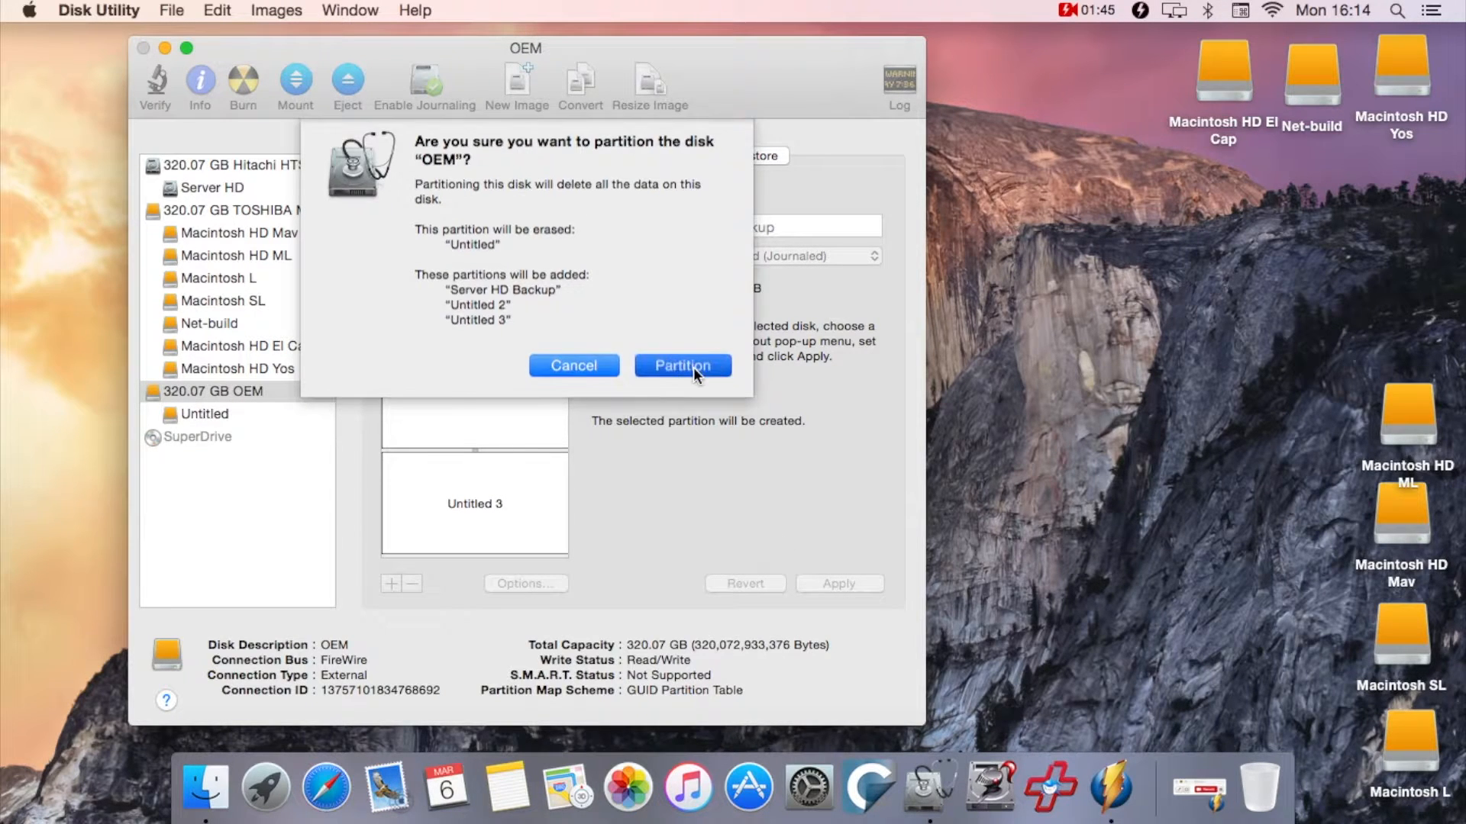
Confirm partitioning the OEM disk and decline Time Machine for Server HD Backup, Untitled 2 and Untitled 3
click(682, 364)
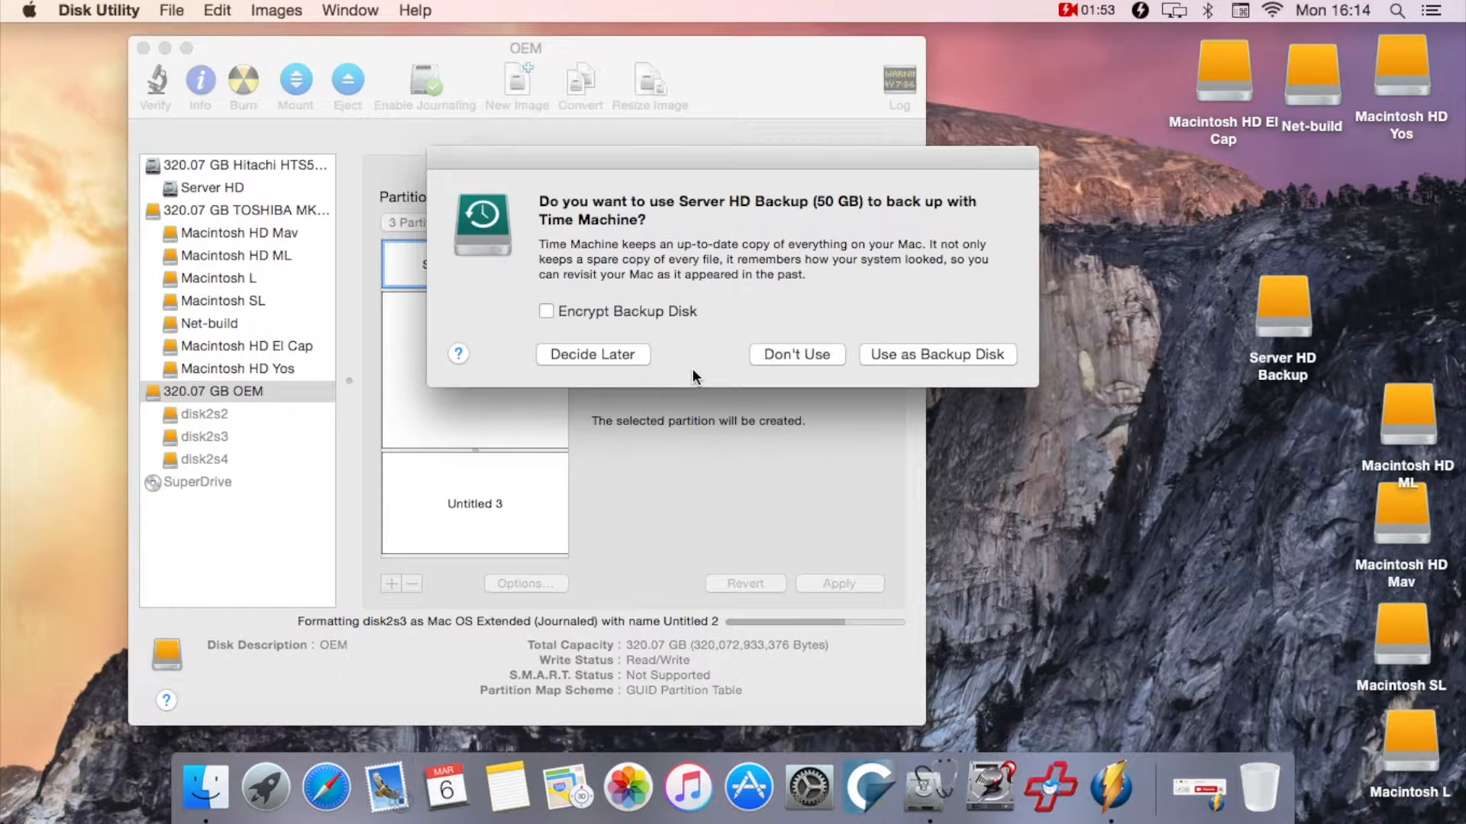
click(796, 354)
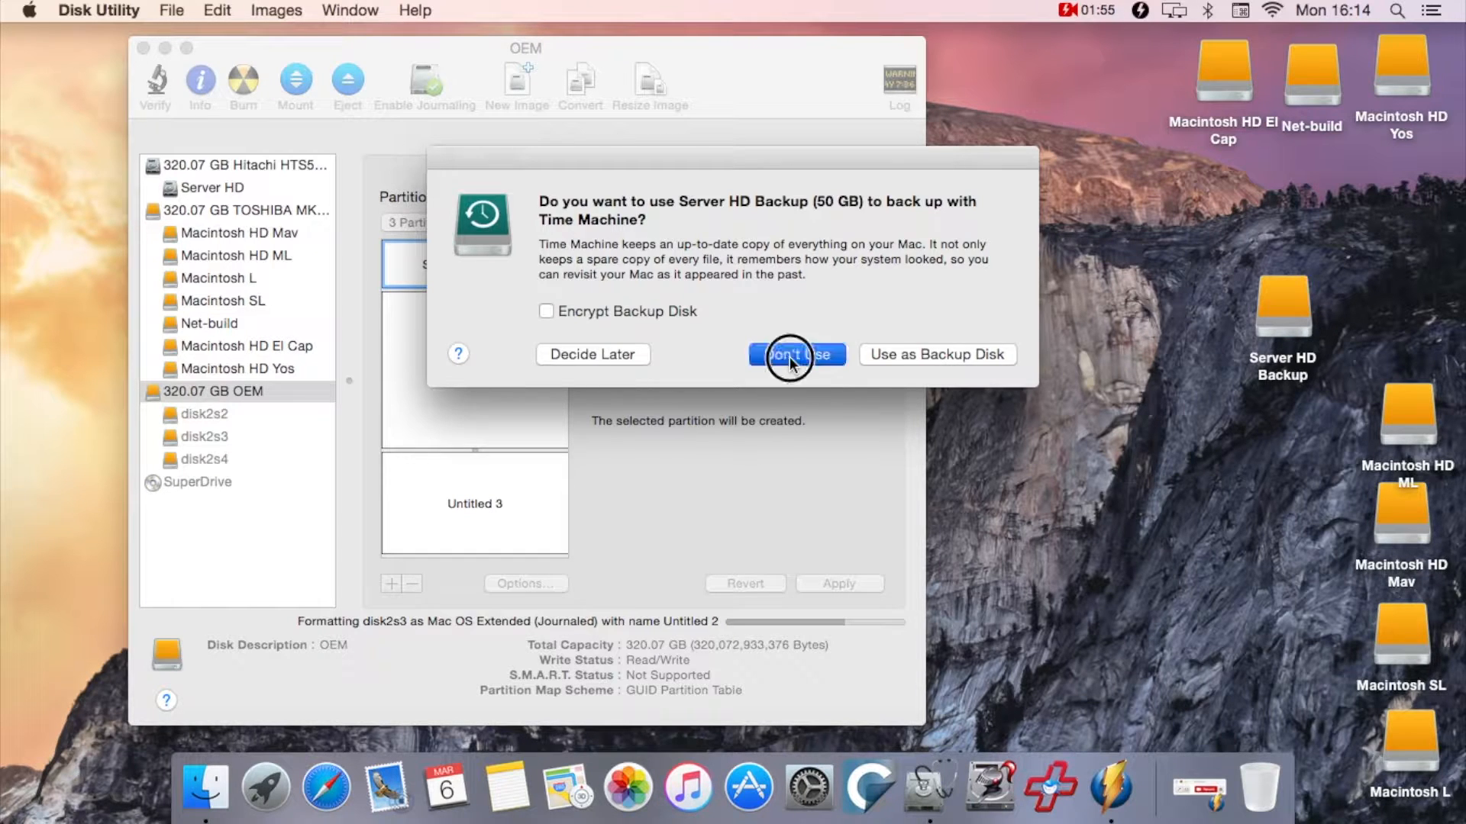
click(796, 354)
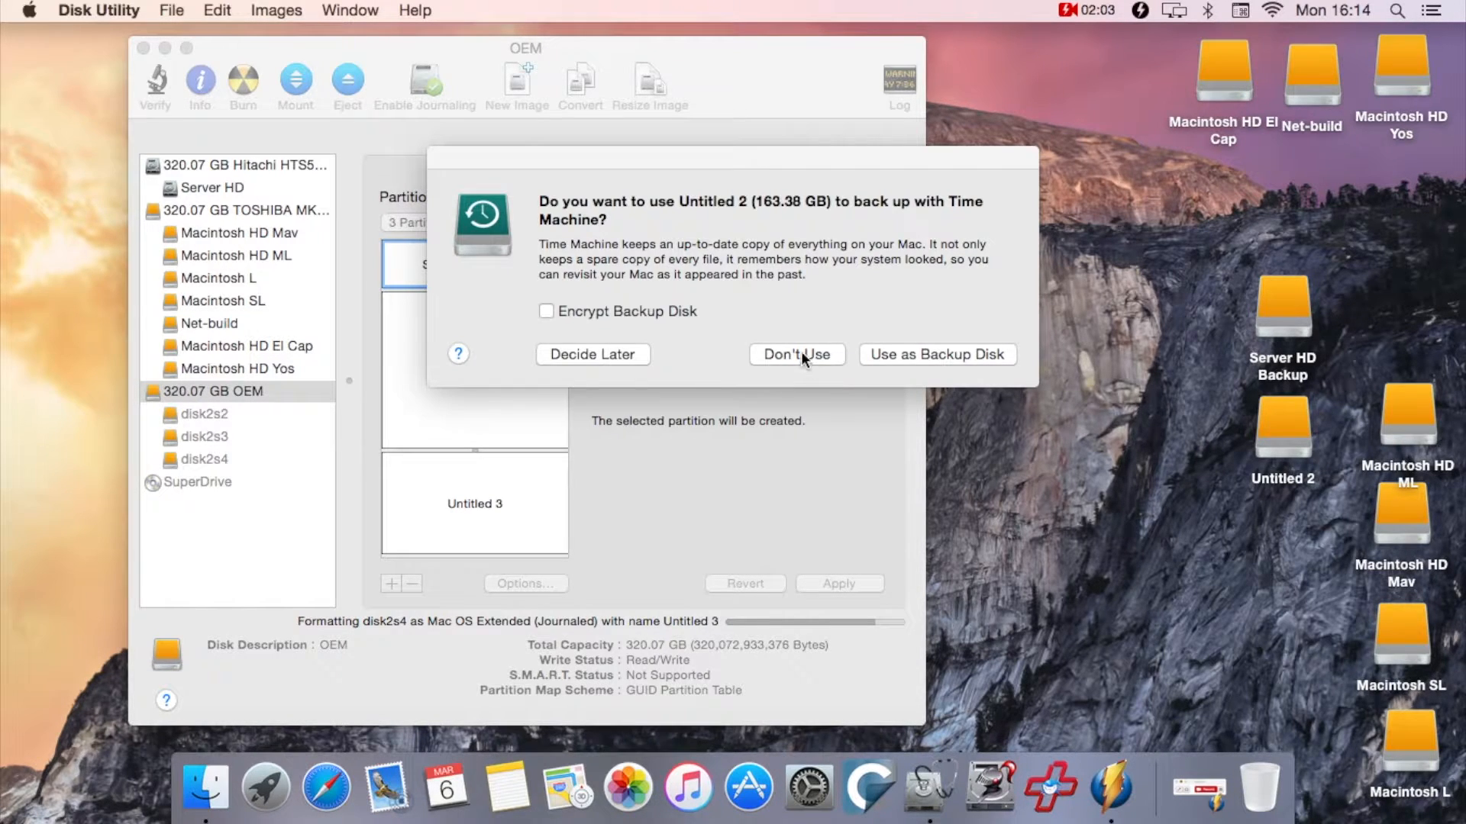
click(796, 354)
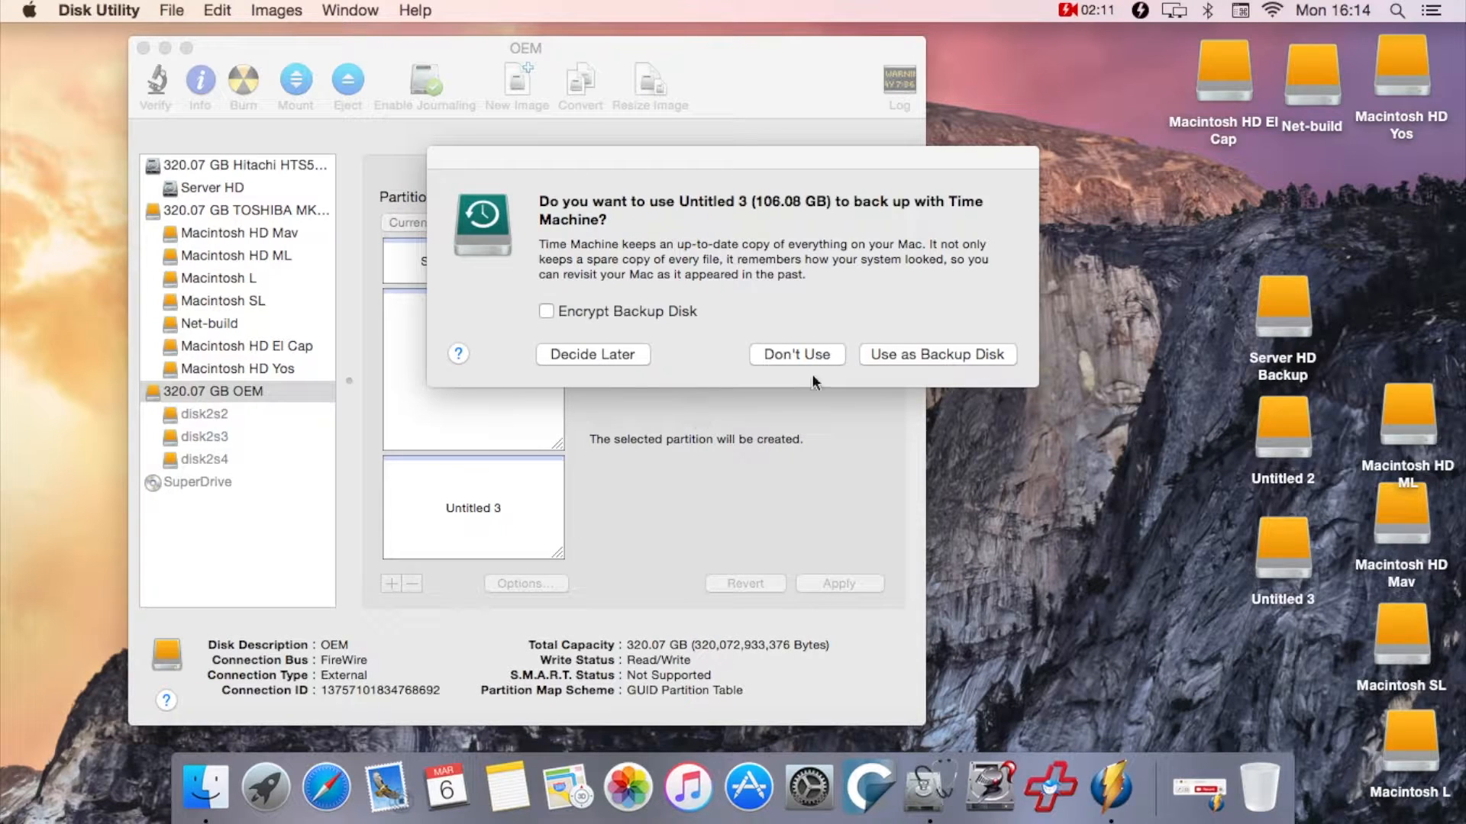
click(796, 354)
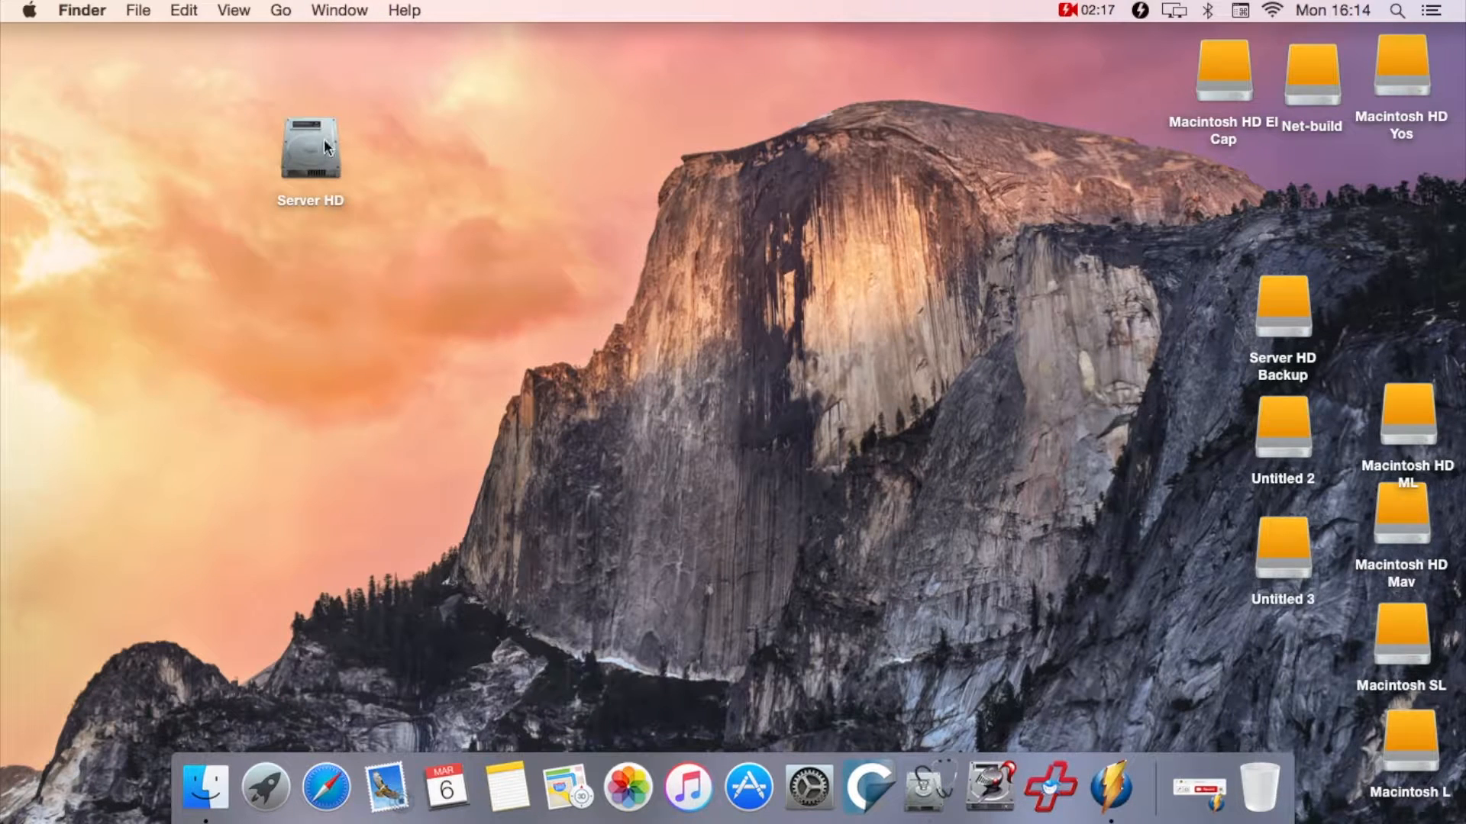
Arrange the desktop so Server HD Backup sits beside Server HD with Untitled 2 and 3 regrouped below
drag(1281, 307, 563, 177)
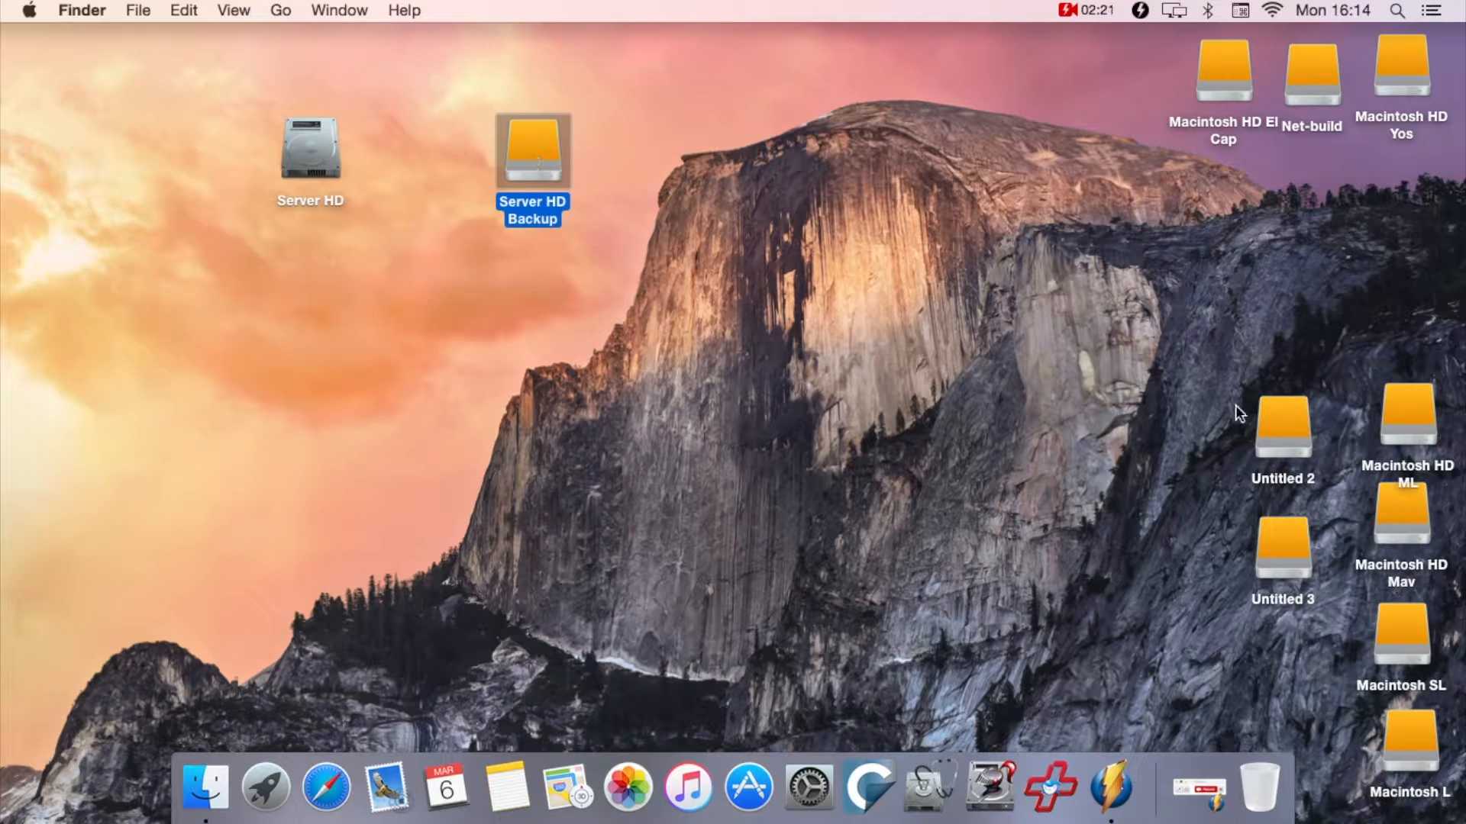
click(1281, 432)
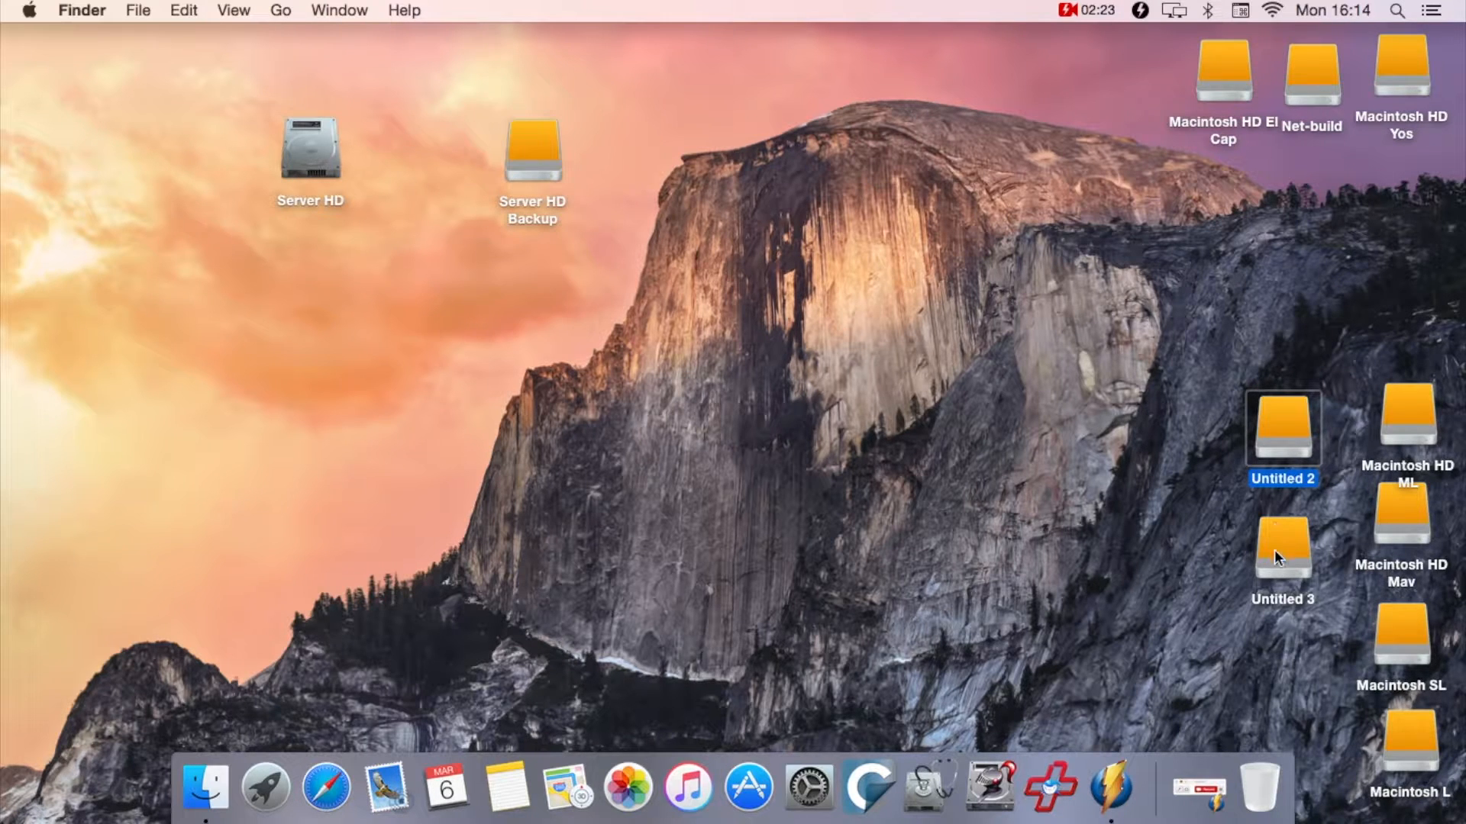
click(1281, 551)
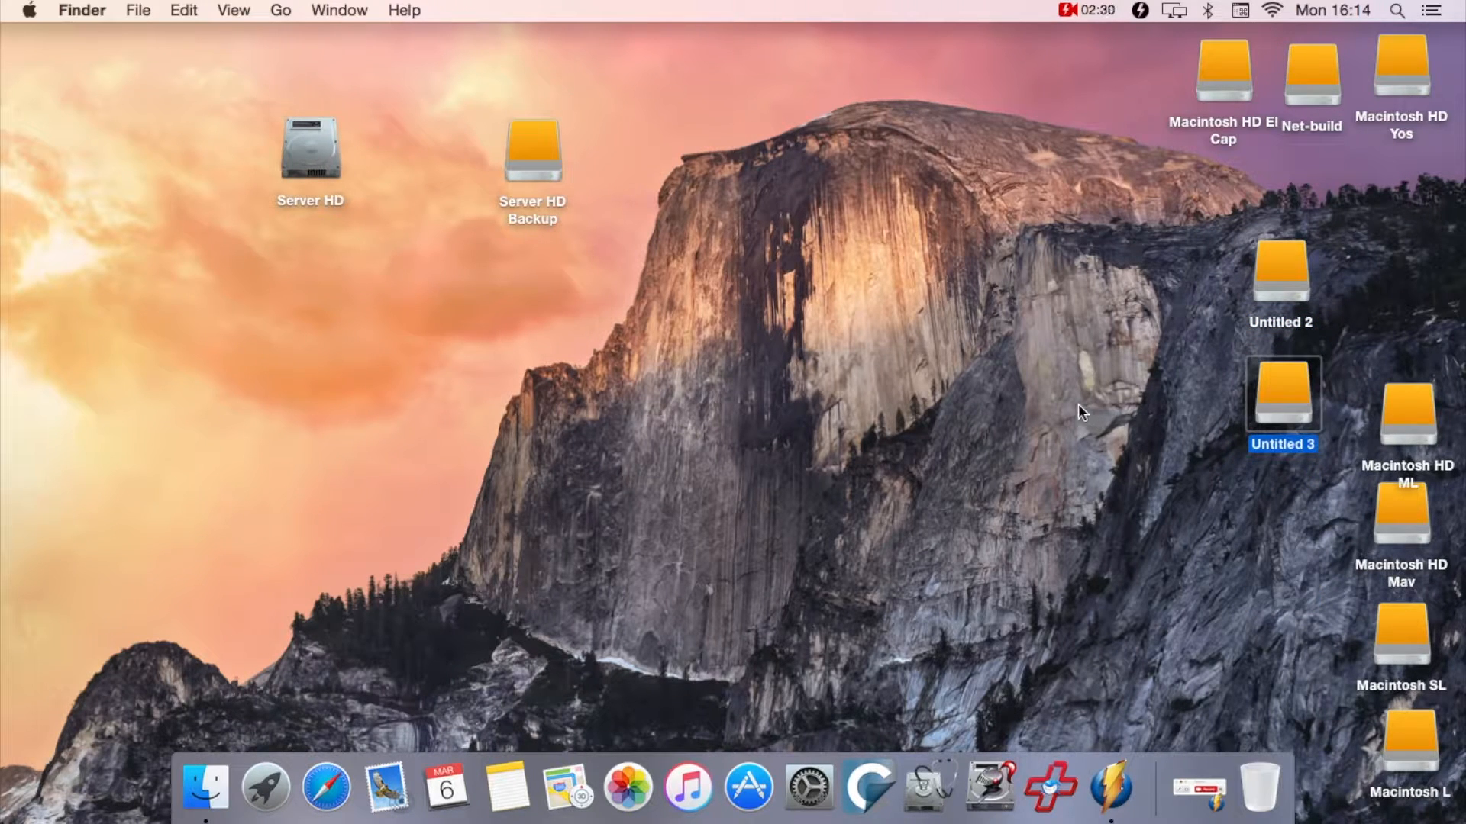
click(857, 684)
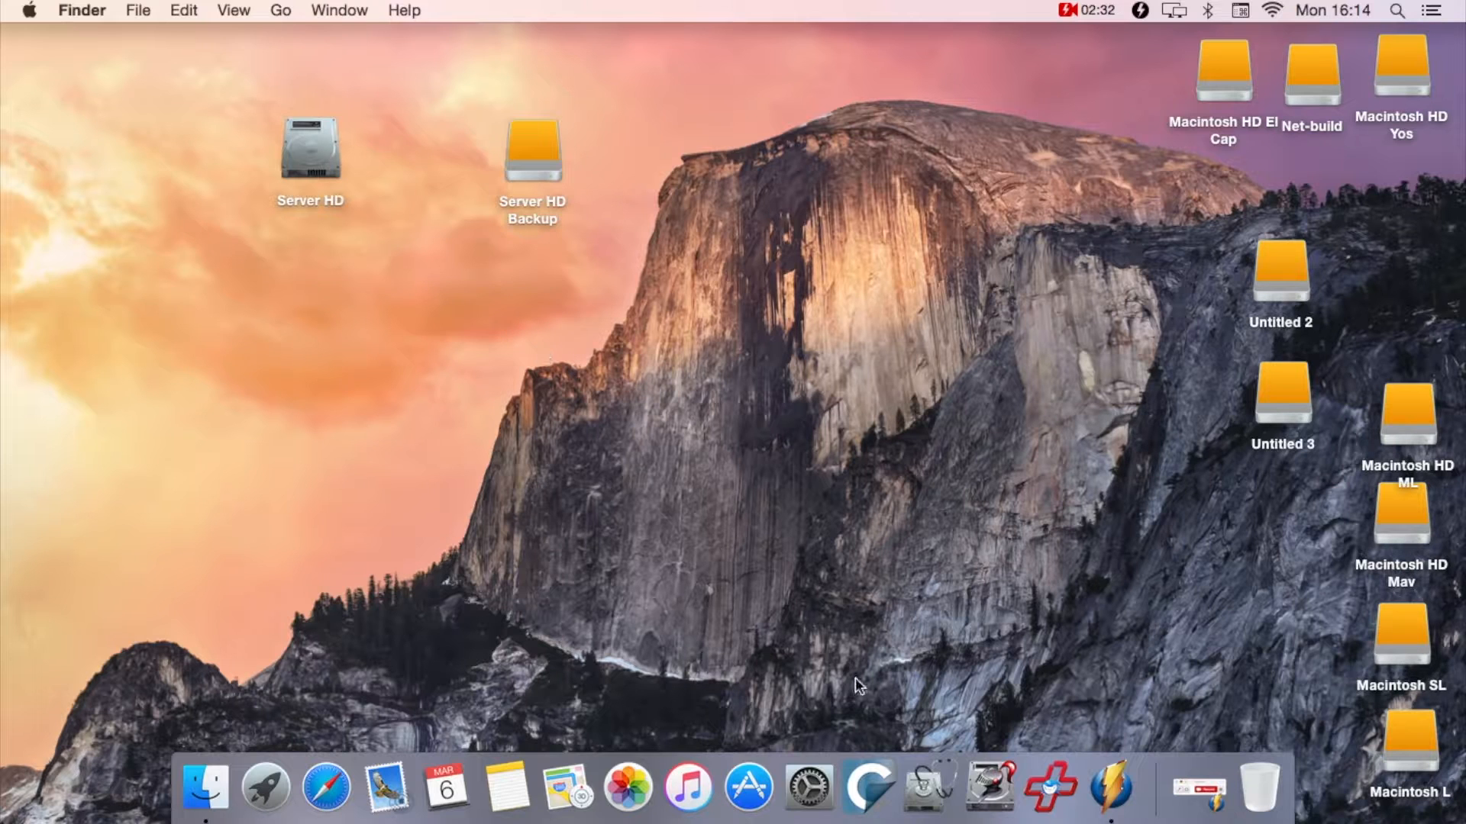
mouse_move(869, 783)
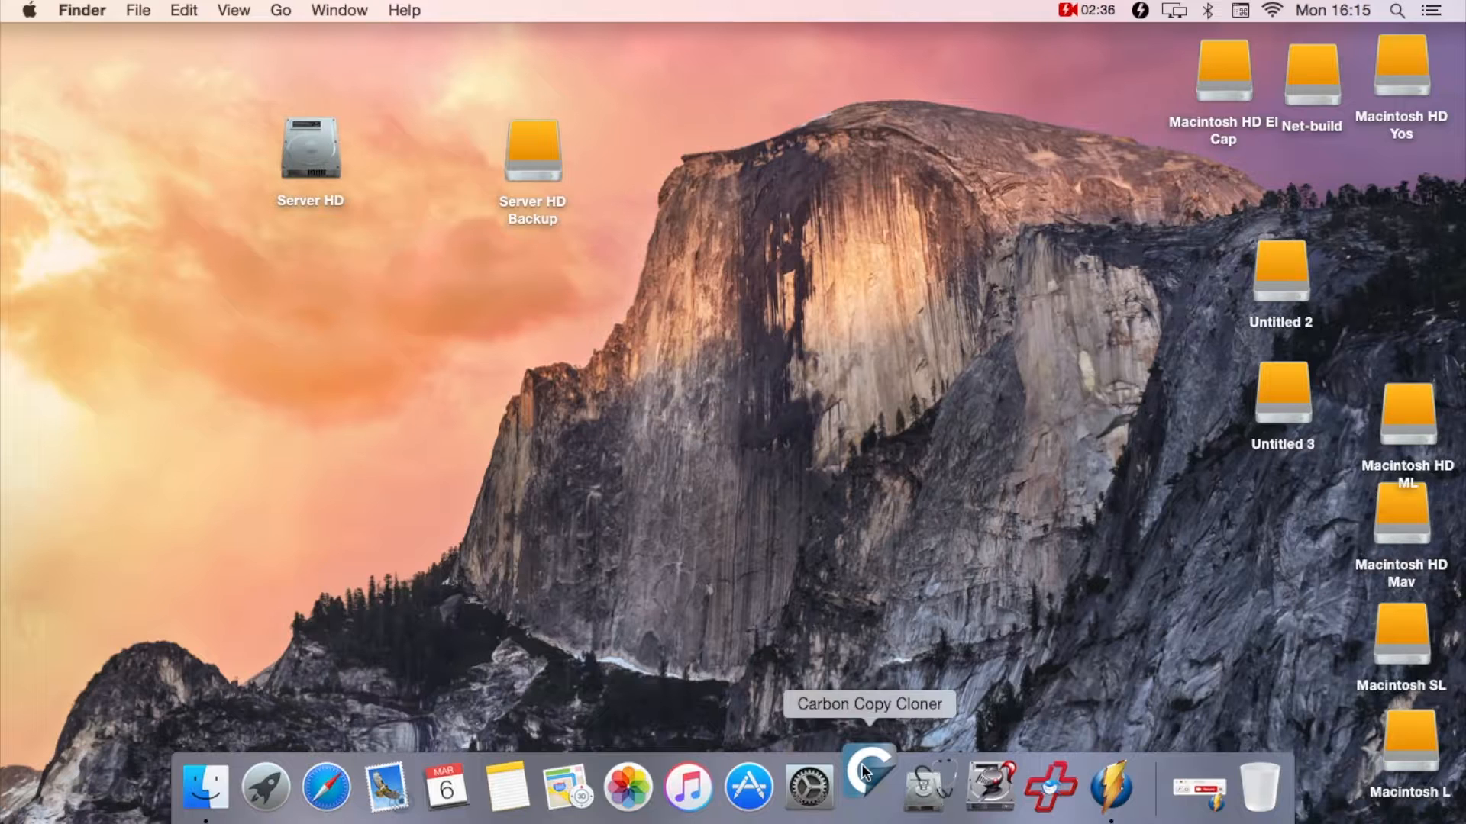
Launch Carbon Copy Cloner, dismiss the update and trial prompts, and move its window aside
click(869, 784)
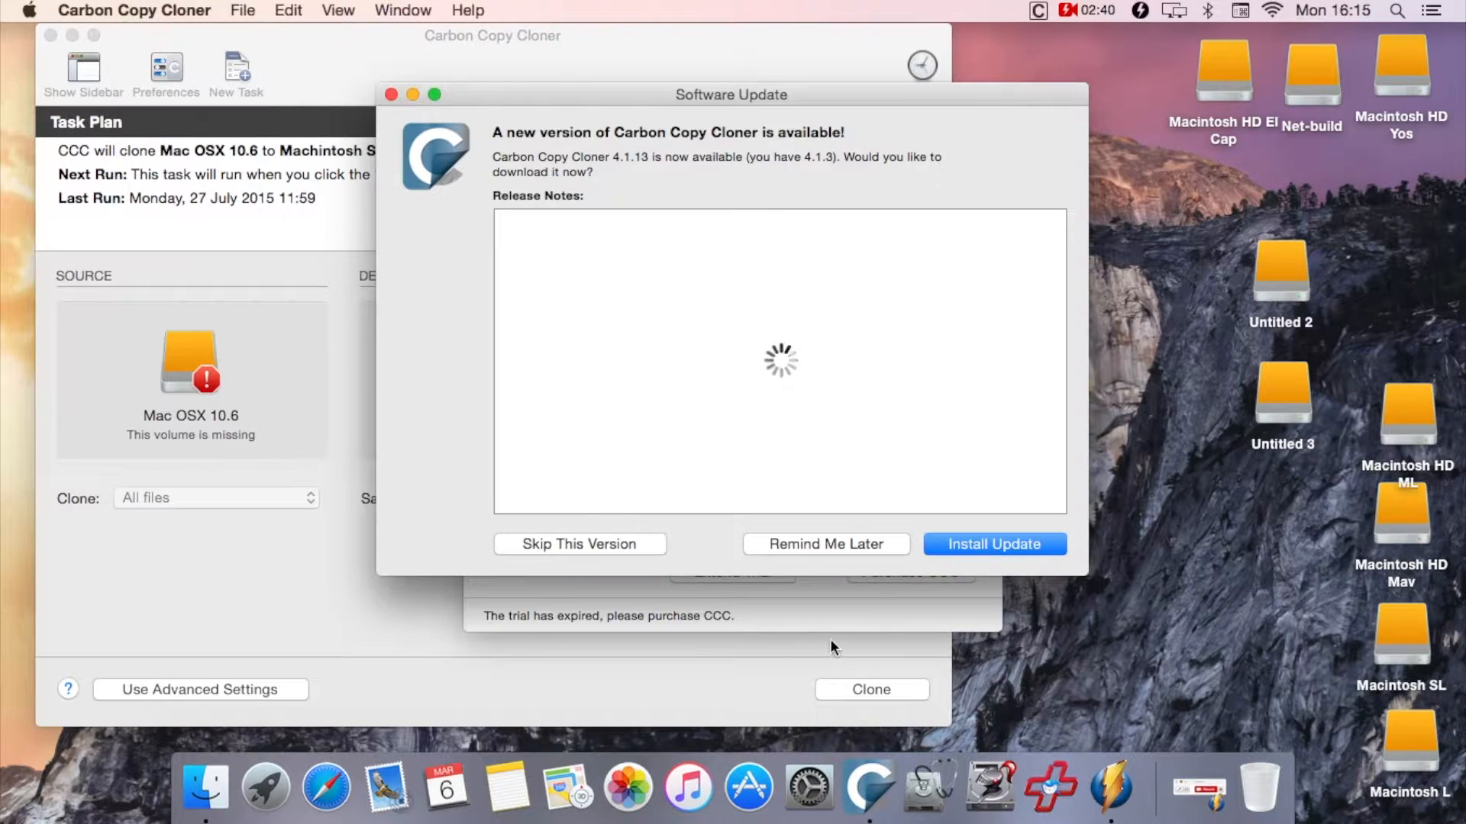
click(579, 543)
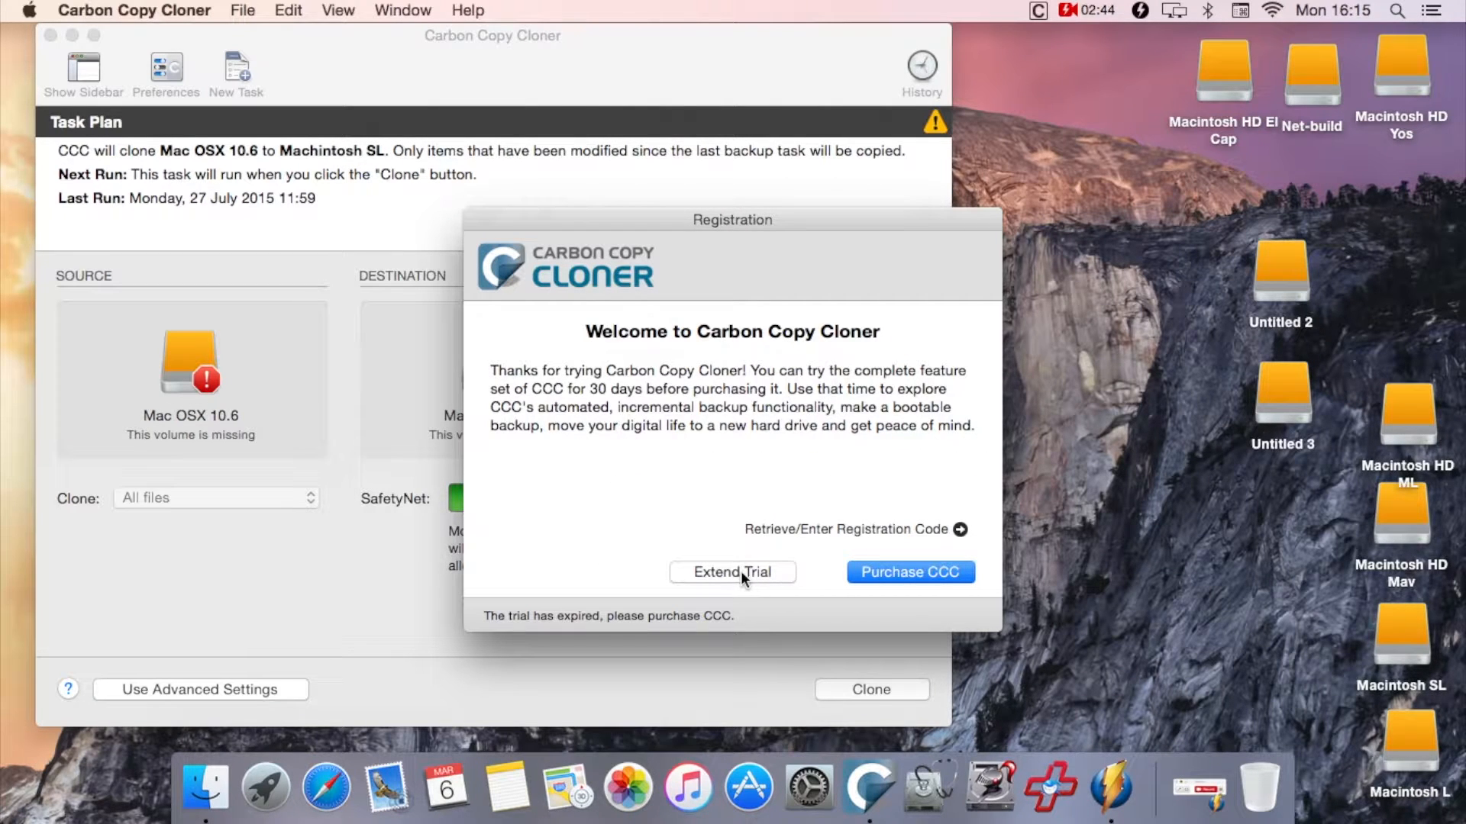
click(731, 573)
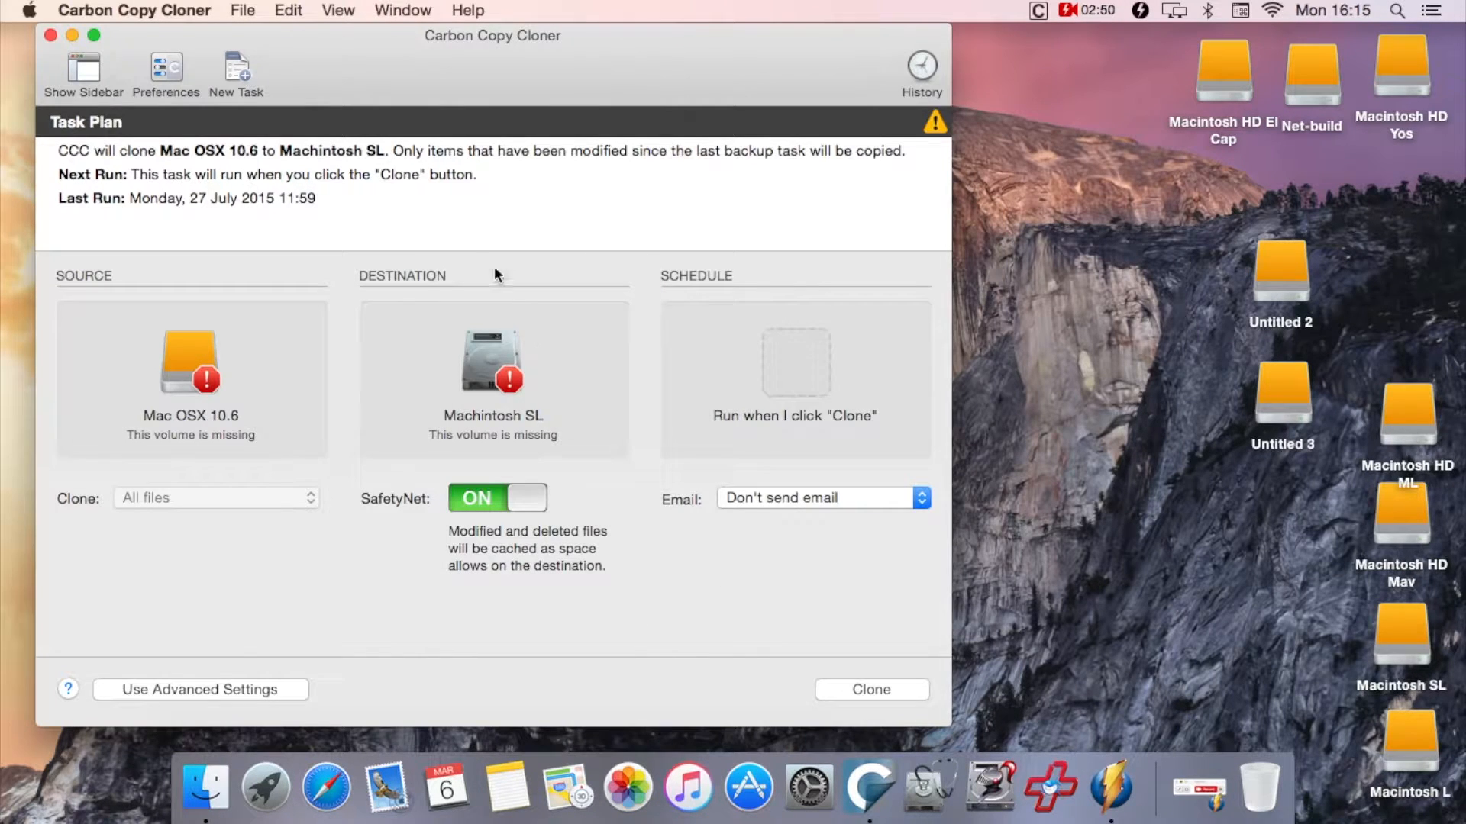
drag(493, 35, 1009, 52)
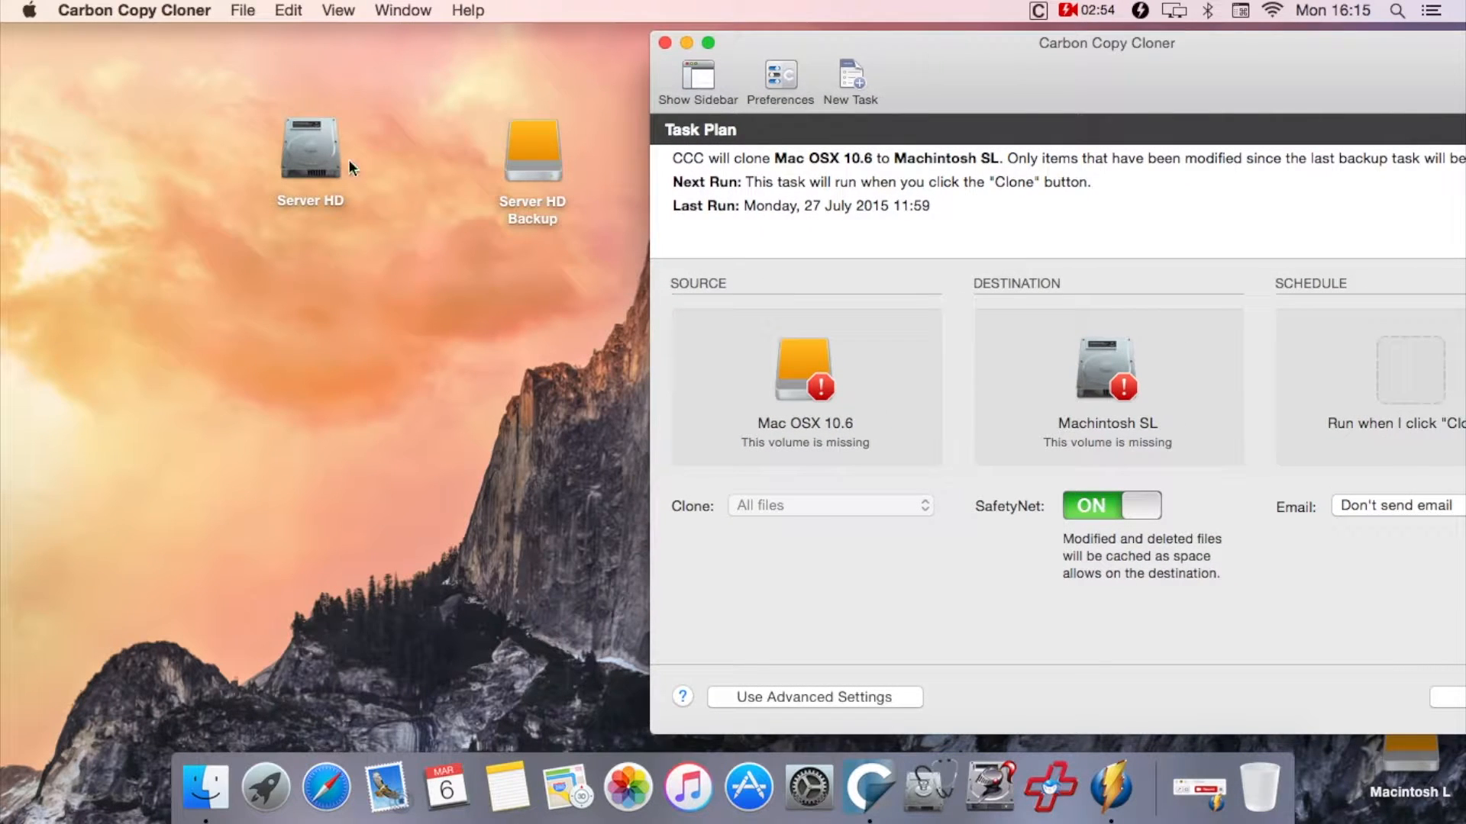
mouse_move(329, 174)
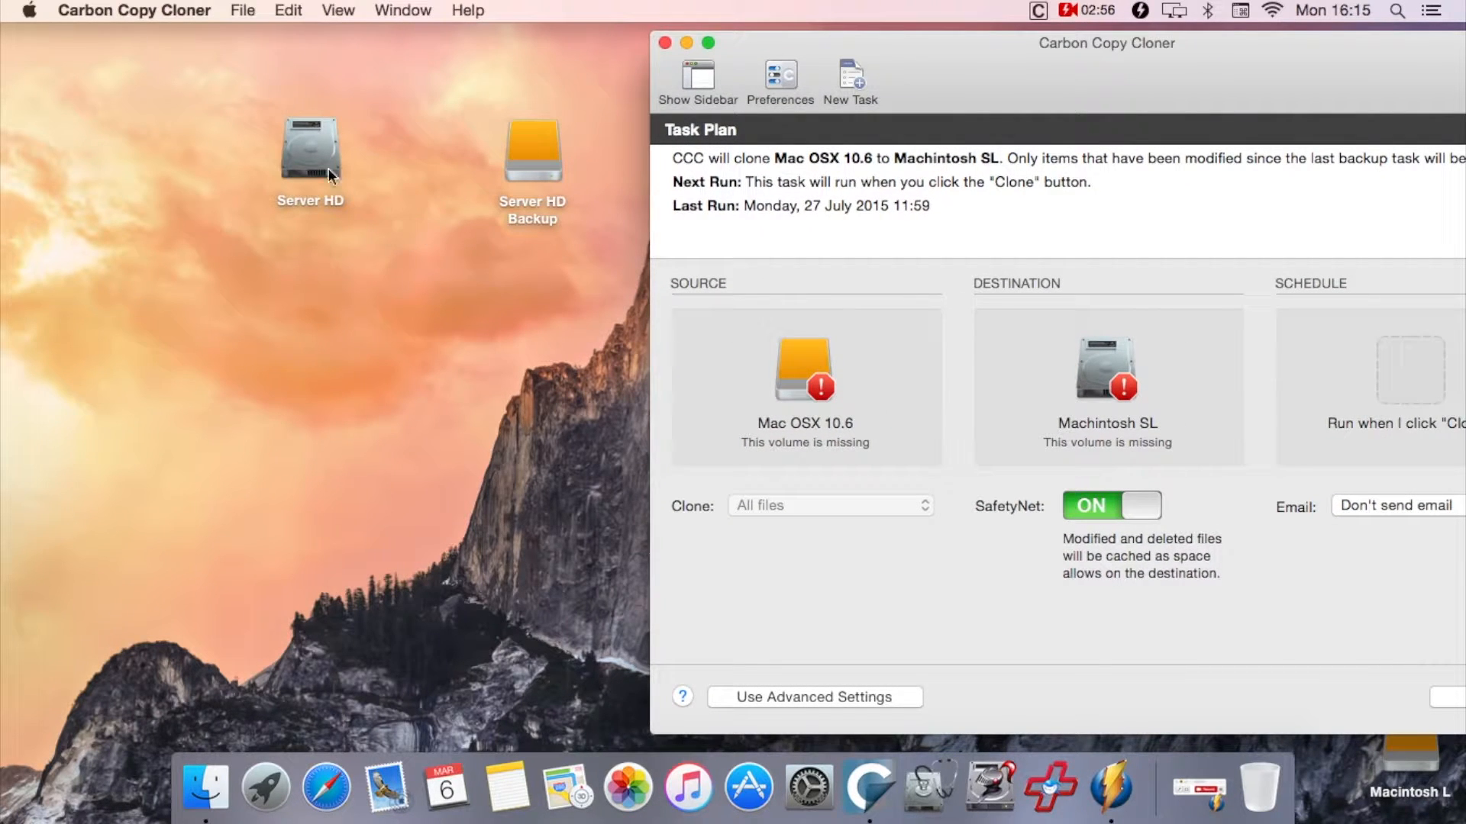
Set Server HD as the clone source and Server HD Backup as the destination
click(532, 151)
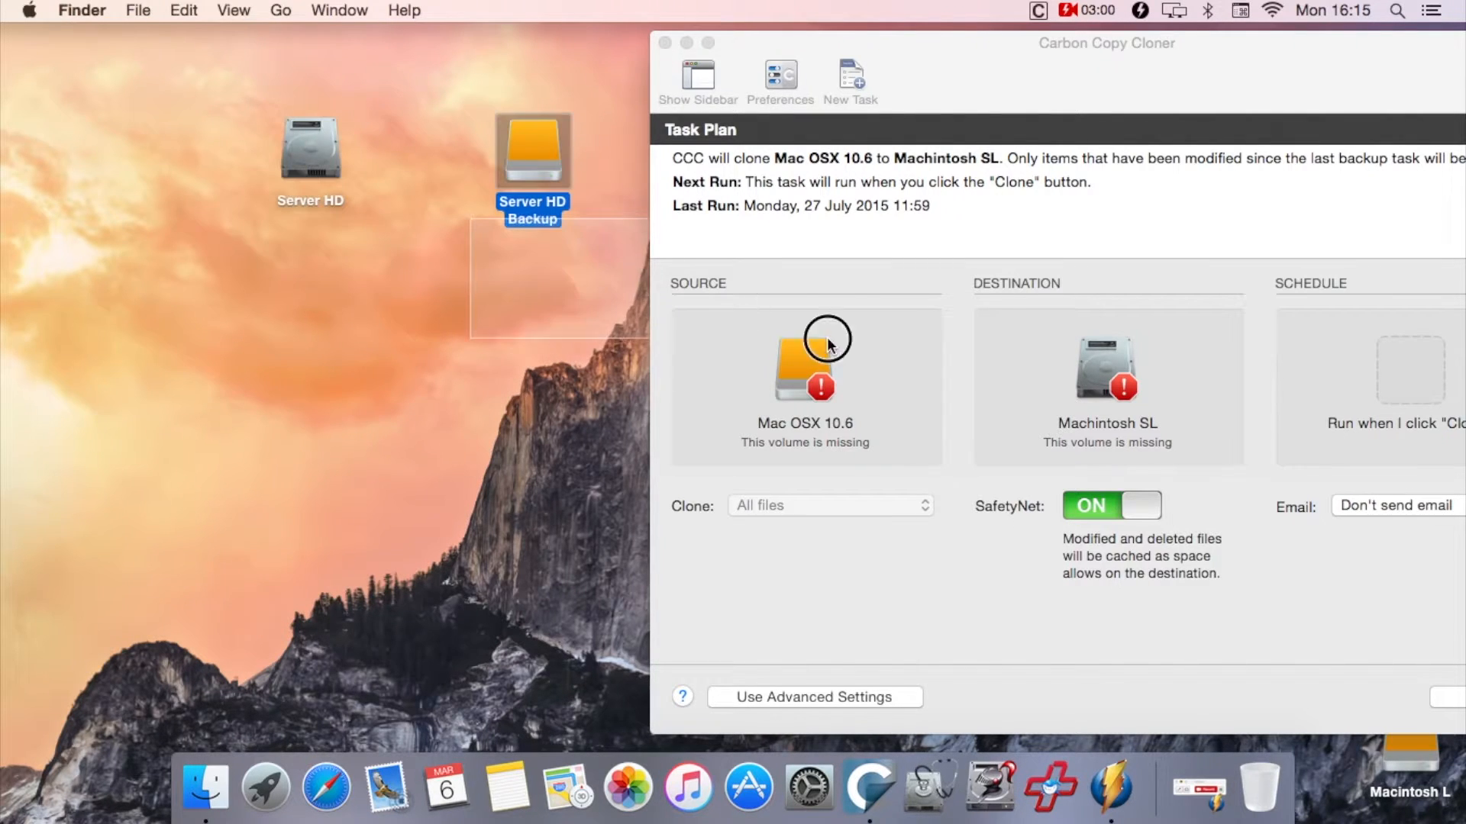
click(310, 154)
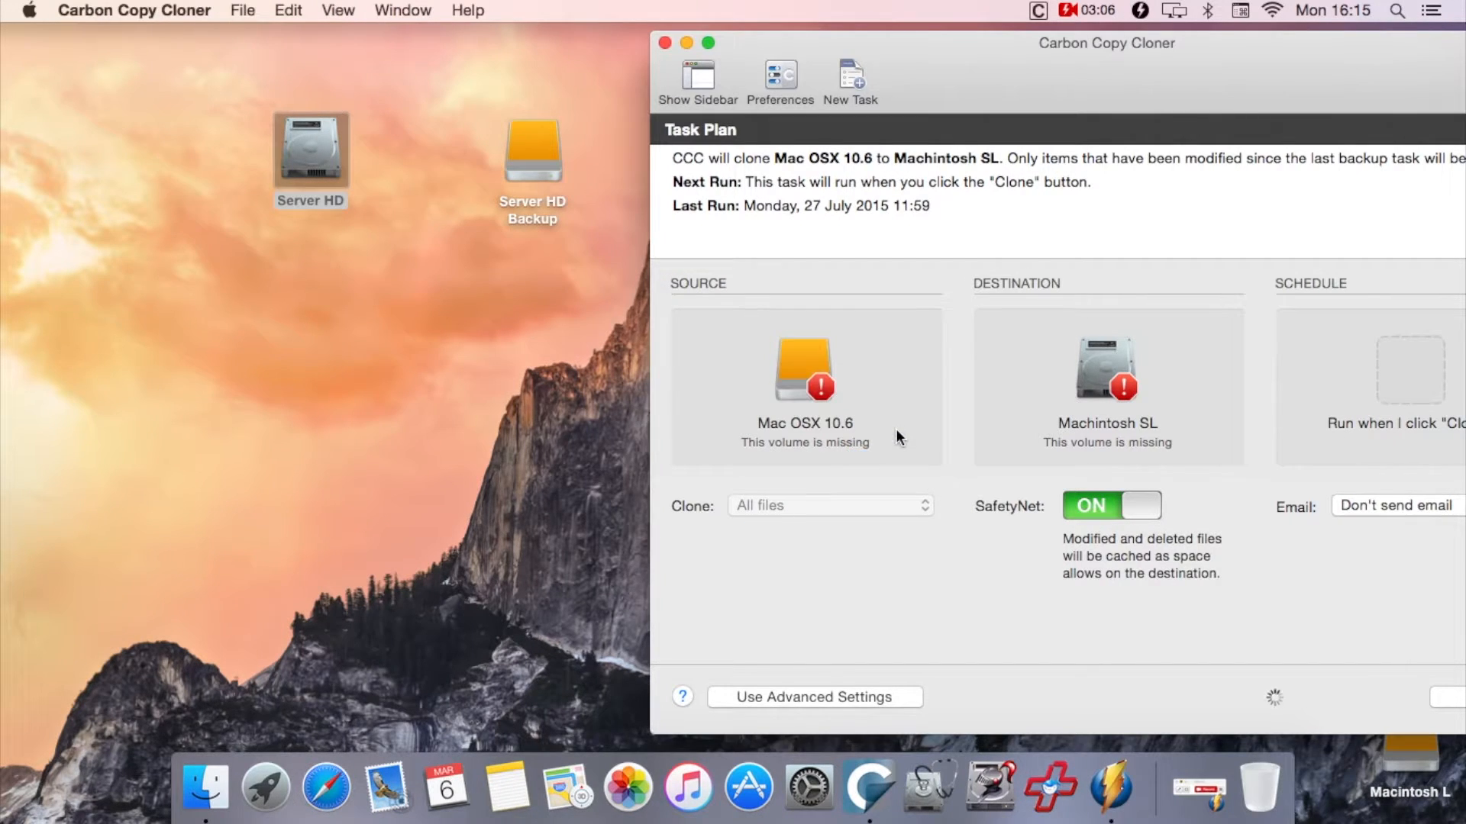
click(532, 151)
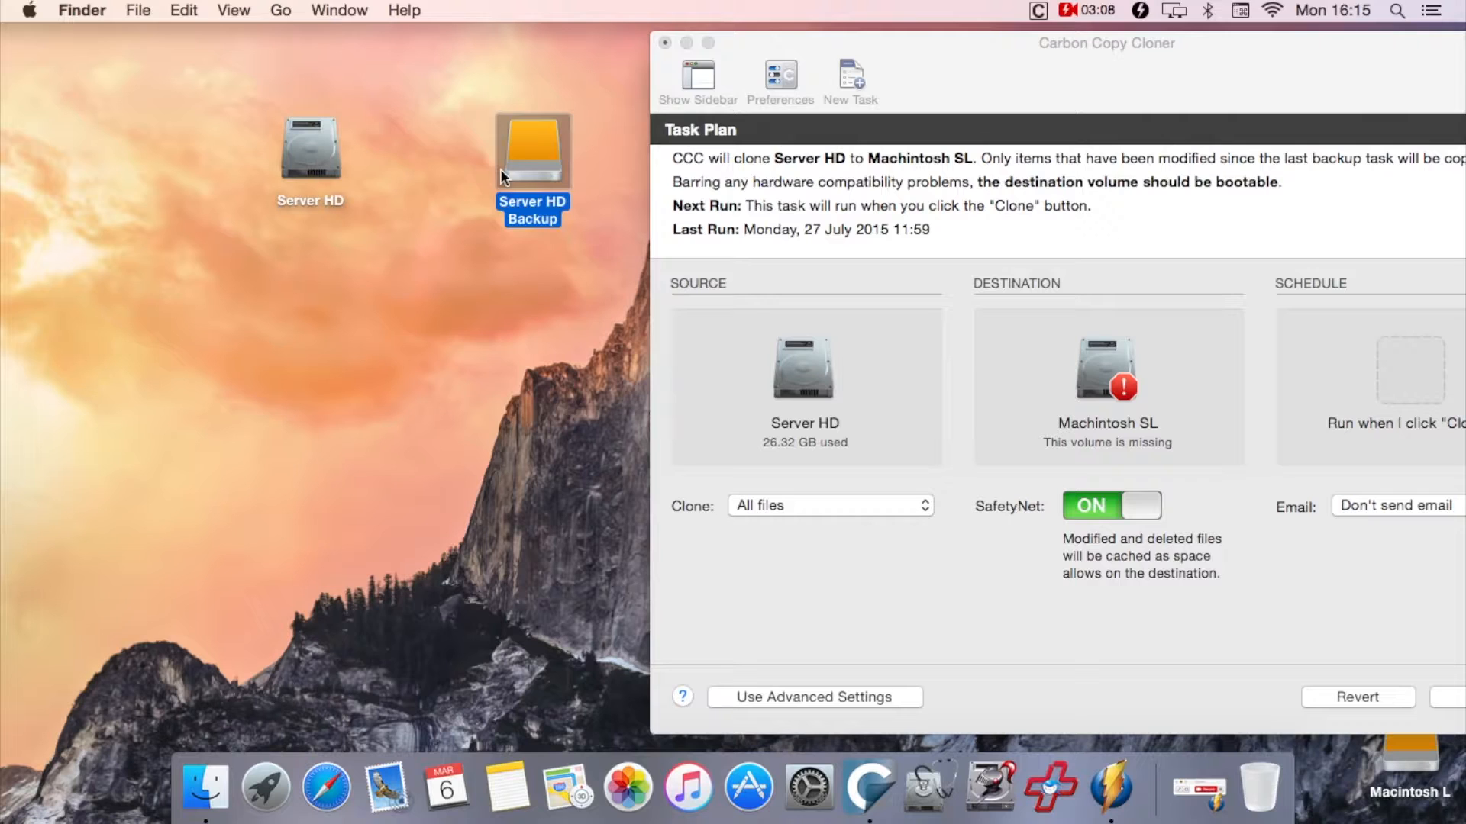
mouse_move(1063, 295)
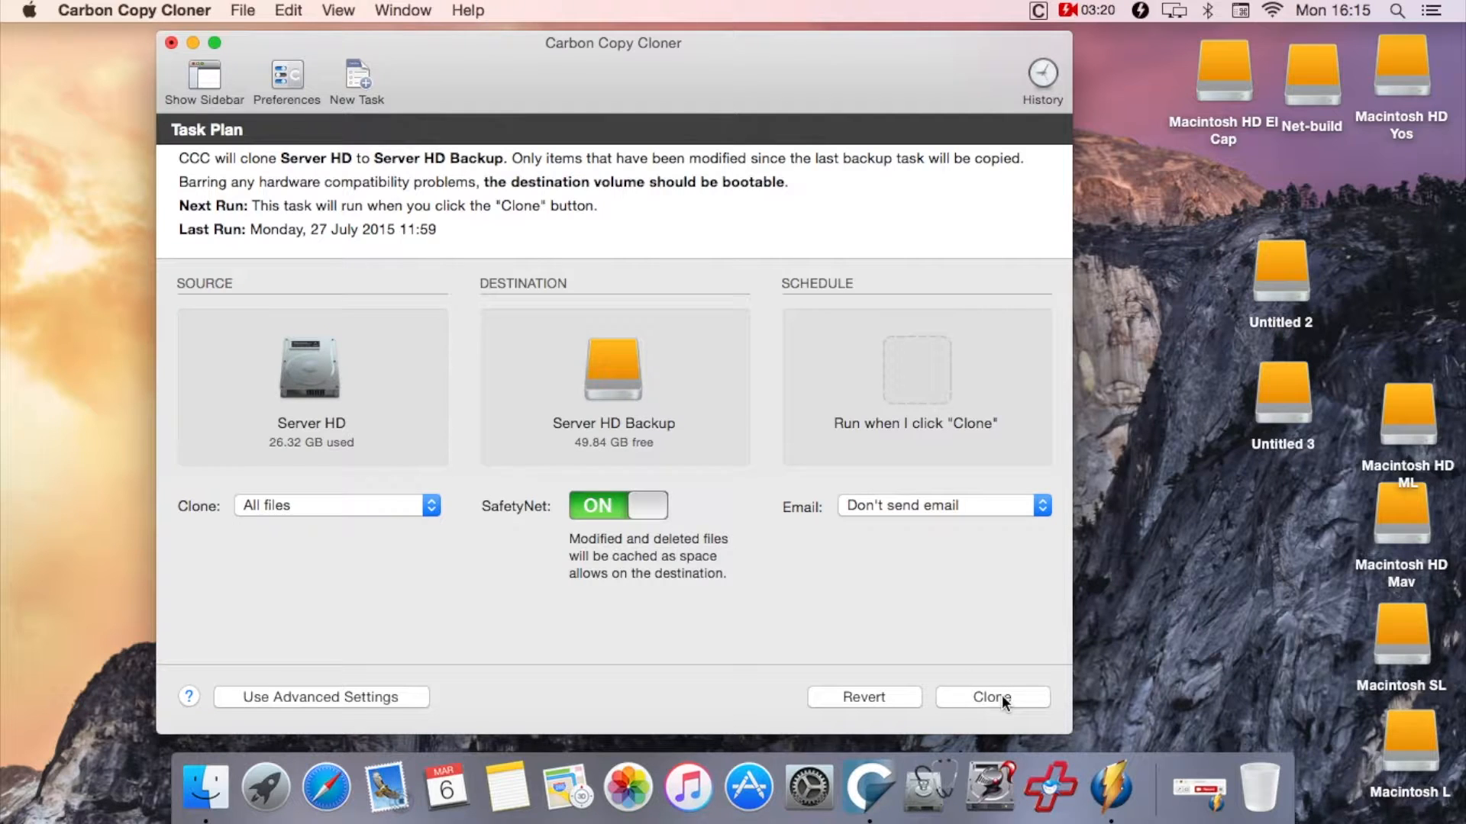
Start cloning Server HD onto Server HD Backup
click(991, 696)
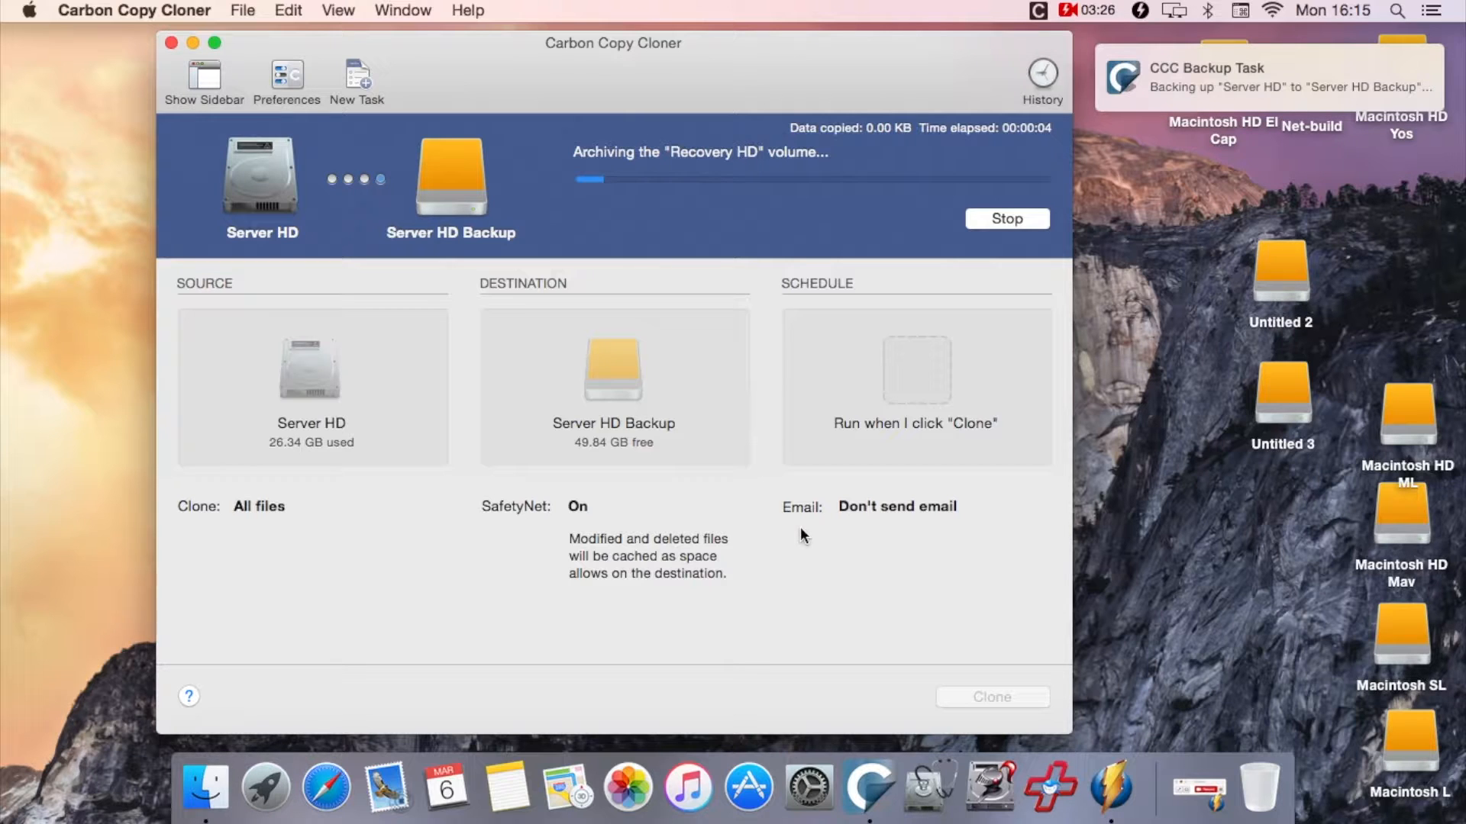
mouse_move(775, 287)
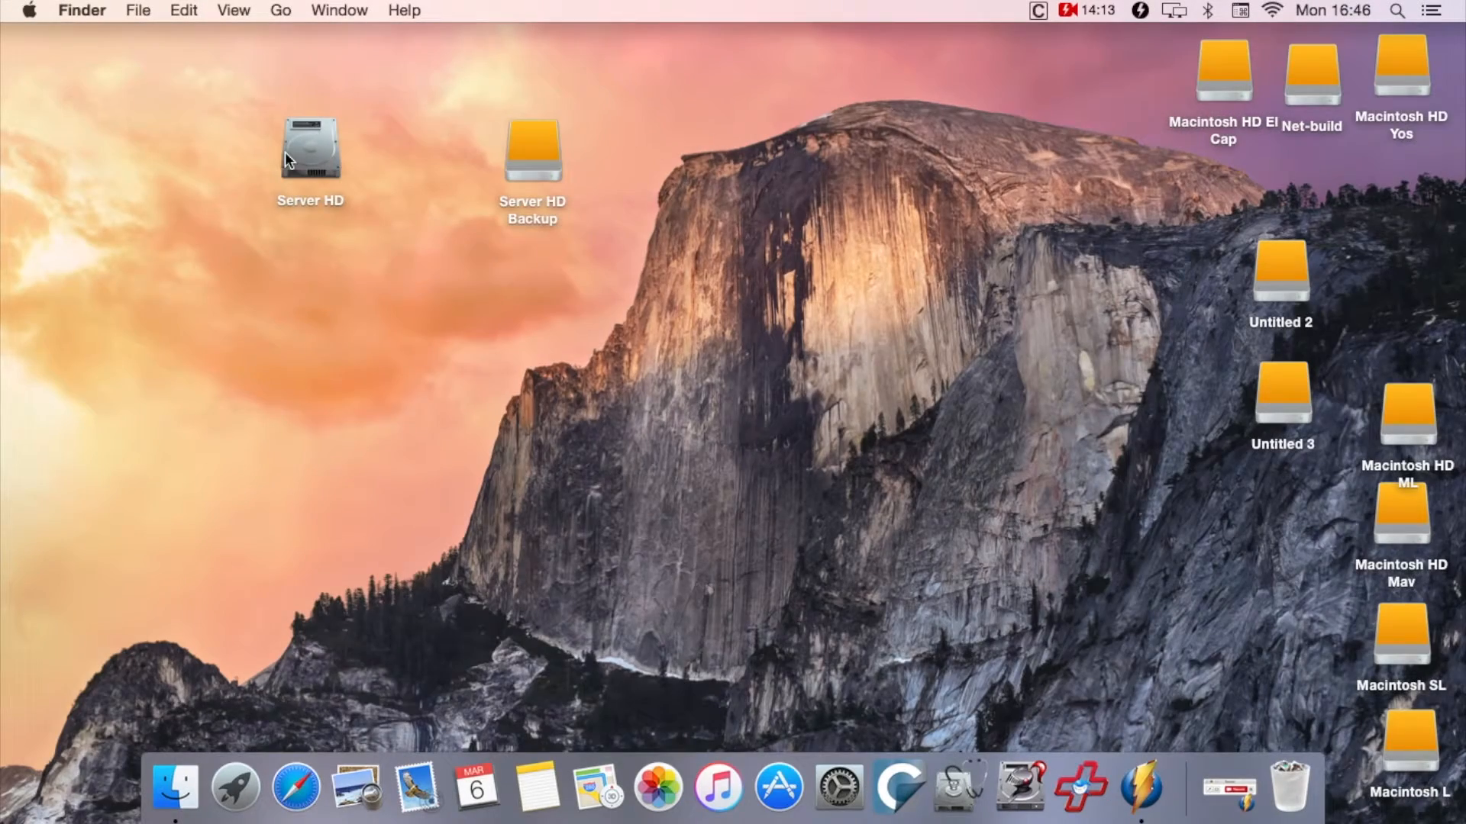
click(310, 150)
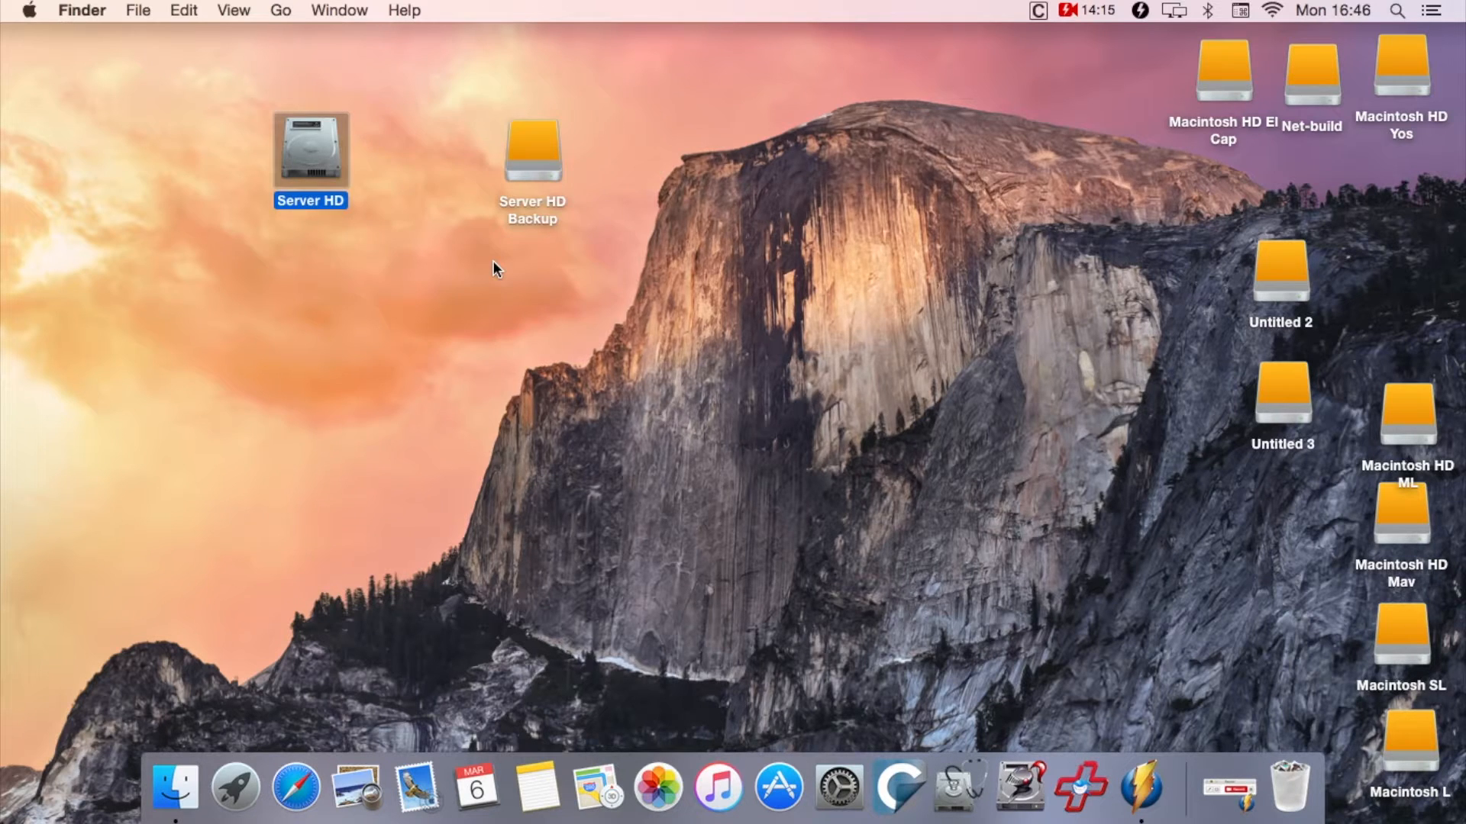
double_click(310, 150)
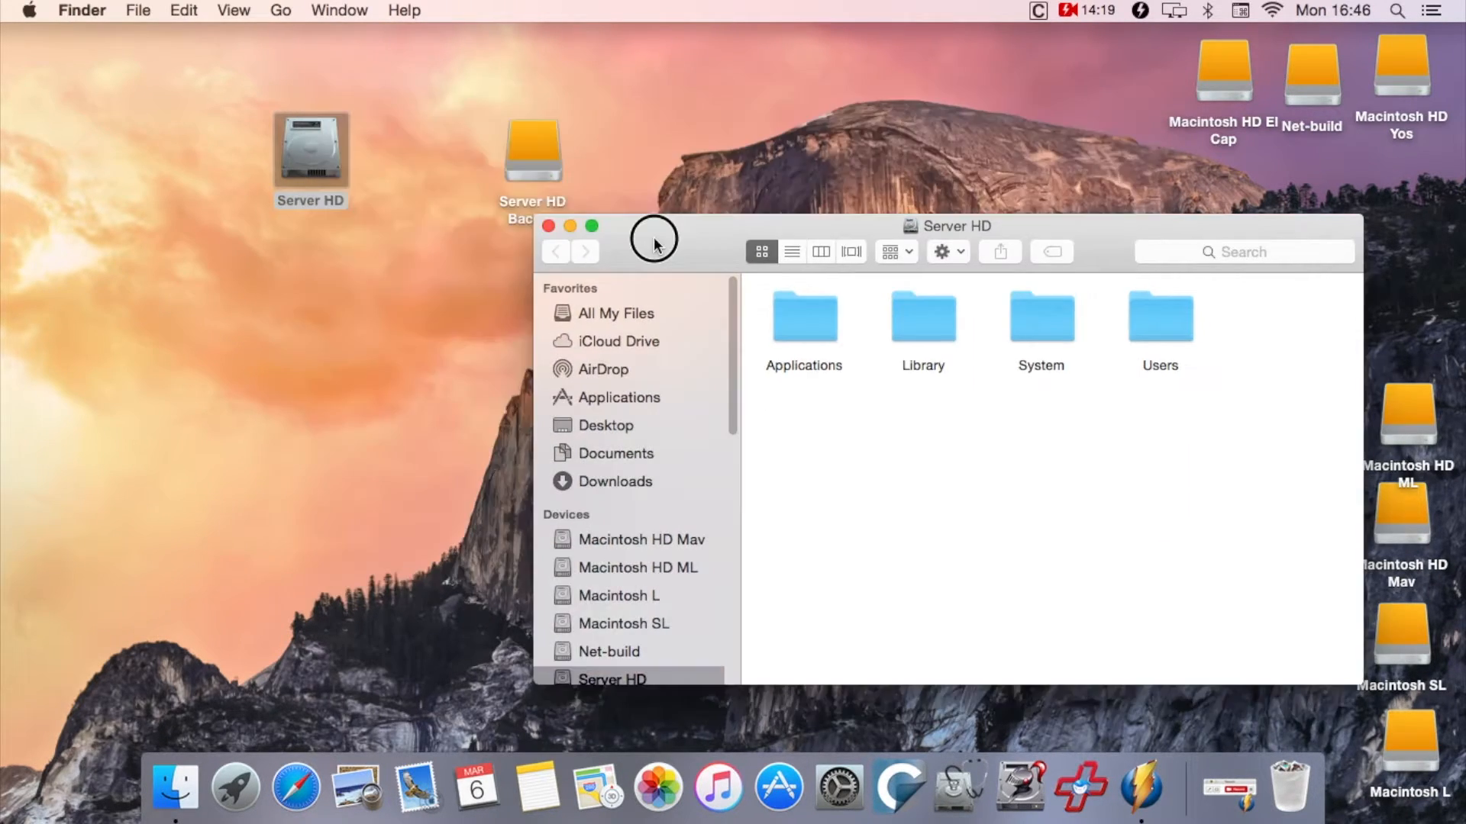
drag(655, 237, 963, 330)
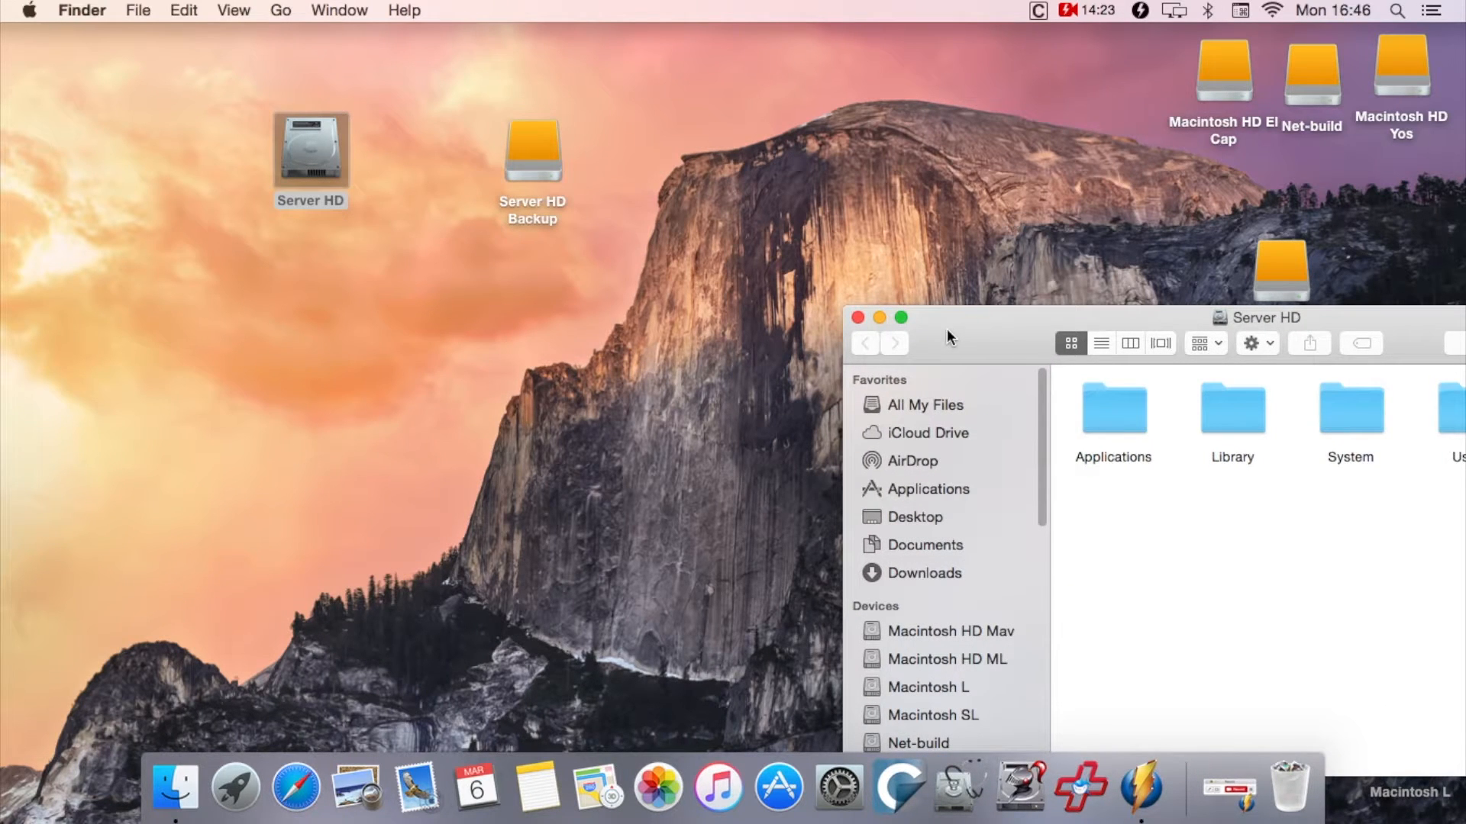
double_click(531, 159)
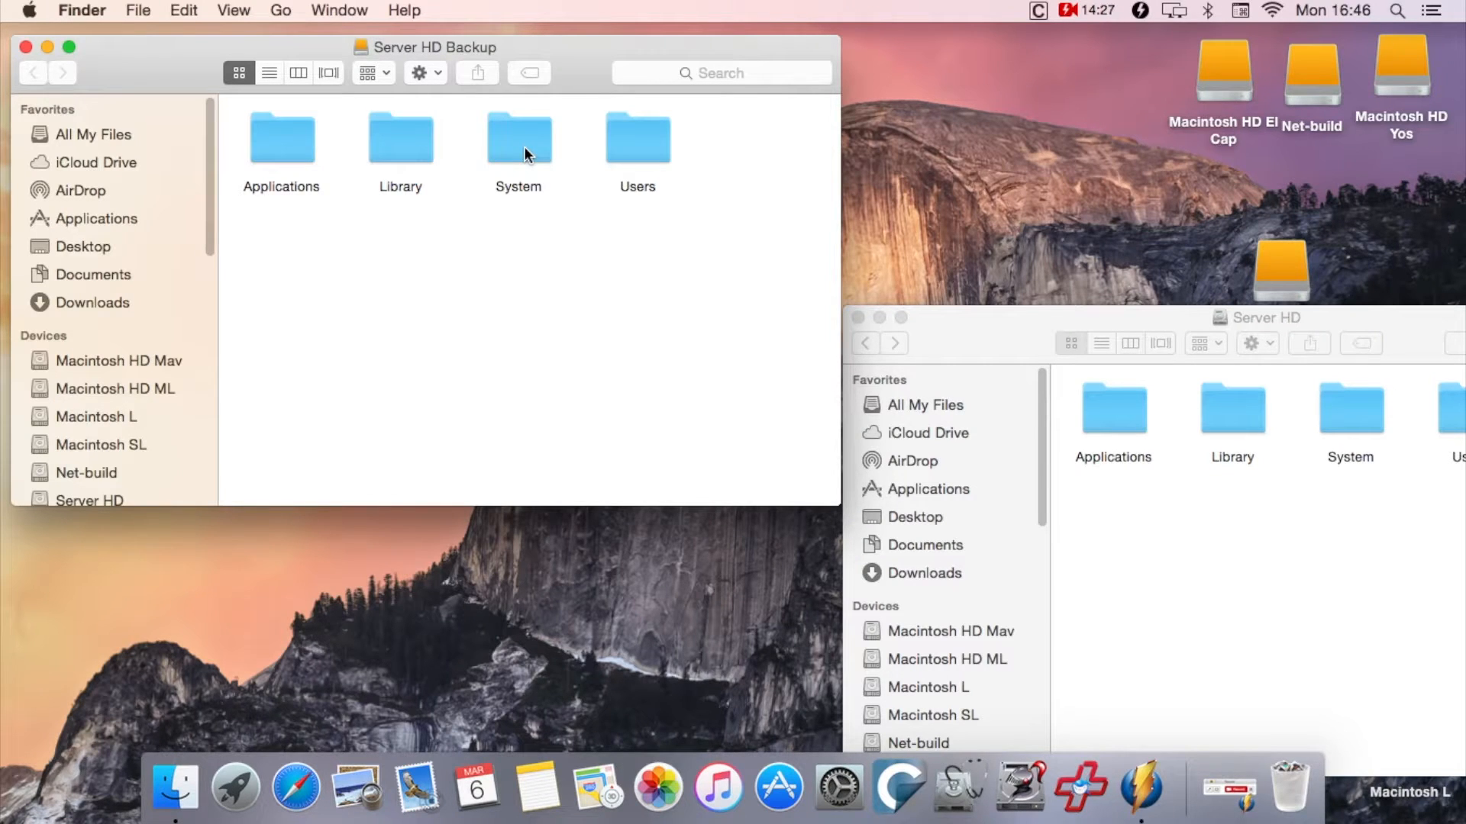
mouse_move(1062, 473)
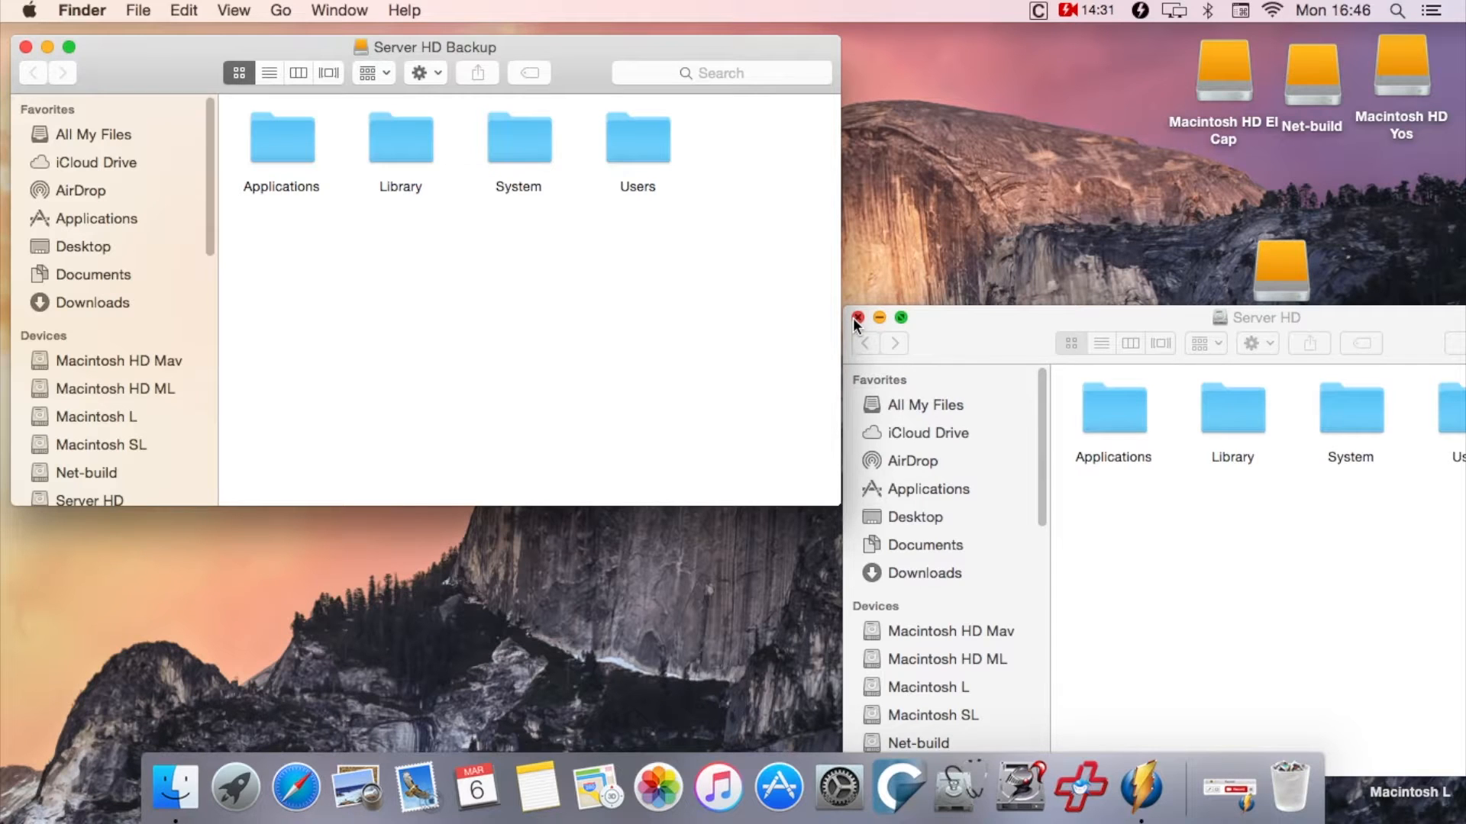
click(857, 322)
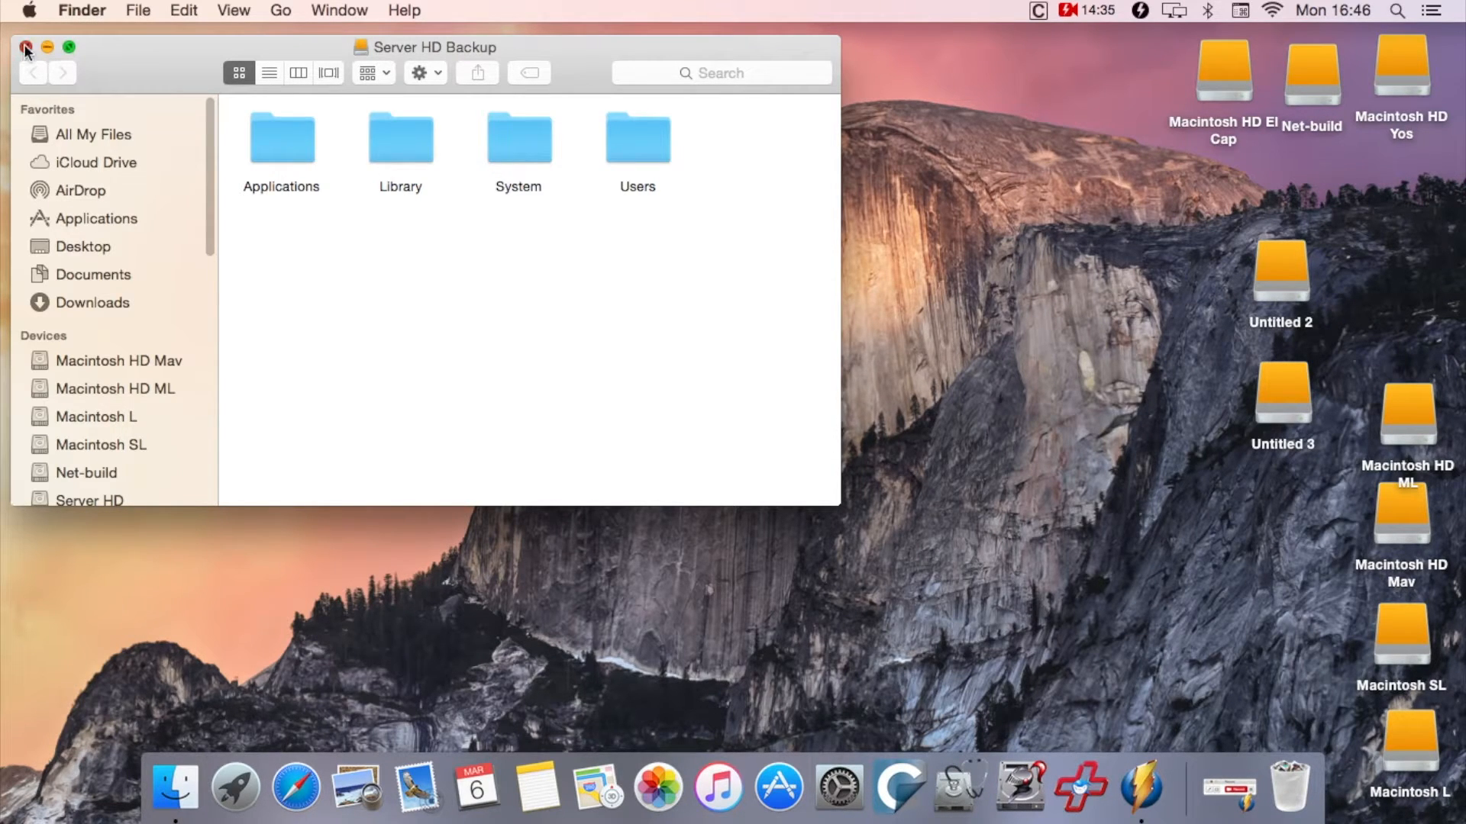
click(26, 48)
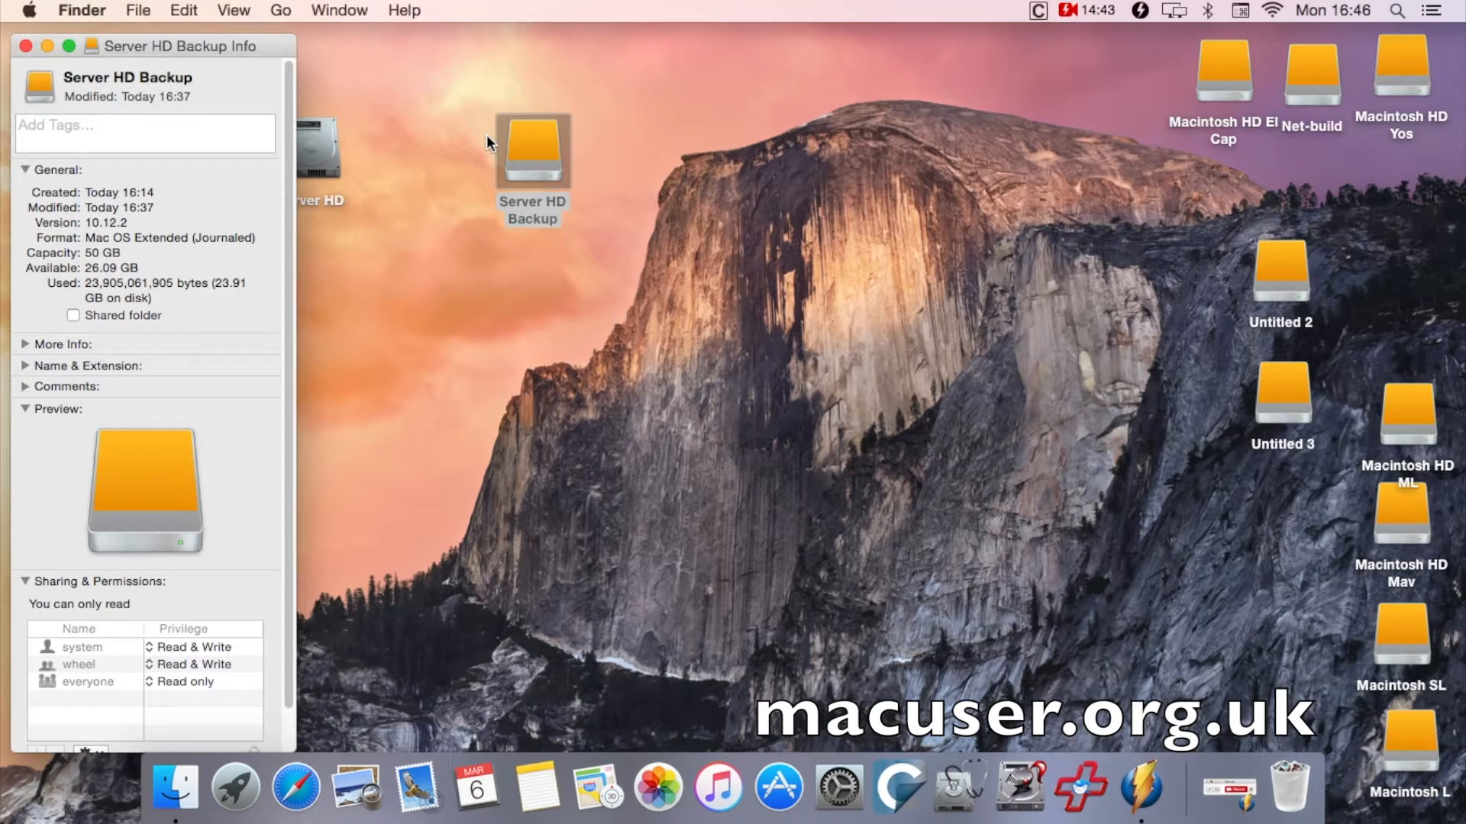
mouse_move(369, 193)
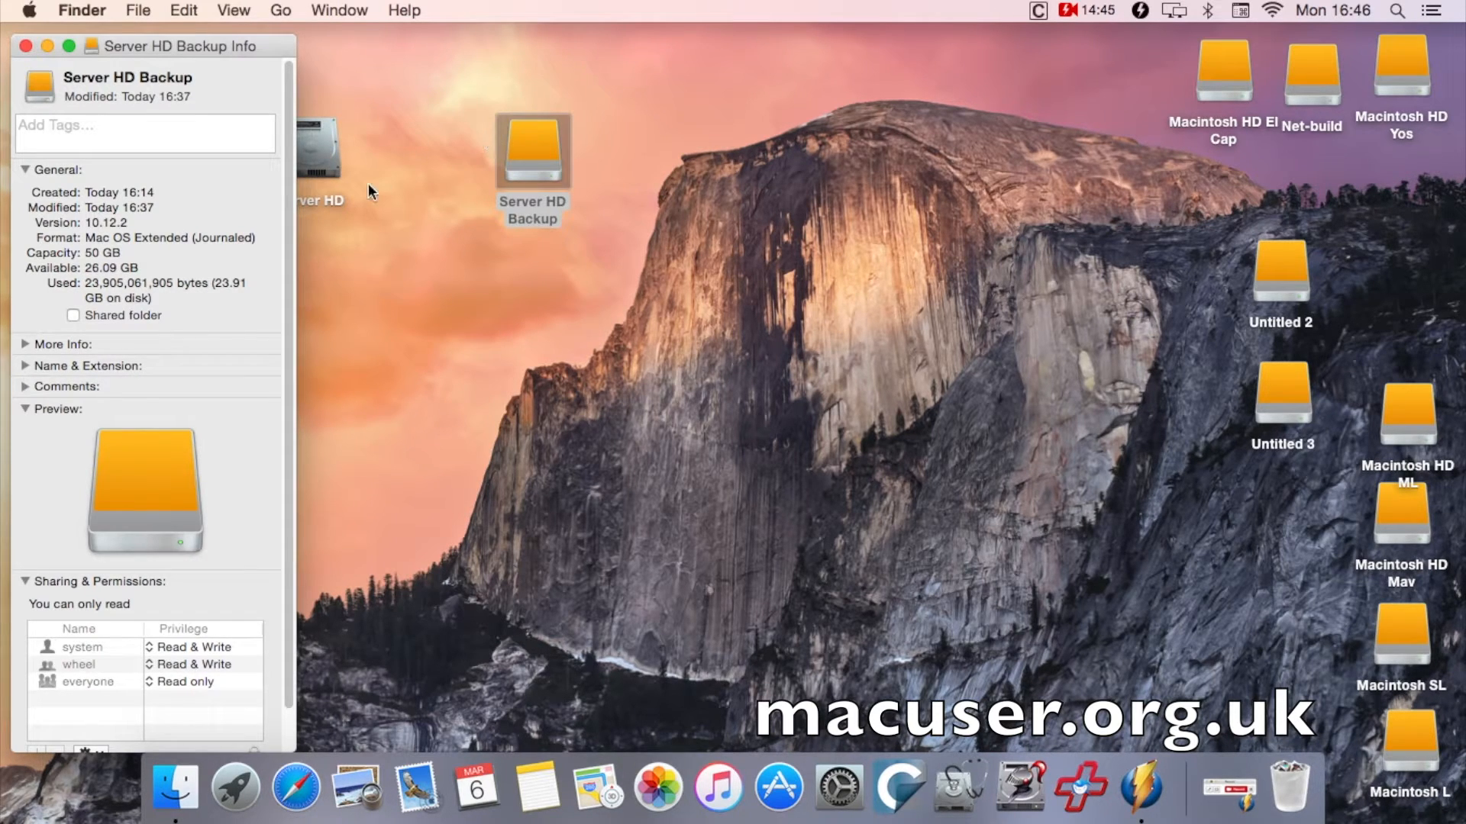
mouse_move(74, 299)
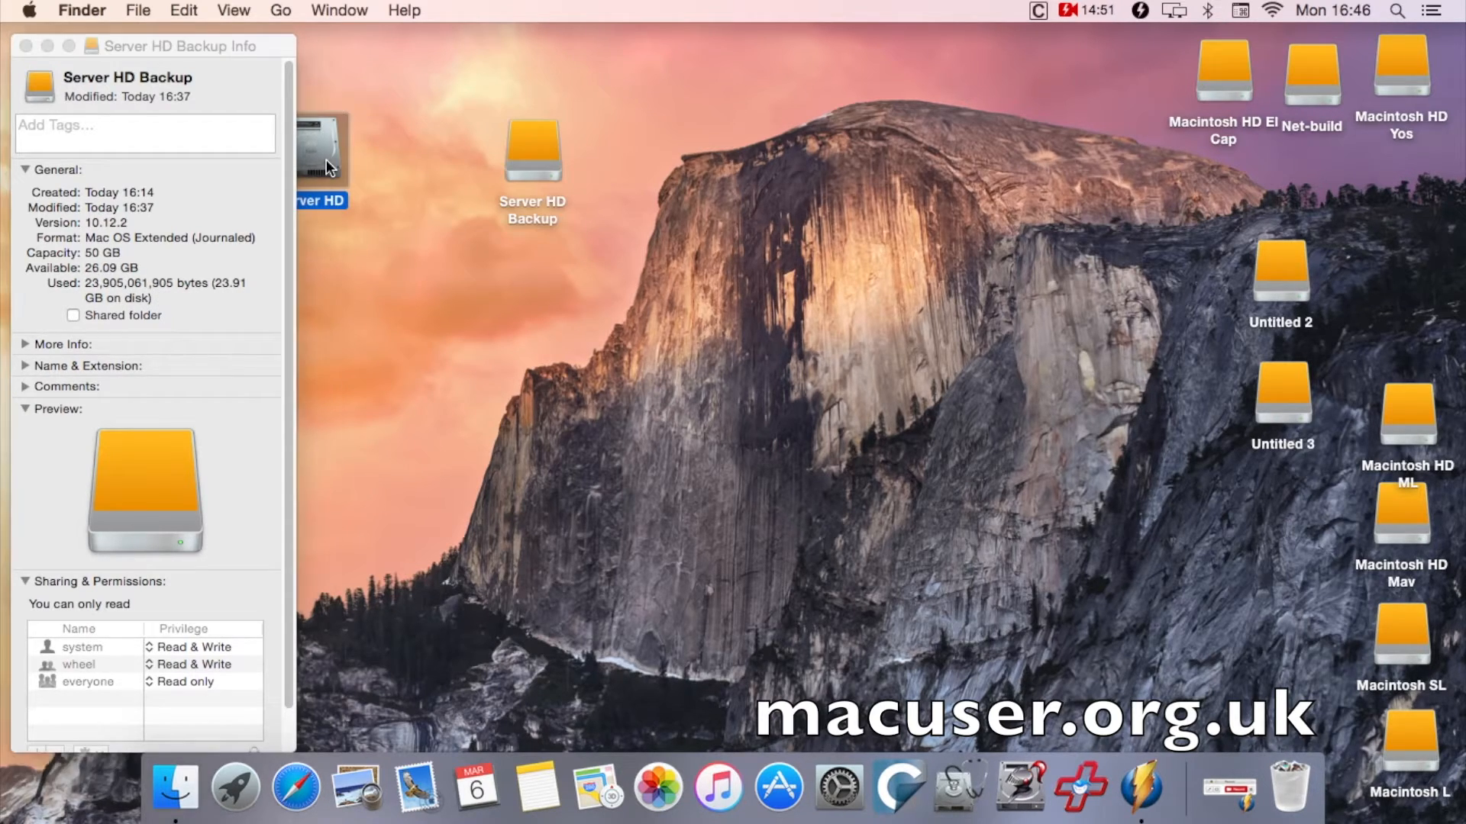
click(137, 11)
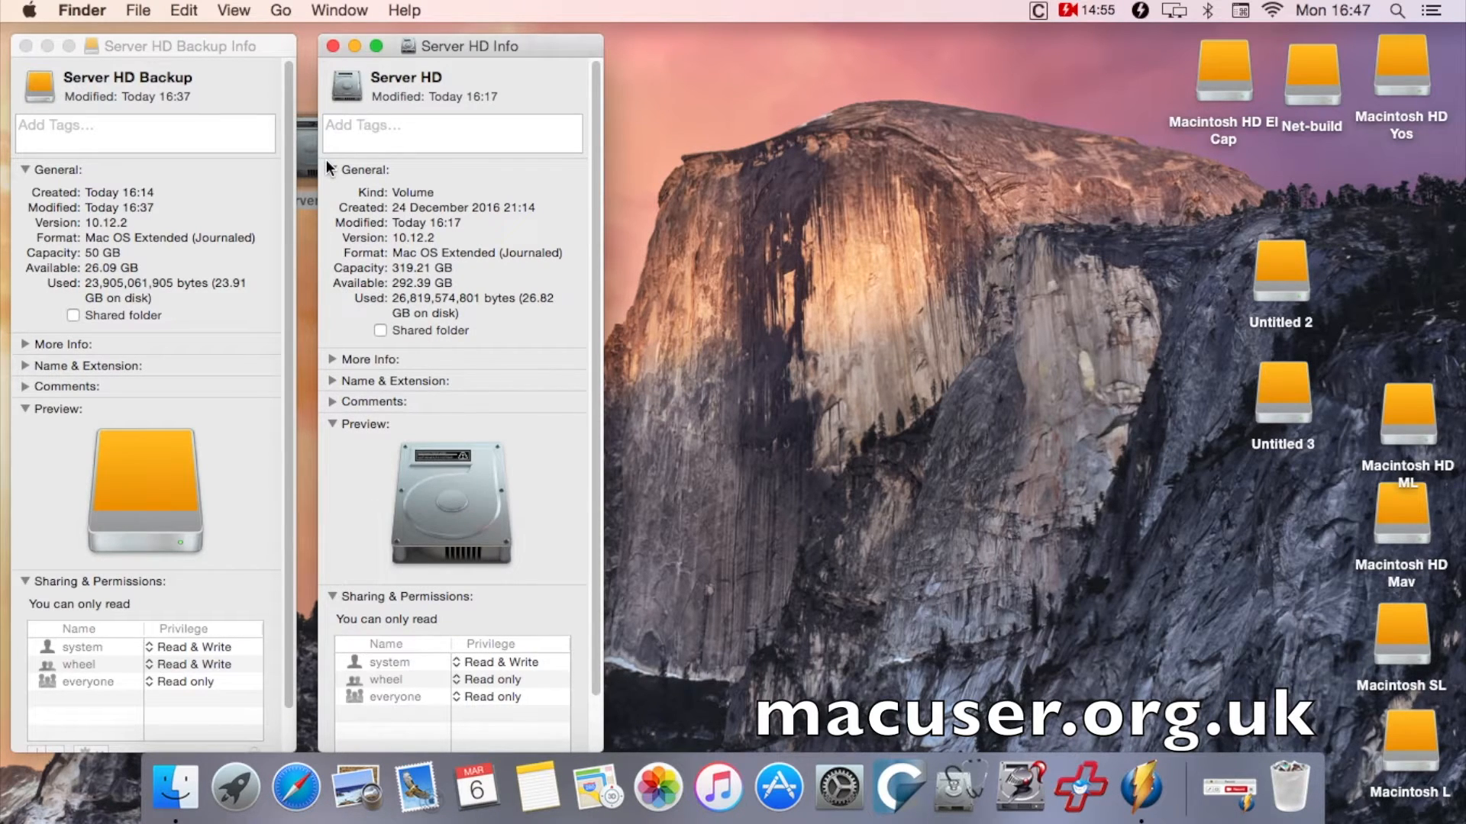
mouse_move(370, 324)
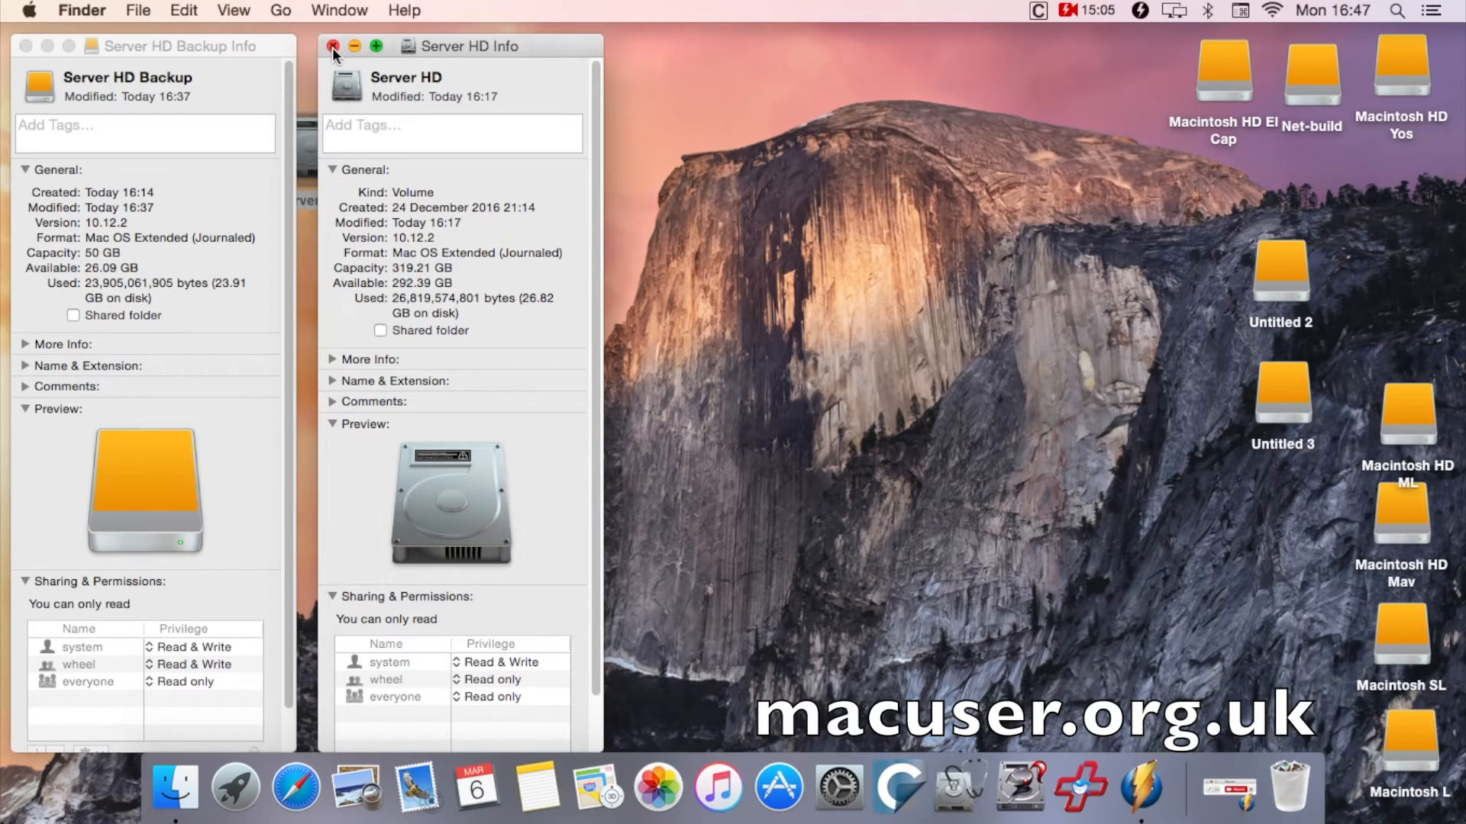
click(335, 46)
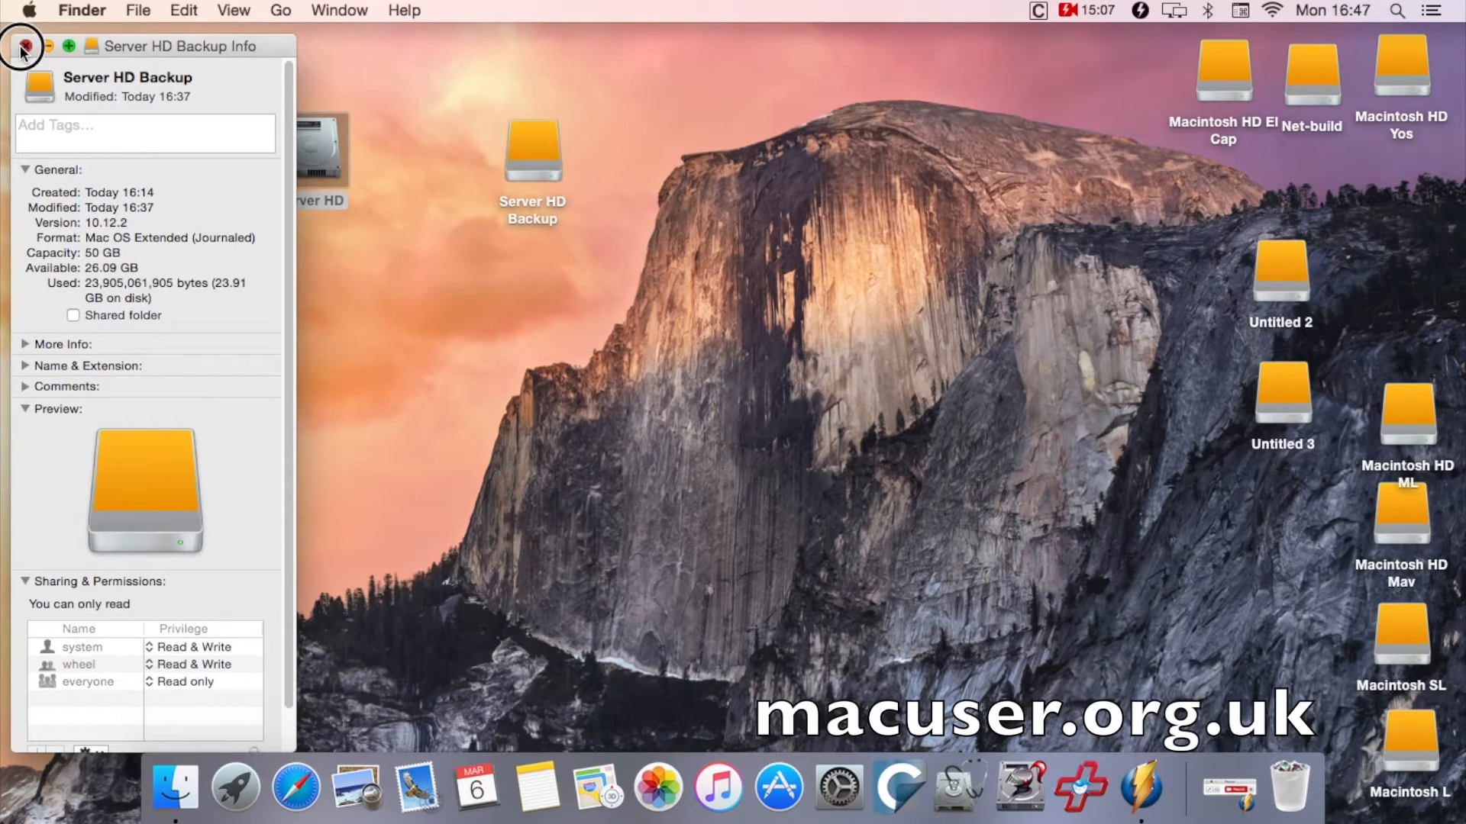
click(23, 48)
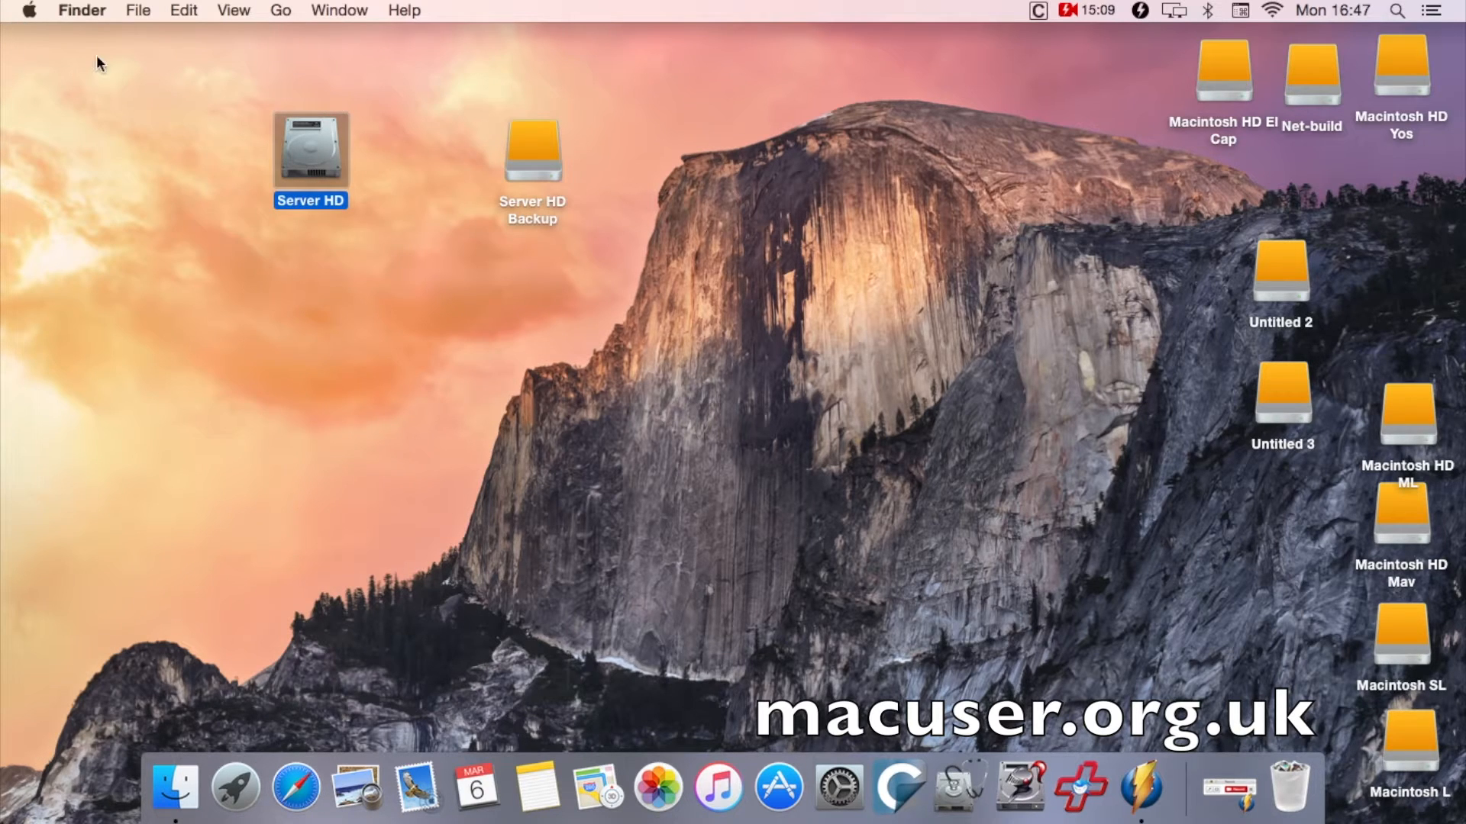
mouse_move(1077, 153)
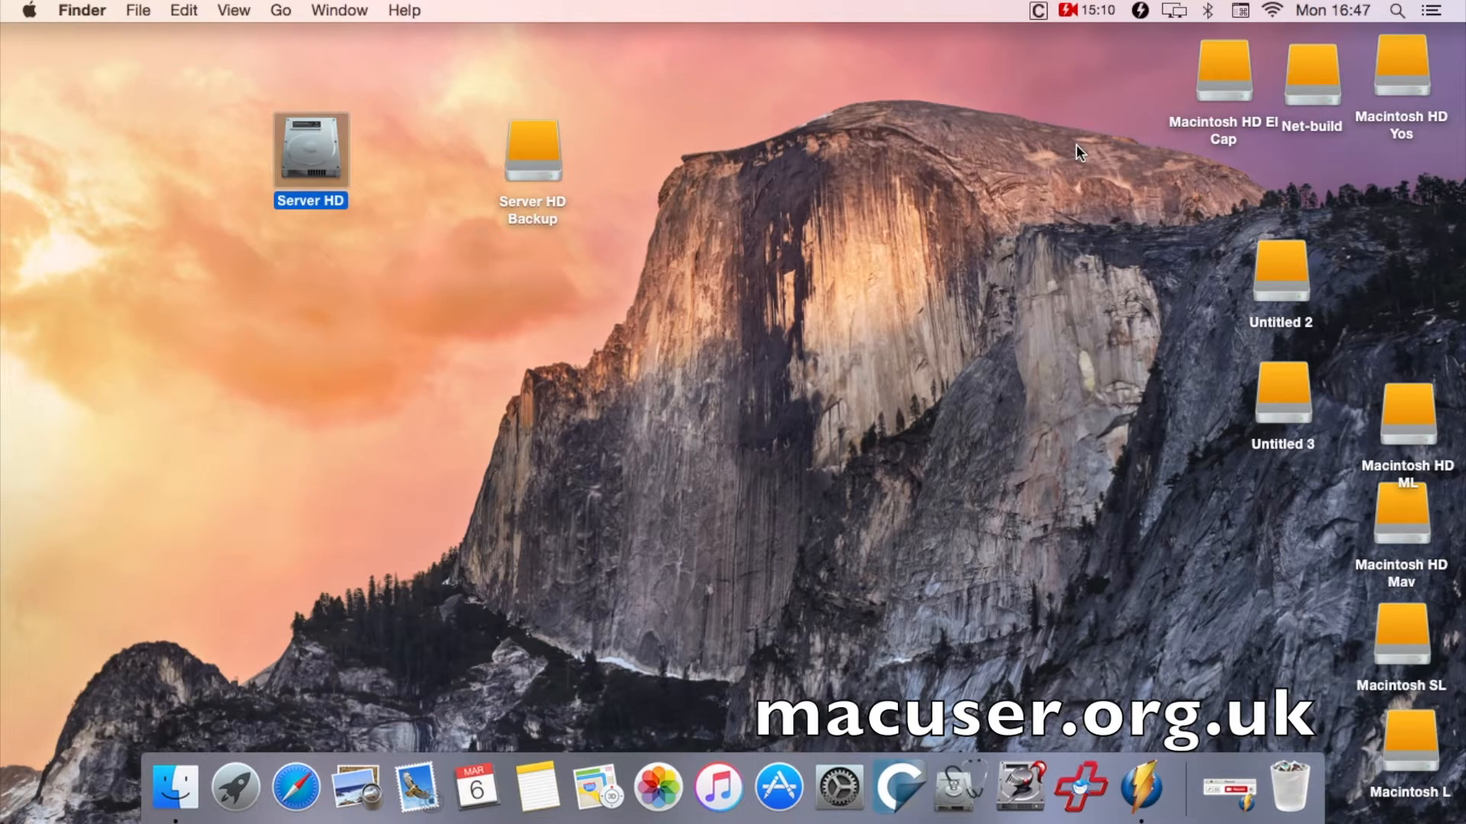